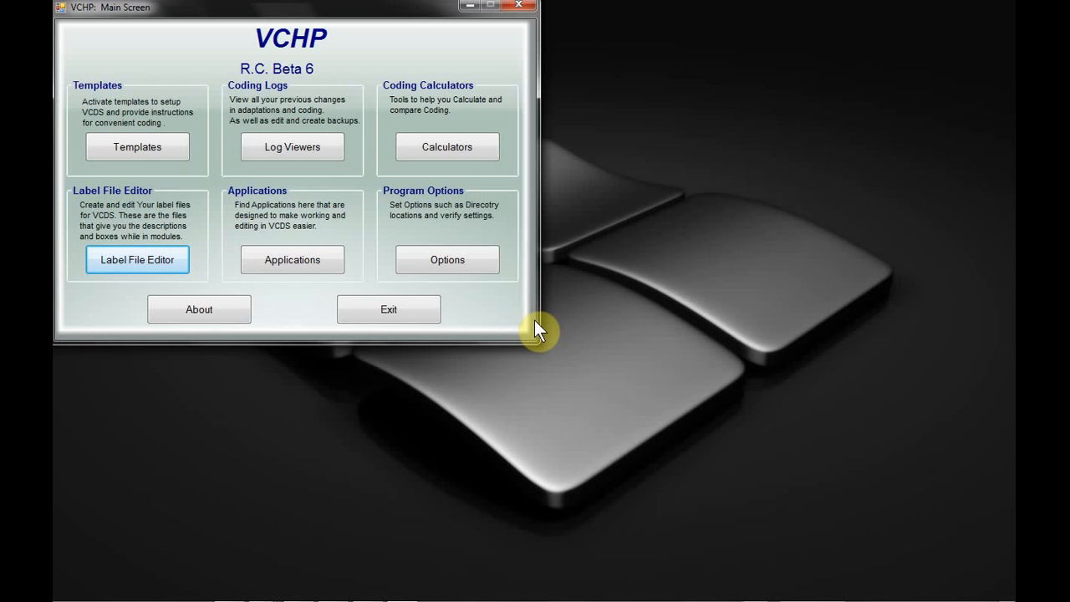
{"action": "mouse_move", "coordinate": [523, 322]}
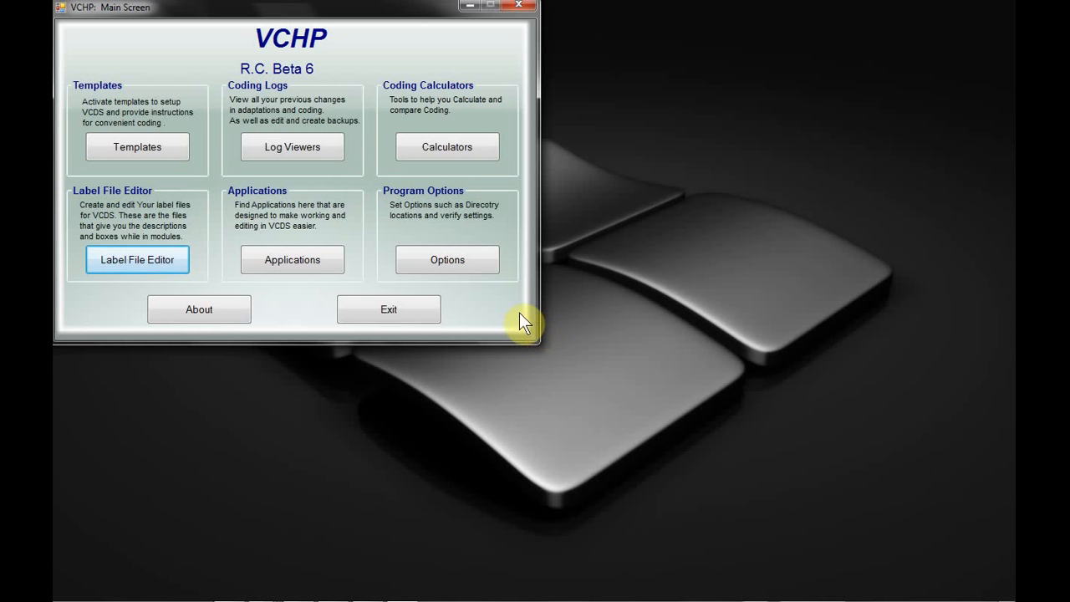
{"action": "mouse_move", "coordinate": [355, 251]}
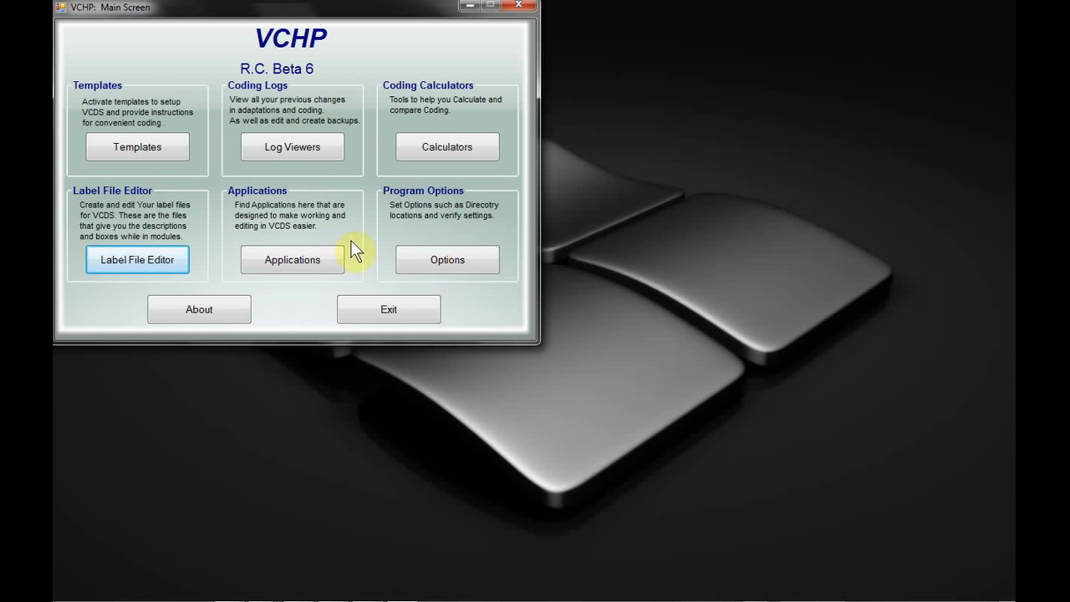
- Launch VCDS from VCHP's Applications
{"action": "left_click", "coordinate": [292, 259]}
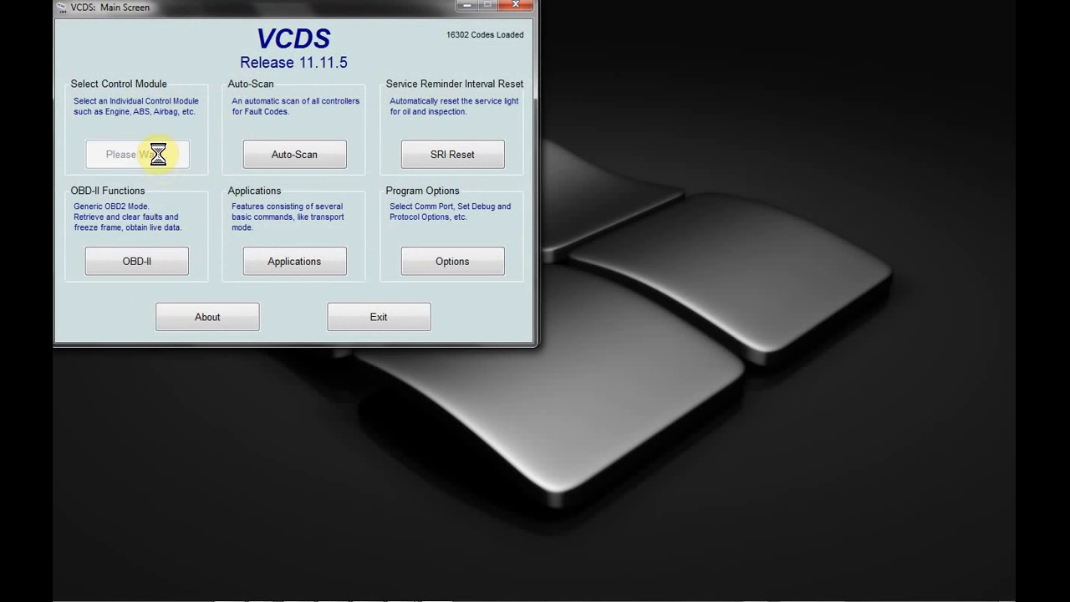
- Connect to the 10-Park/Steer Assist module and review its long coding 300101 bit by bit
{"action": "left_click", "coordinate": [136, 154]}
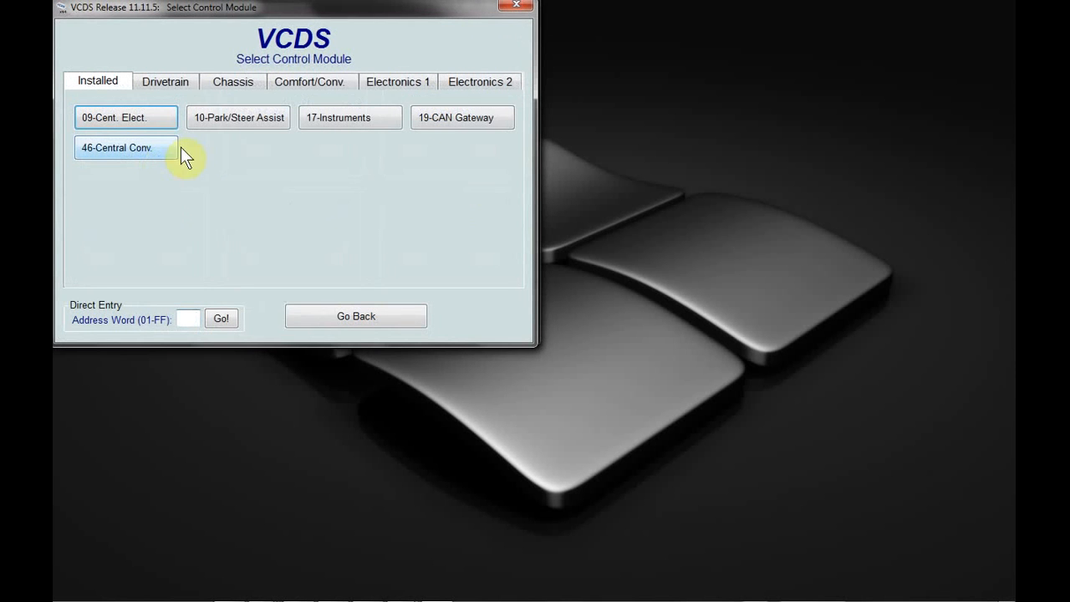
{"action": "left_click", "coordinate": [238, 117]}
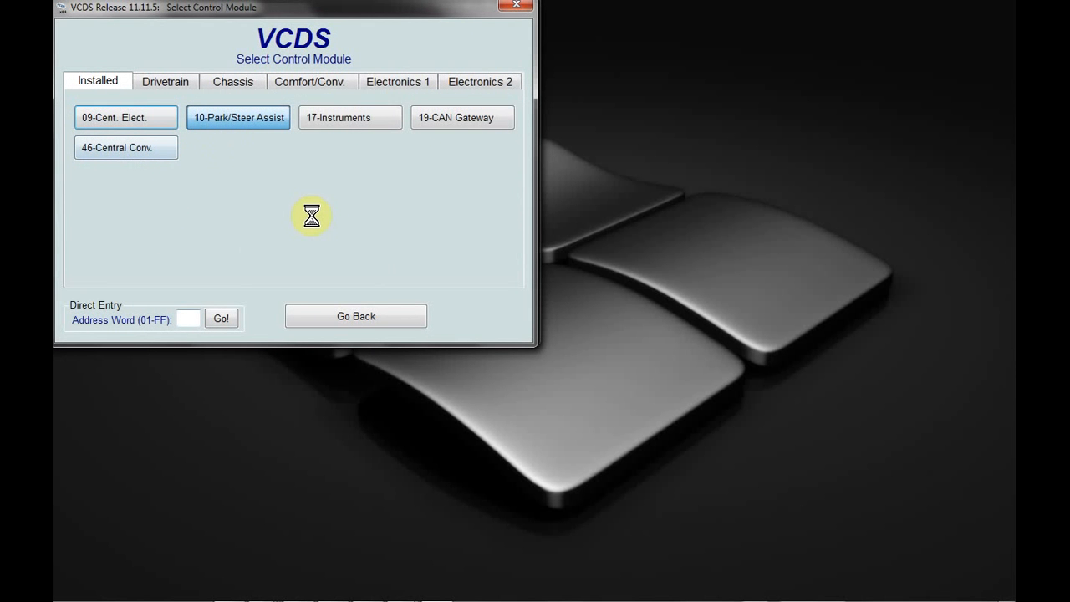
{"action": "left_click", "coordinate": [239, 117]}
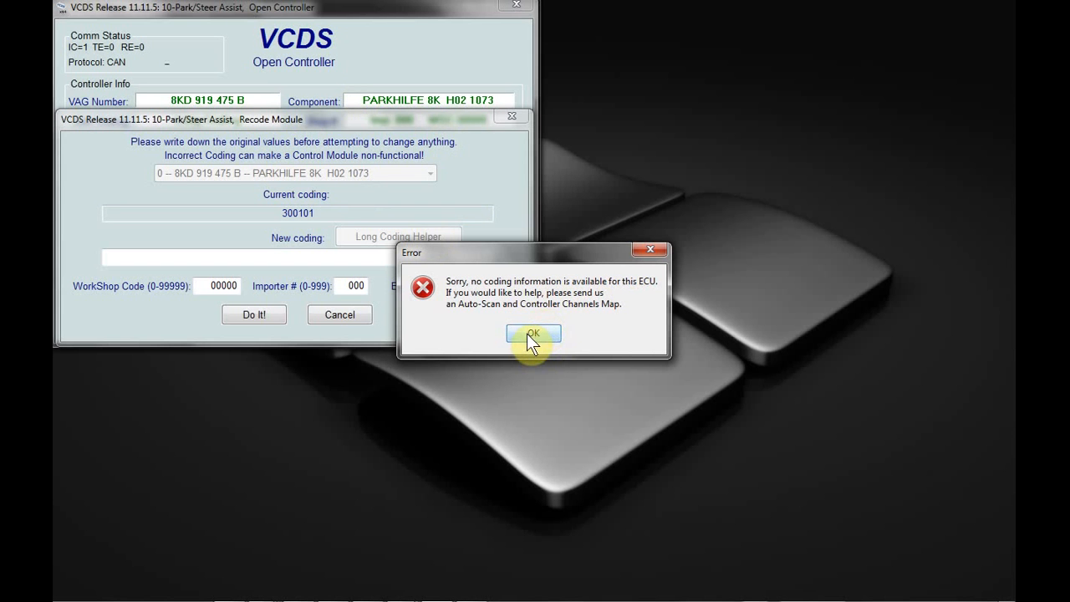
{"action": "left_click", "coordinate": [532, 334]}
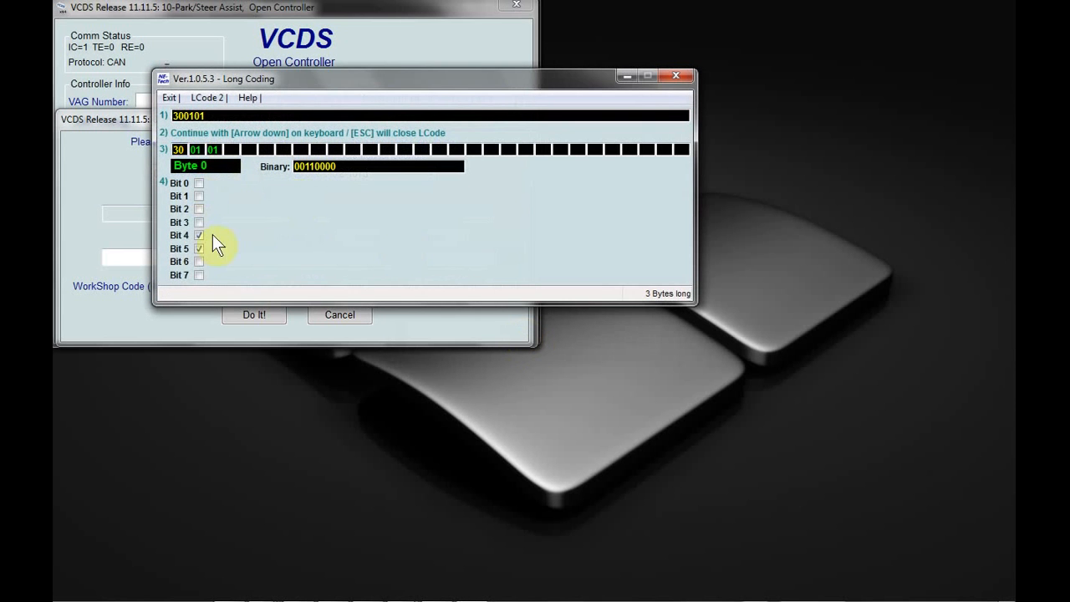
{"action": "left_click", "coordinate": [213, 151]}
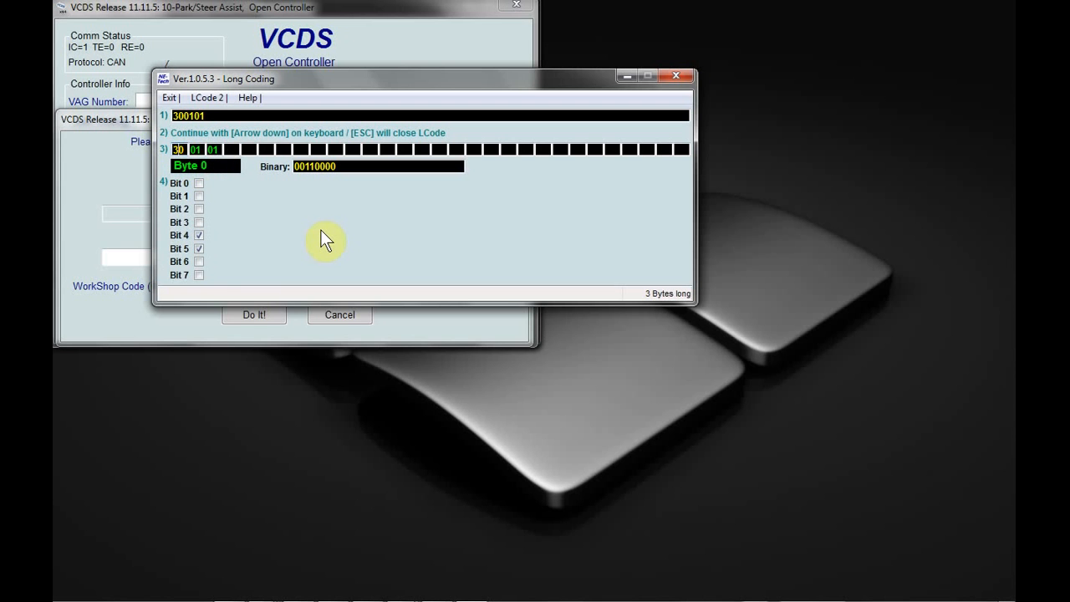
{"action": "mouse_move", "coordinate": [387, 240]}
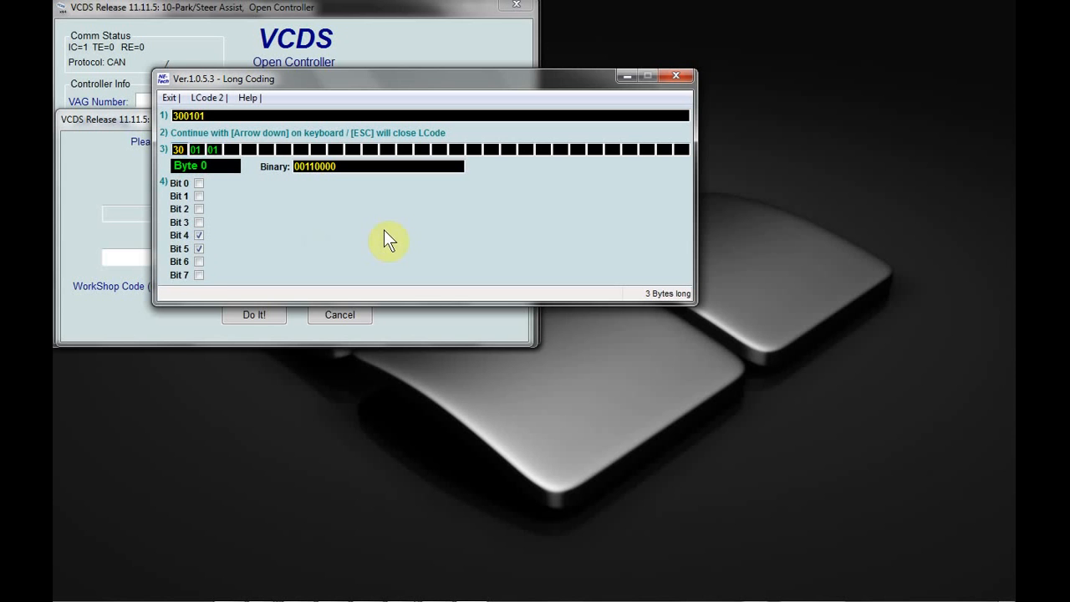
{"action": "mouse_move", "coordinate": [677, 76]}
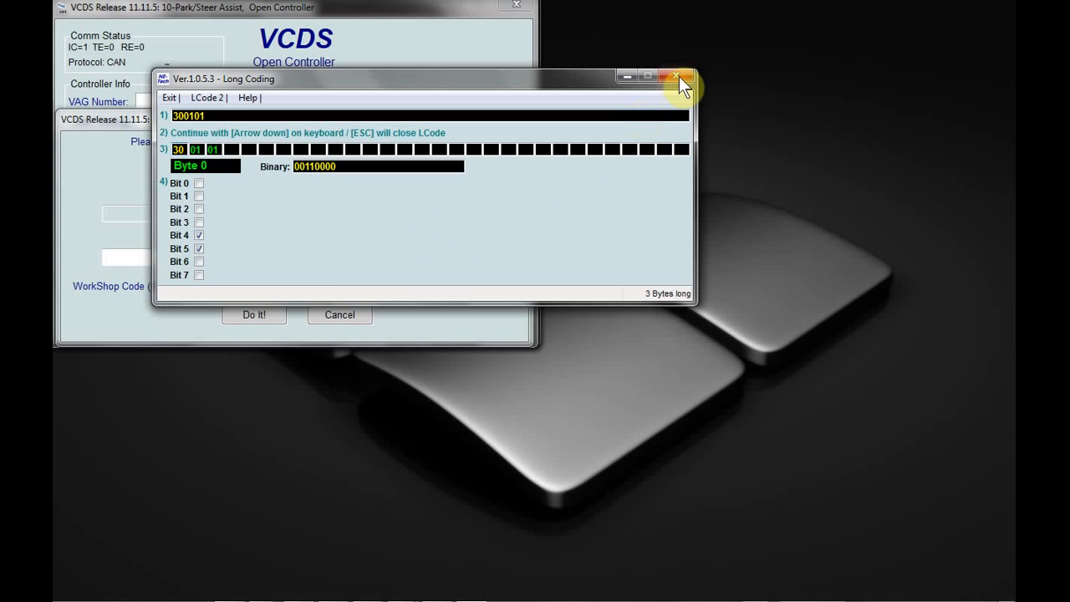
{"action": "left_click", "coordinate": [677, 77]}
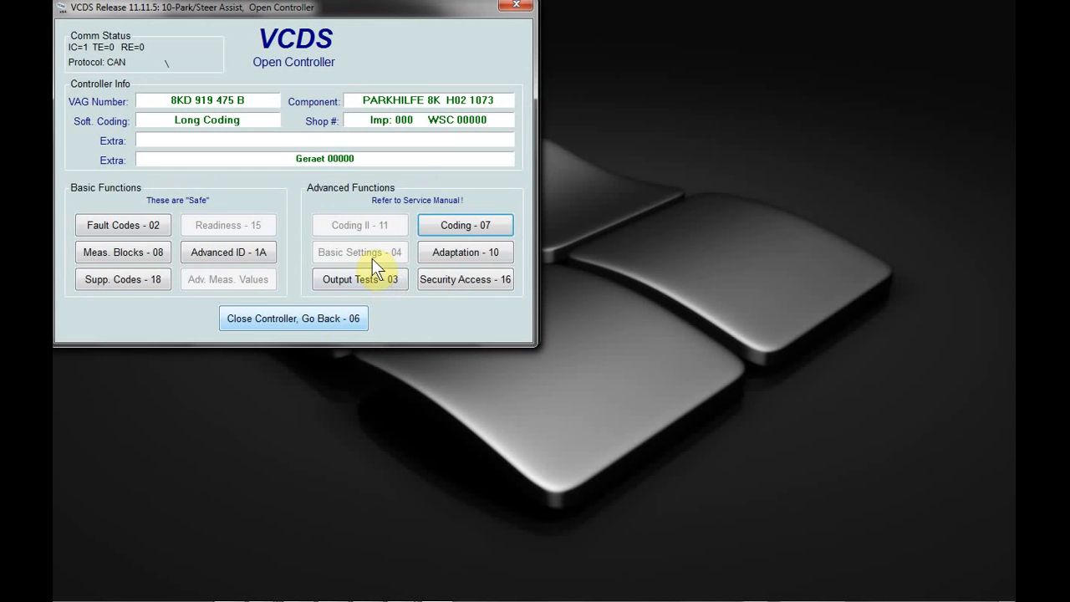
{"action": "left_click", "coordinate": [464, 251]}
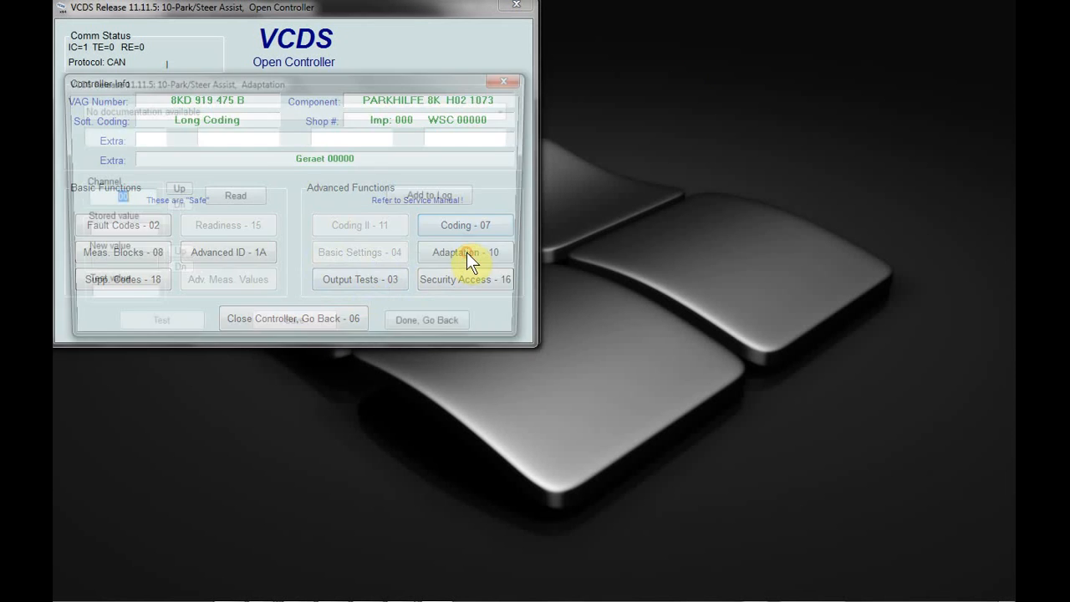
{"action": "left_click", "coordinate": [464, 252]}
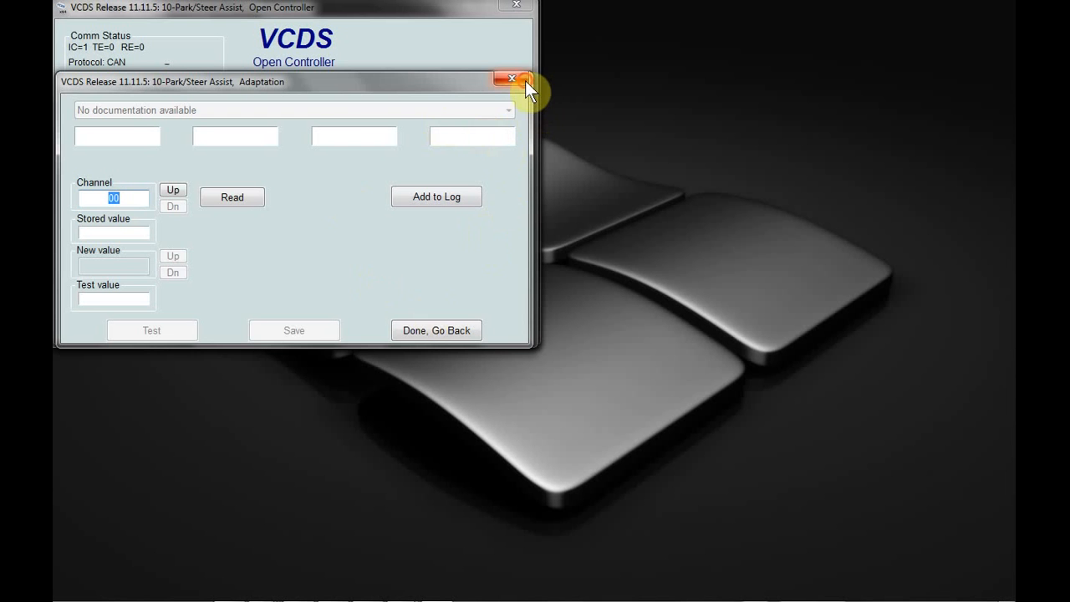
{"action": "left_click", "coordinate": [510, 78]}
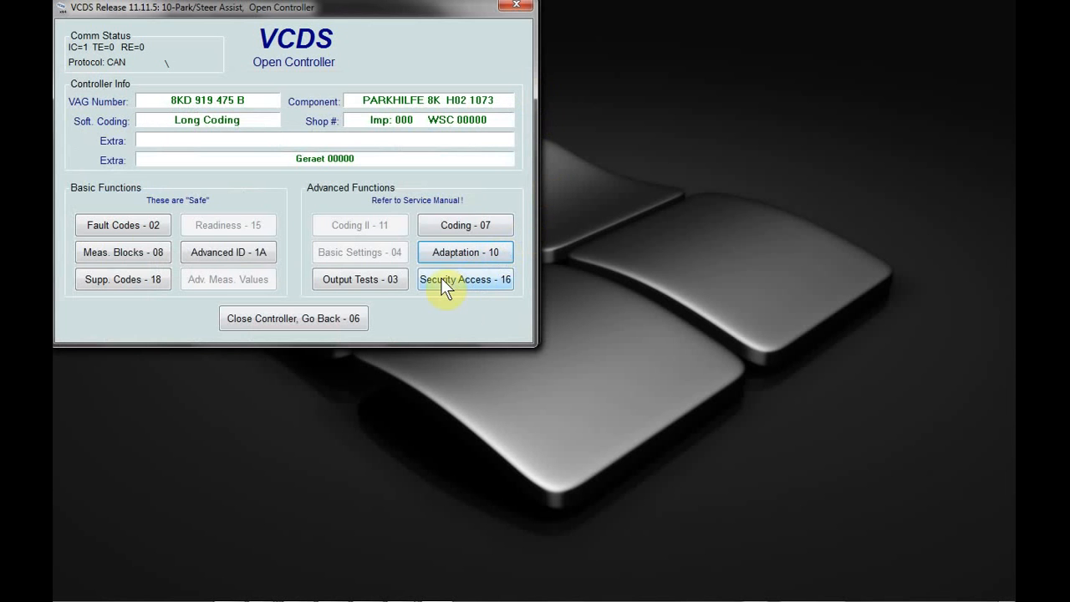
{"action": "left_click", "coordinate": [122, 251]}
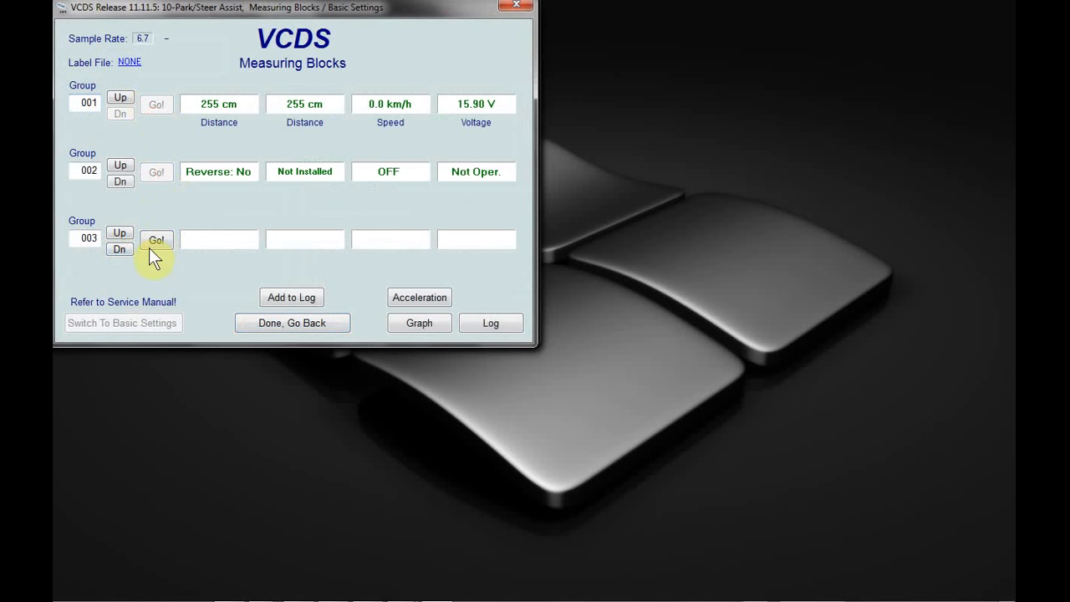
{"action": "left_click", "coordinate": [156, 240]}
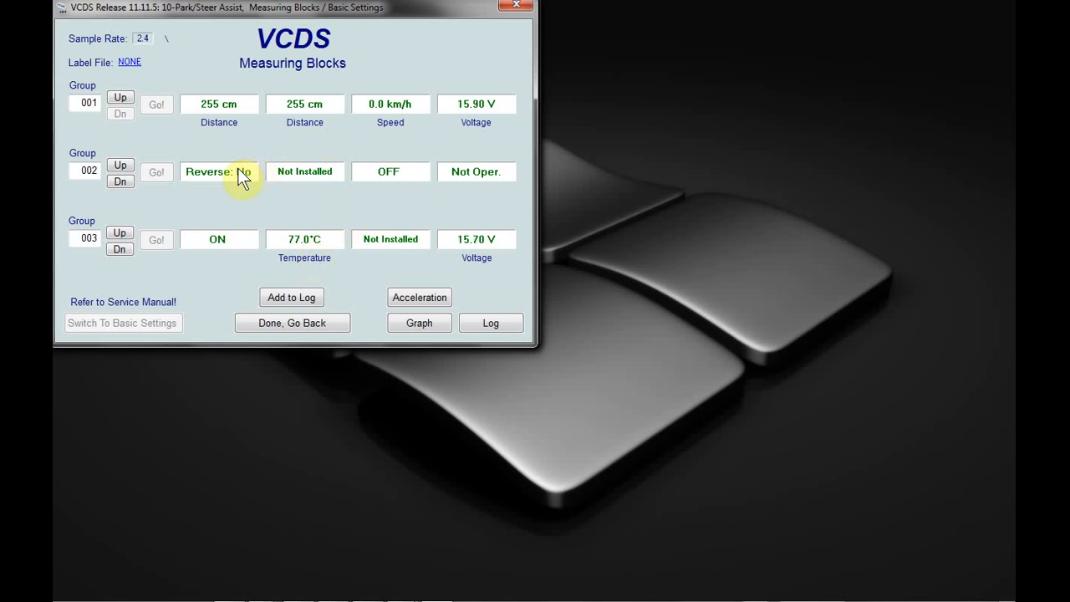
{"action": "mouse_move", "coordinate": [426, 134]}
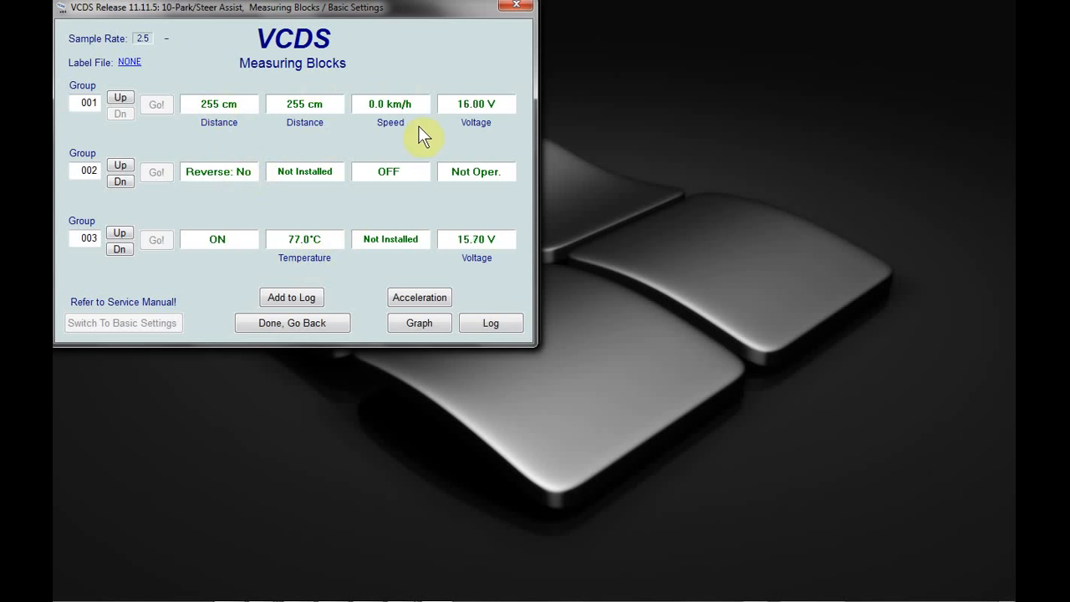
{"action": "left_click", "coordinate": [292, 323]}
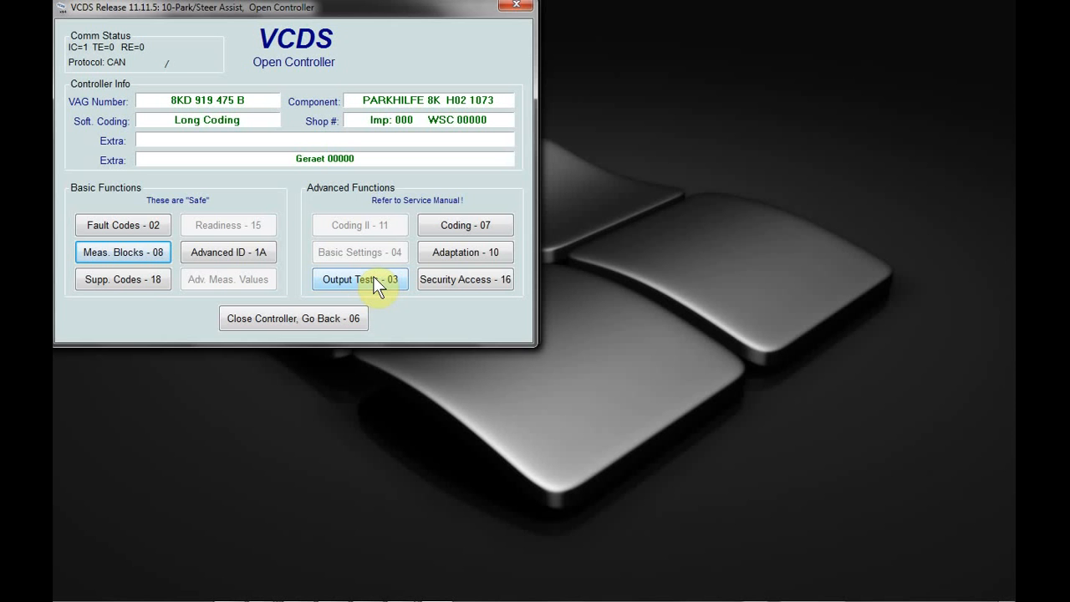
- Run the park assist output tests, including the chime and indicator lamp, then close the module and exit VCDS
{"action": "left_click", "coordinate": [358, 279]}
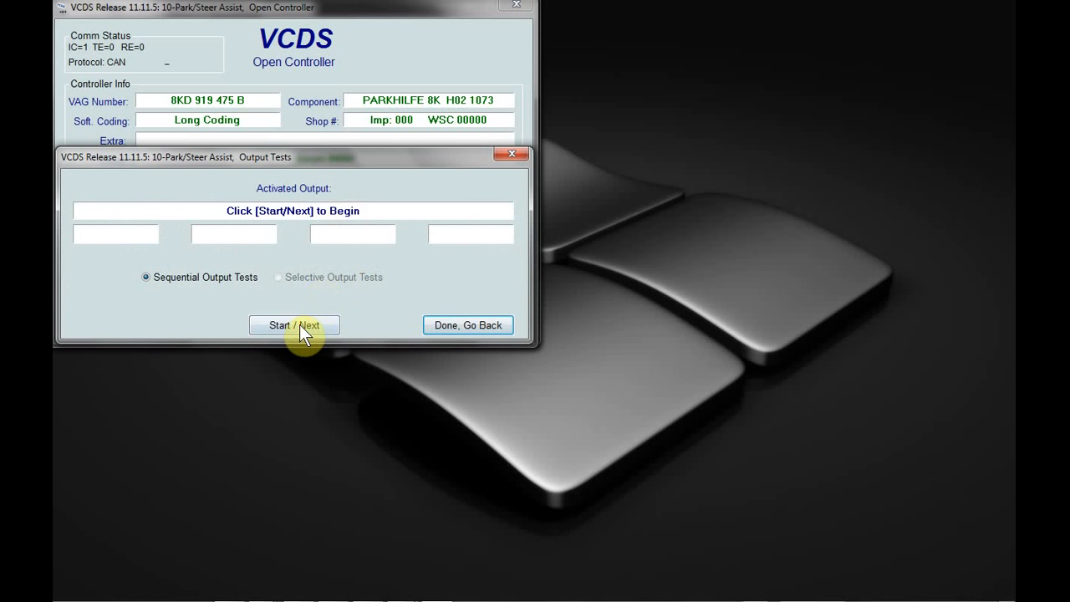
{"action": "left_click", "coordinate": [294, 324]}
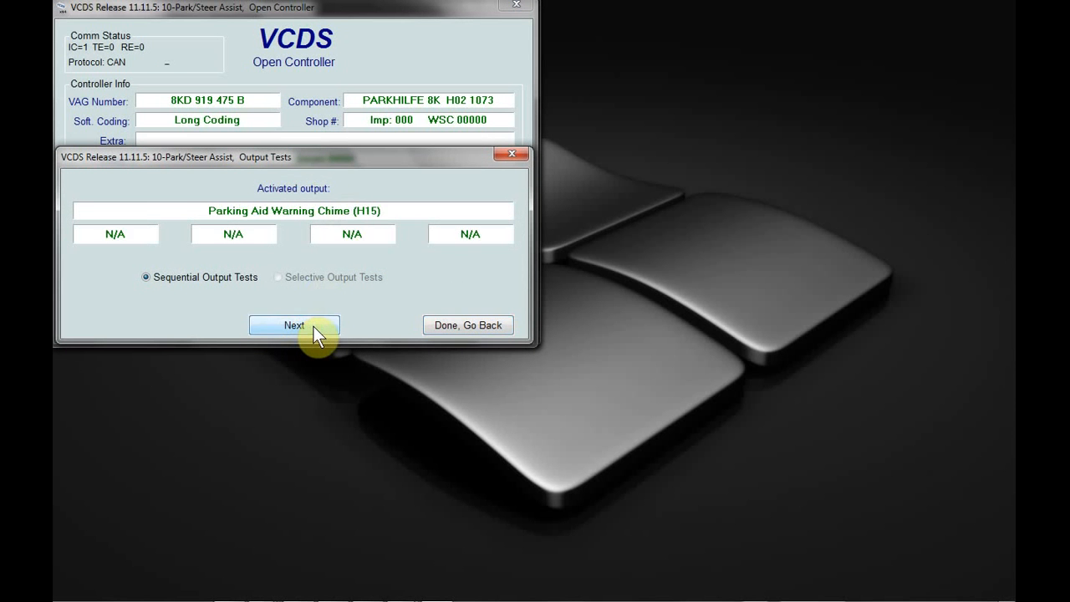
{"action": "left_click", "coordinate": [294, 325]}
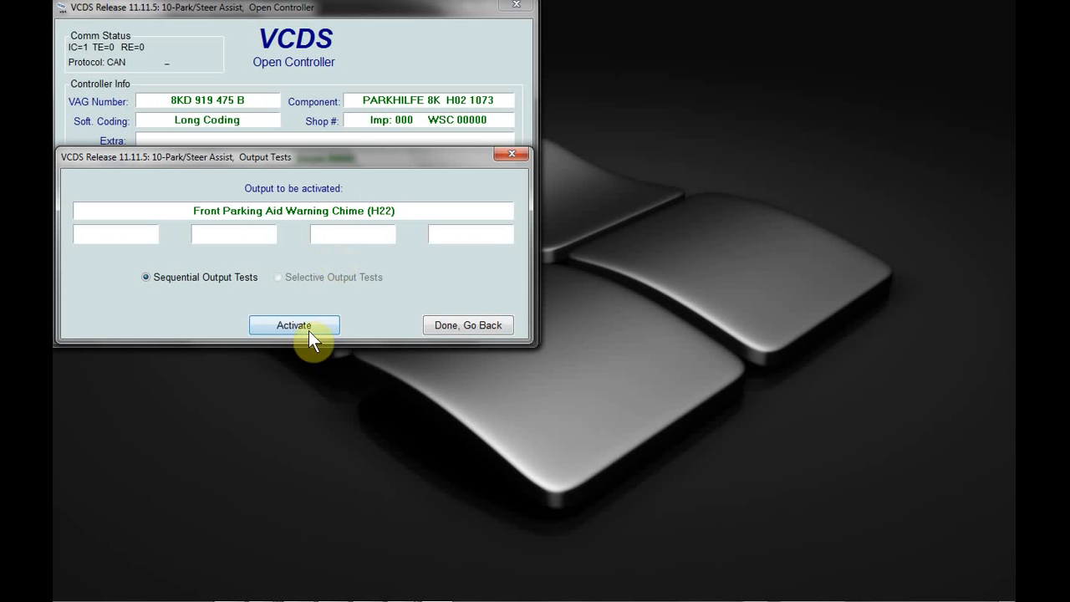
{"action": "left_click", "coordinate": [294, 325]}
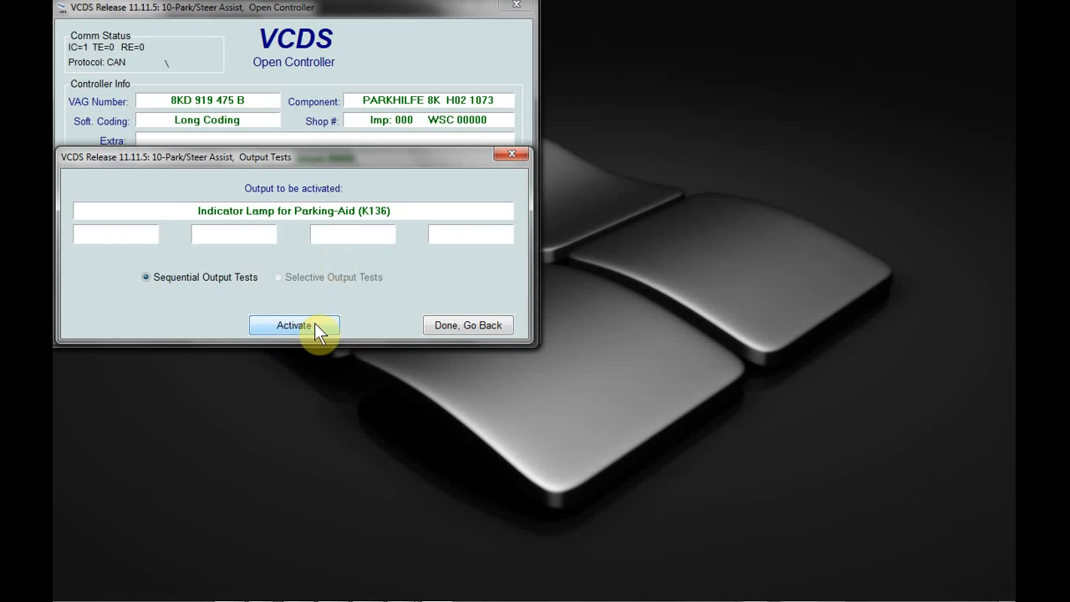
{"action": "left_click", "coordinate": [295, 324]}
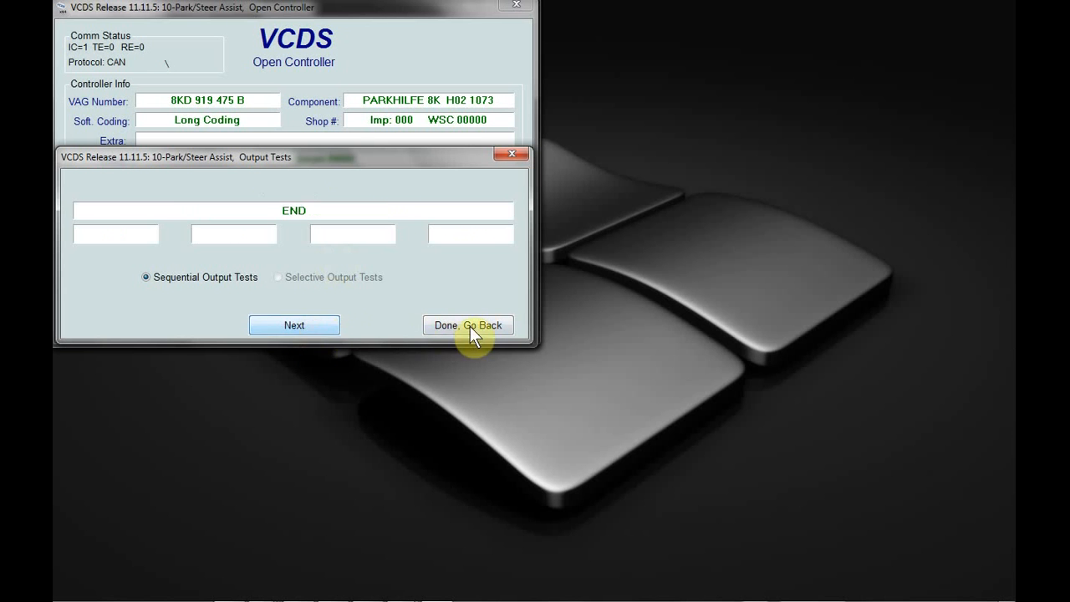
{"action": "left_click", "coordinate": [468, 325]}
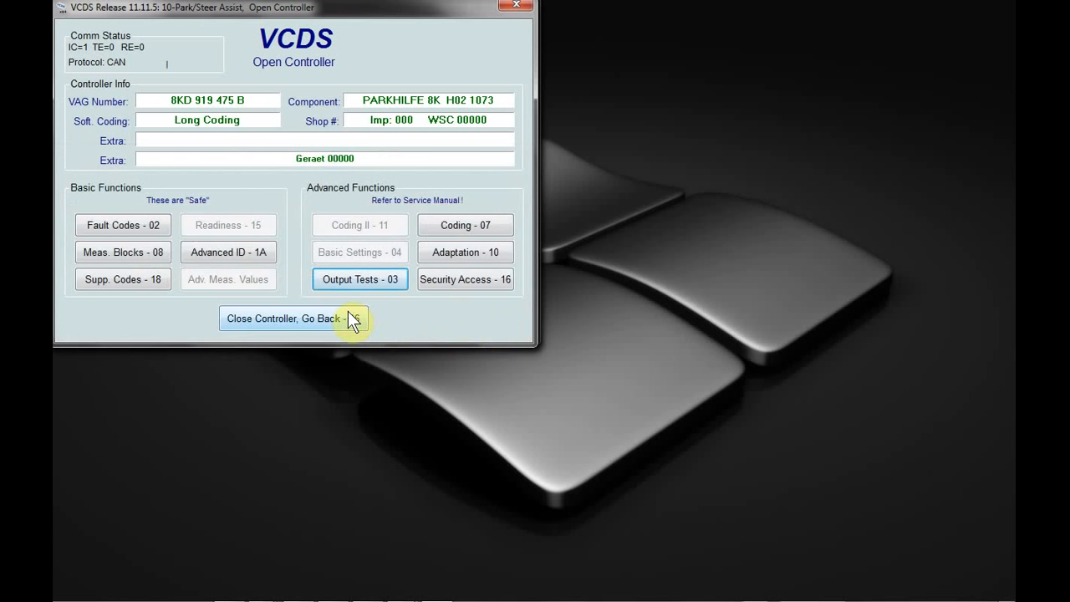
{"action": "mouse_move", "coordinate": [407, 318]}
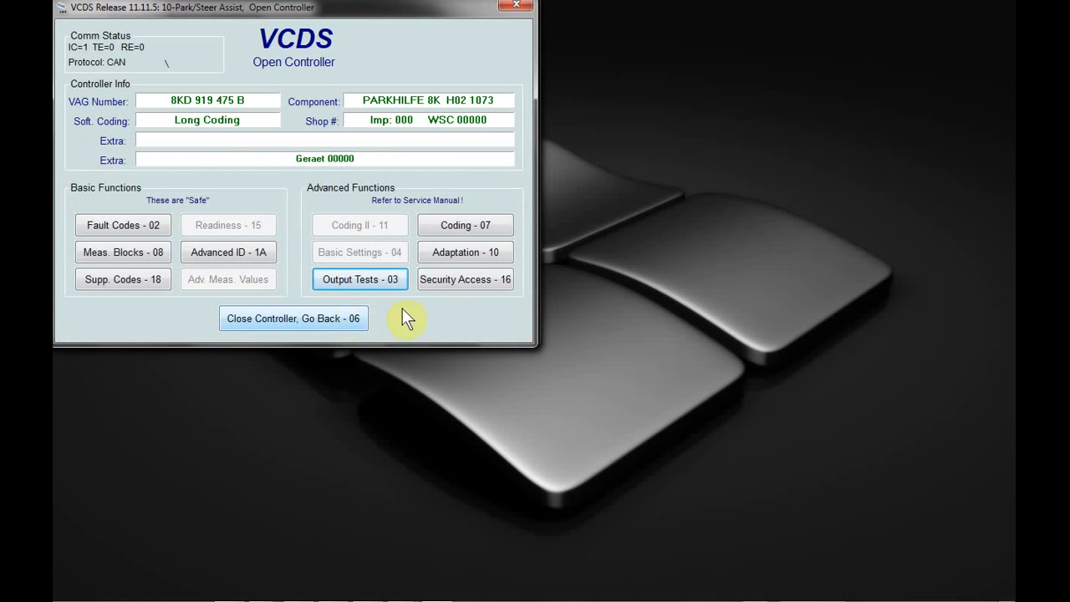
{"action": "left_click", "coordinate": [293, 317]}
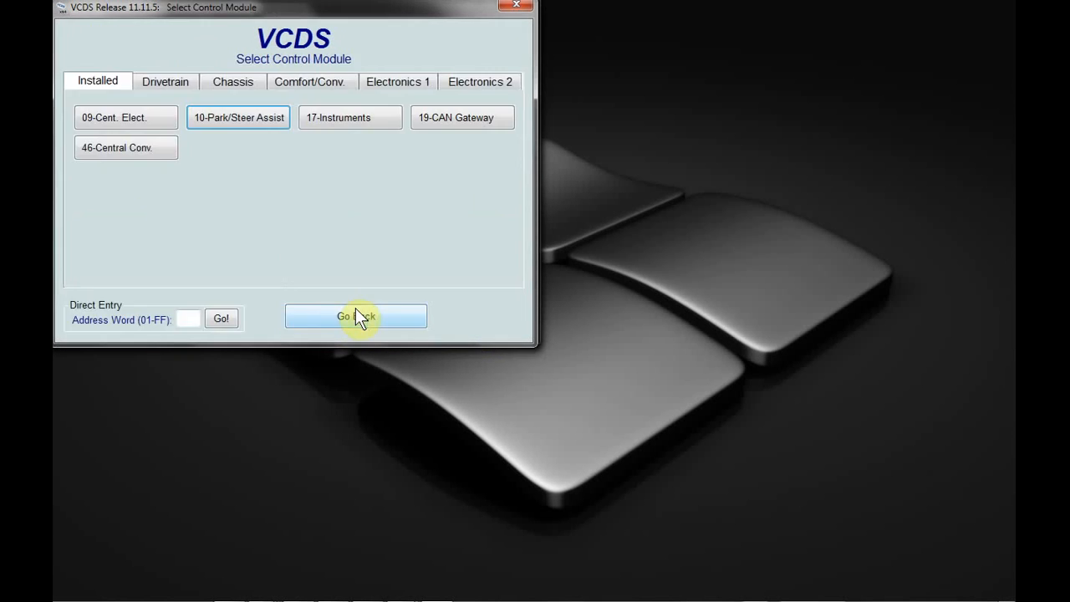
{"action": "left_click", "coordinate": [356, 316]}
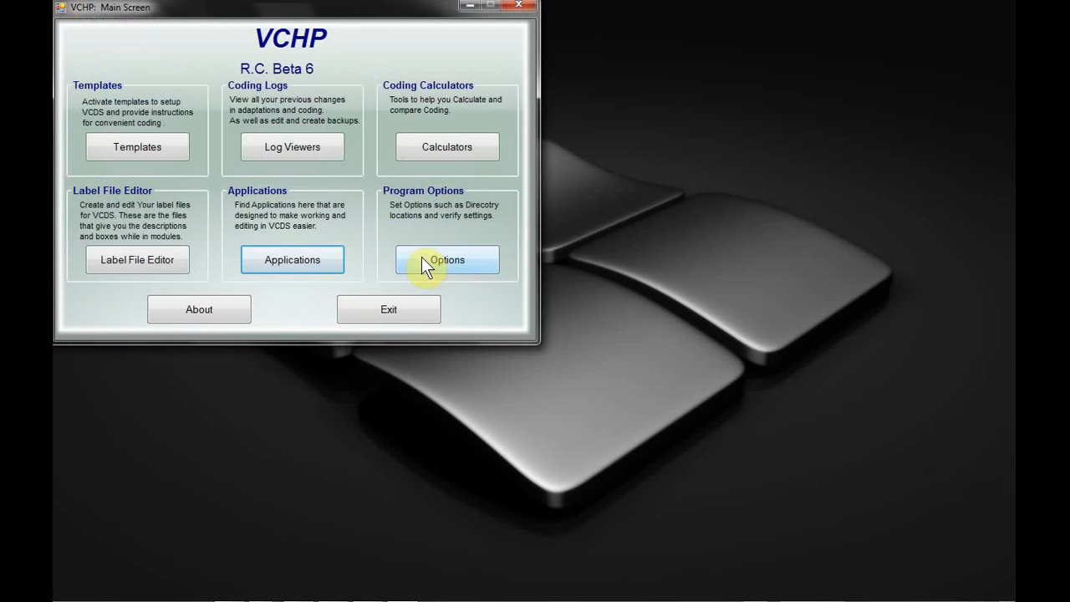
{"action": "mouse_move", "coordinate": [137, 259]}
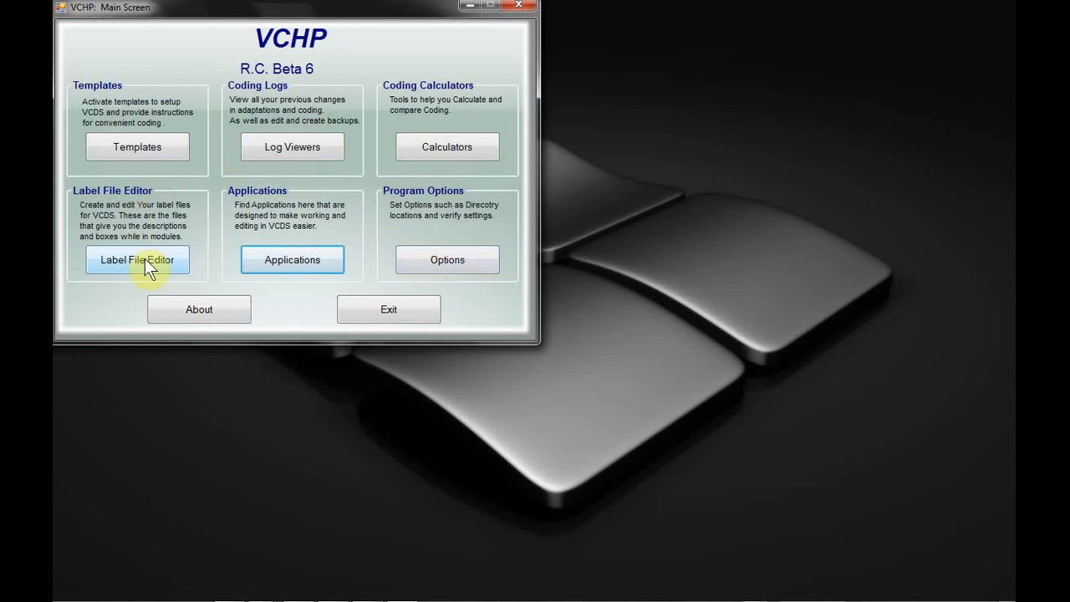
- Open TEST.lbl in the maximized Label File Editor and browse its adaptation, security and long coding sections
{"action": "left_click", "coordinate": [137, 259]}
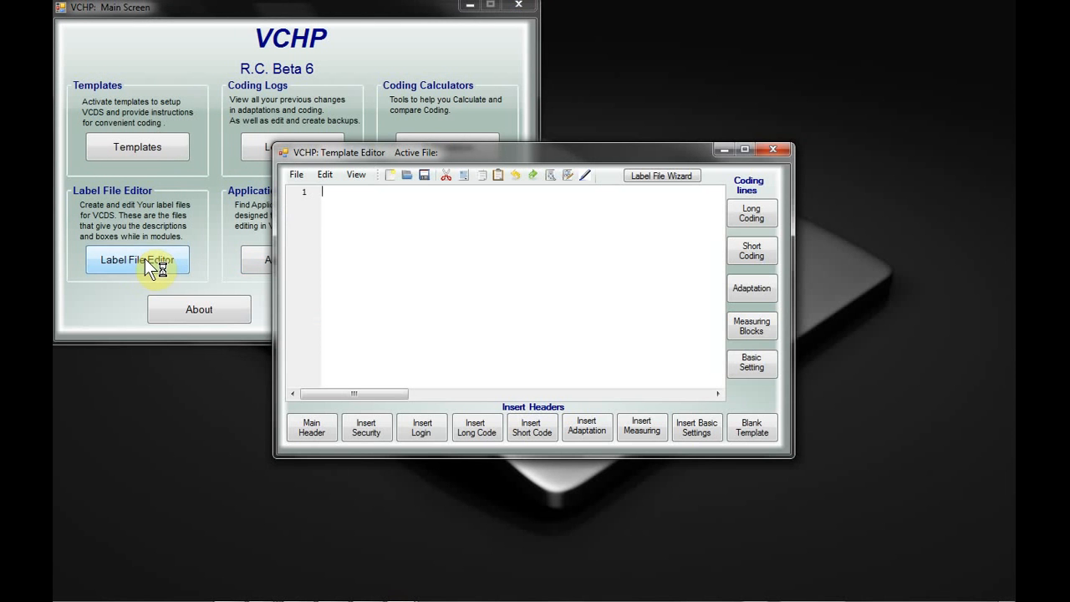
{"action": "left_click", "coordinate": [324, 174]}
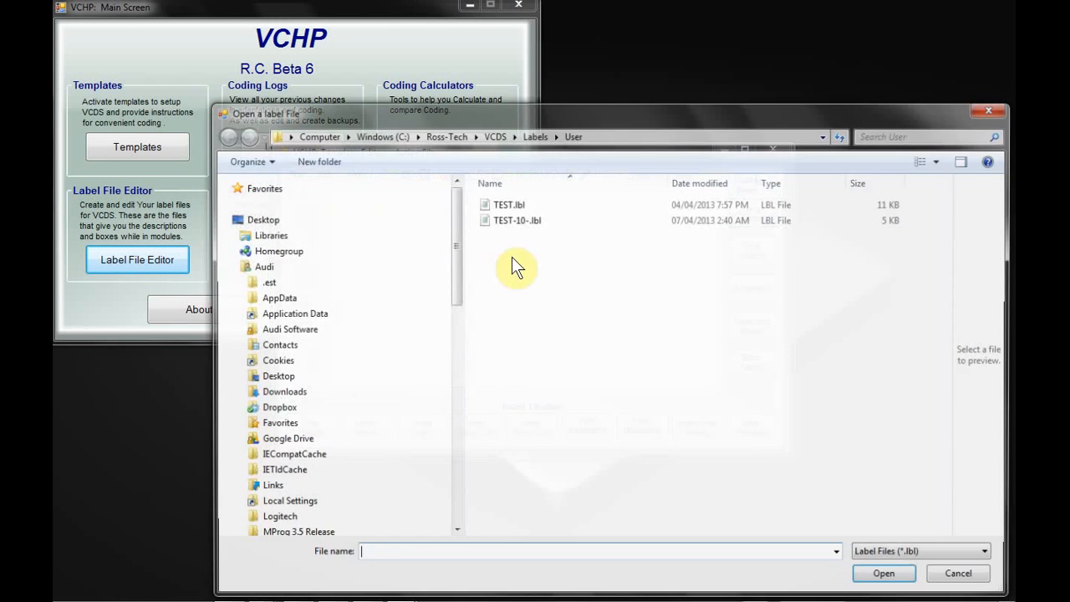
{"action": "double_click", "coordinate": [509, 204]}
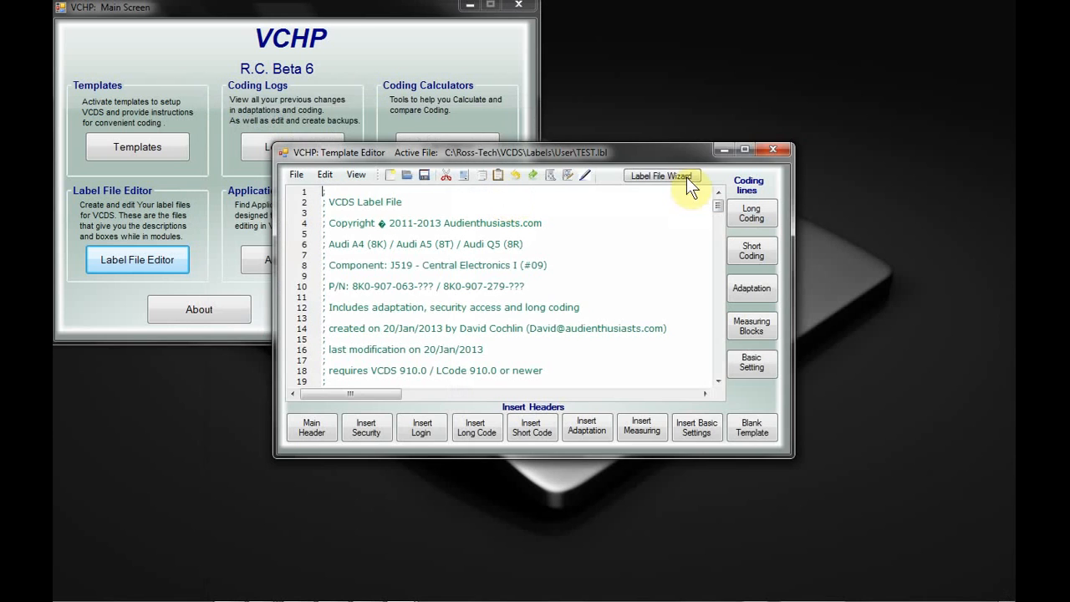
{"action": "left_click", "coordinate": [742, 149]}
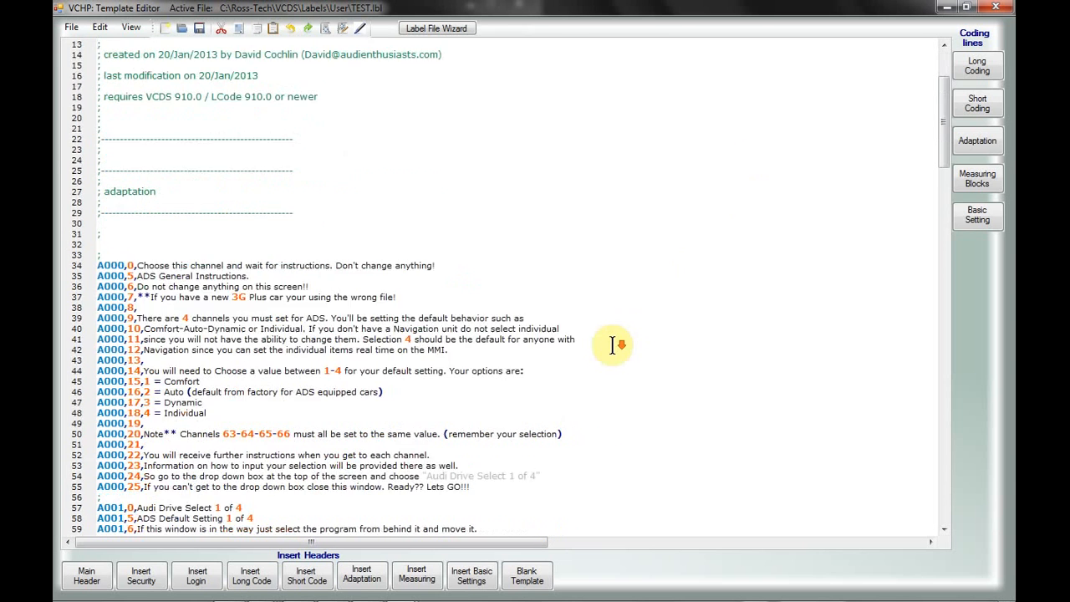
{"action": "scroll", "scroll_direction": "down", "scroll_amount": 3}
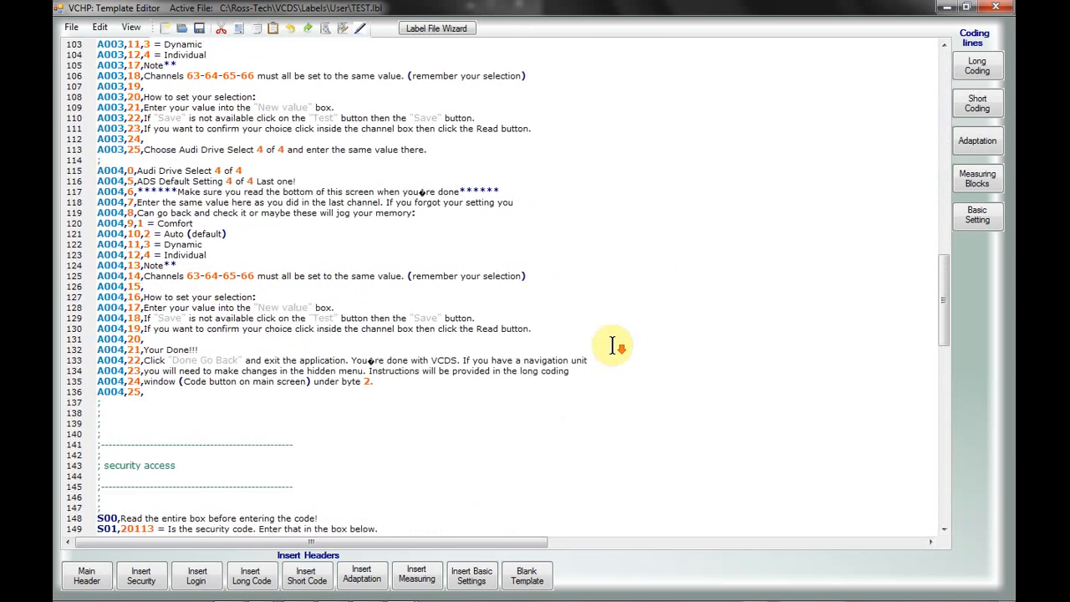
{"action": "scroll", "scroll_direction": "down", "scroll_amount": 3}
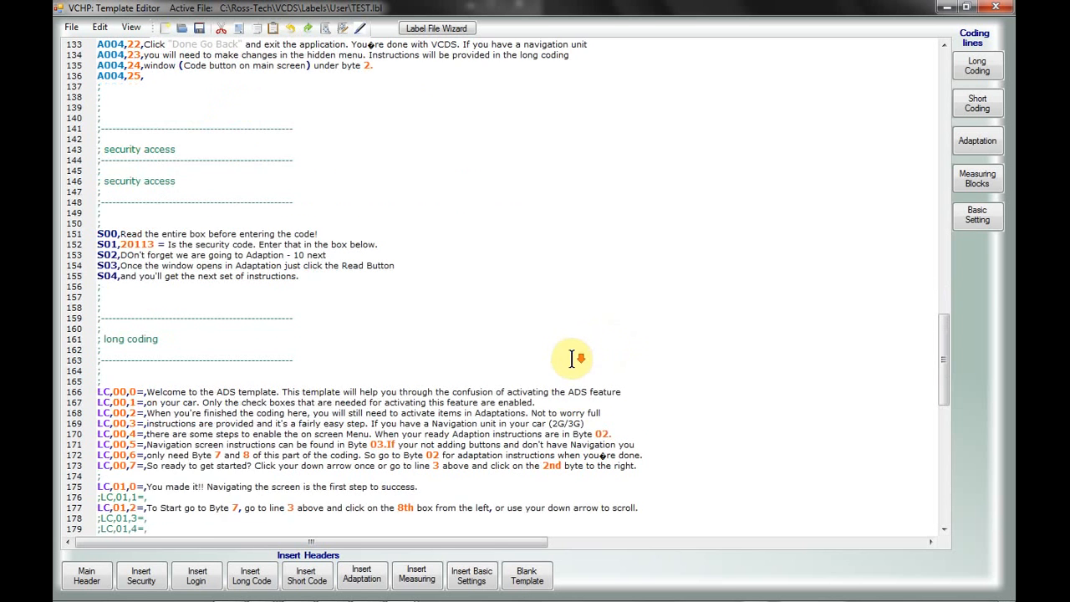
{"action": "scroll", "scroll_direction": "down", "scroll_amount": 3}
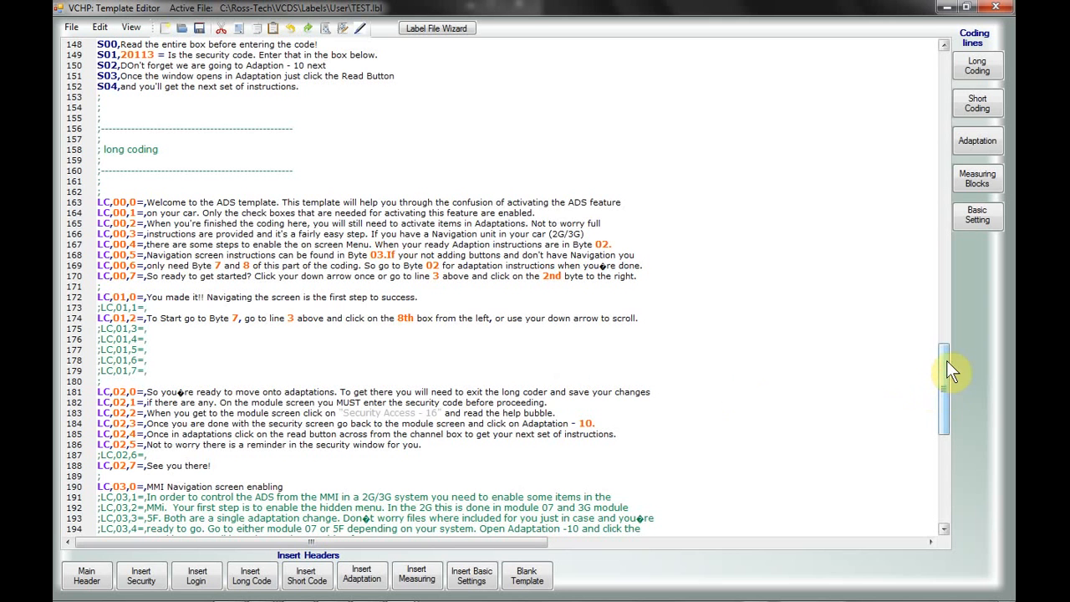
{"action": "scroll", "scroll_direction": "down", "scroll_amount": 3}
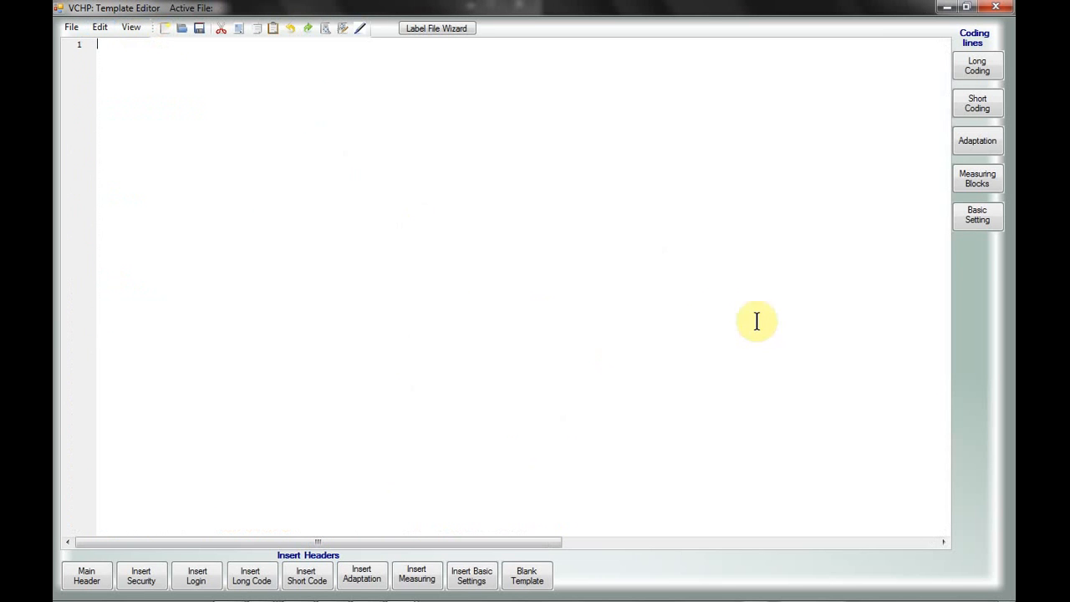
{"action": "mouse_move", "coordinate": [564, 195]}
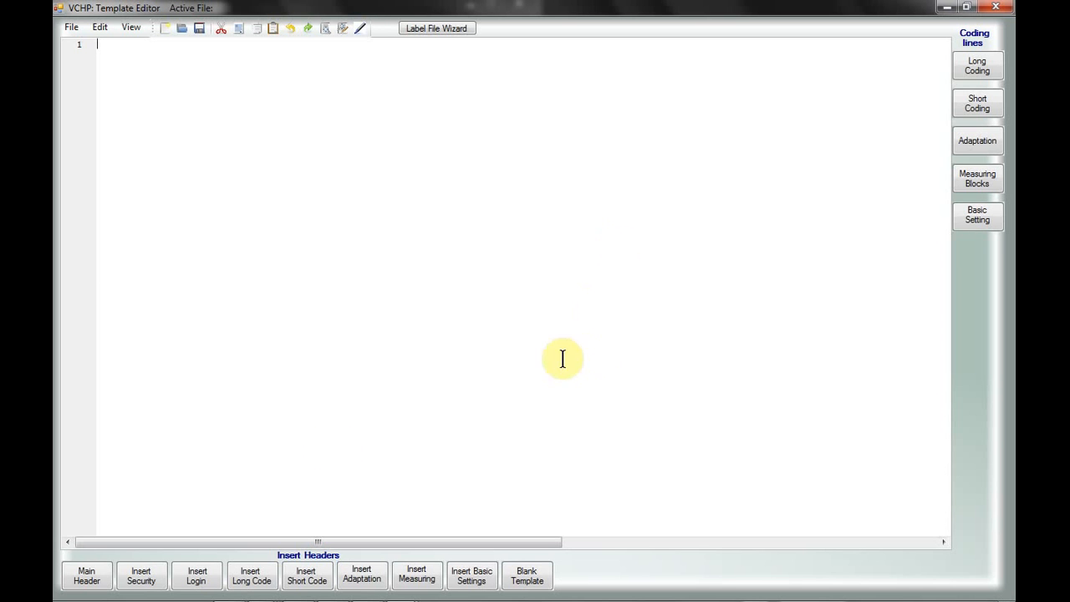
- Insert the main header and a security section with code 12345
{"action": "left_click", "coordinate": [86, 574]}
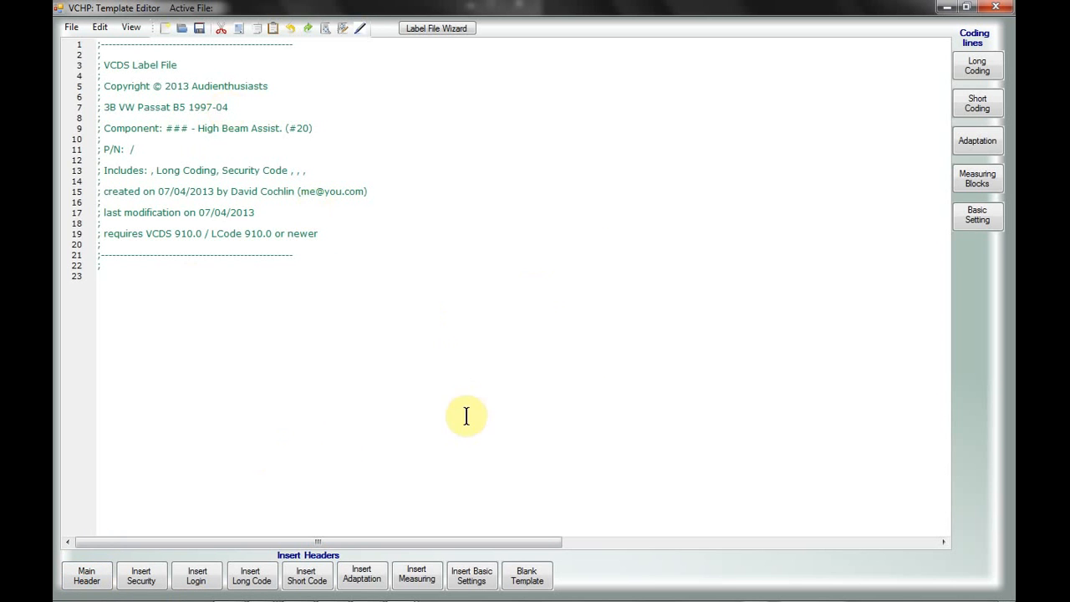
{"action": "mouse_move", "coordinate": [140, 574]}
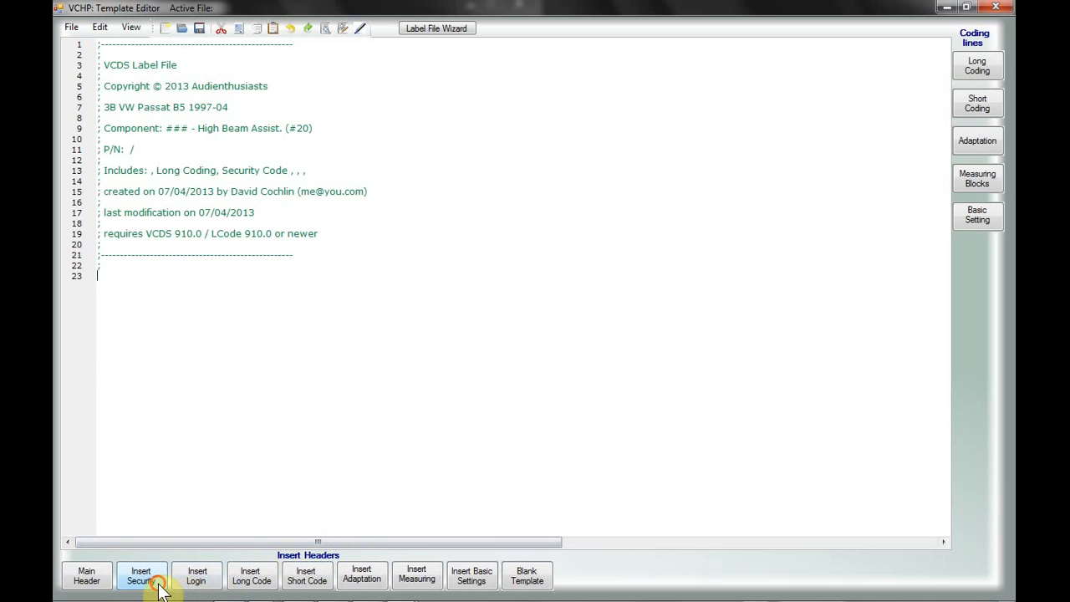
{"action": "left_click", "coordinate": [141, 575]}
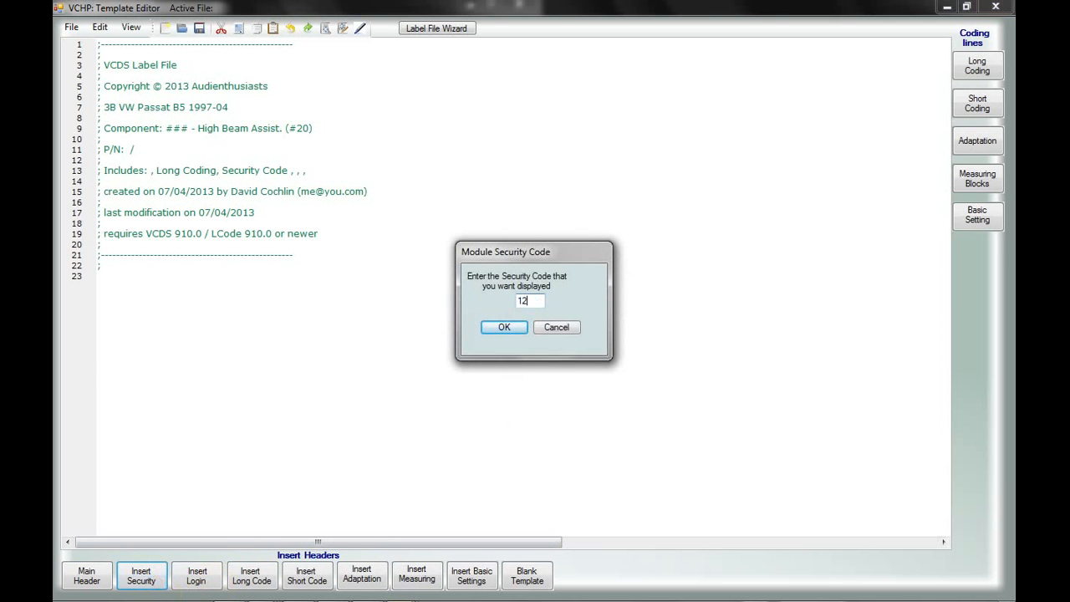
{"action": "left_click", "coordinate": [503, 326]}
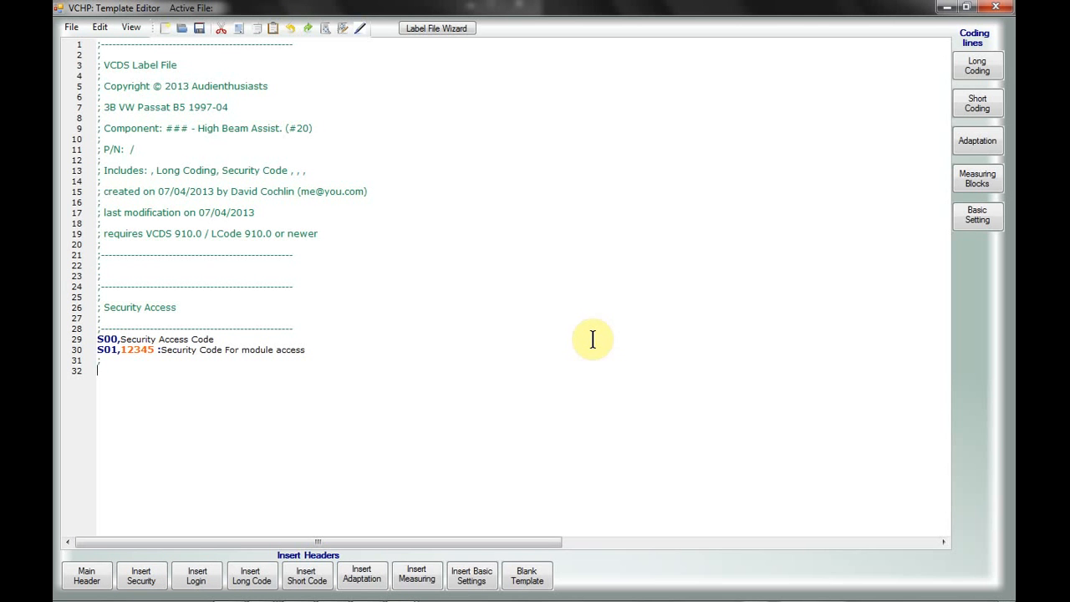
{"action": "mouse_move", "coordinate": [469, 362]}
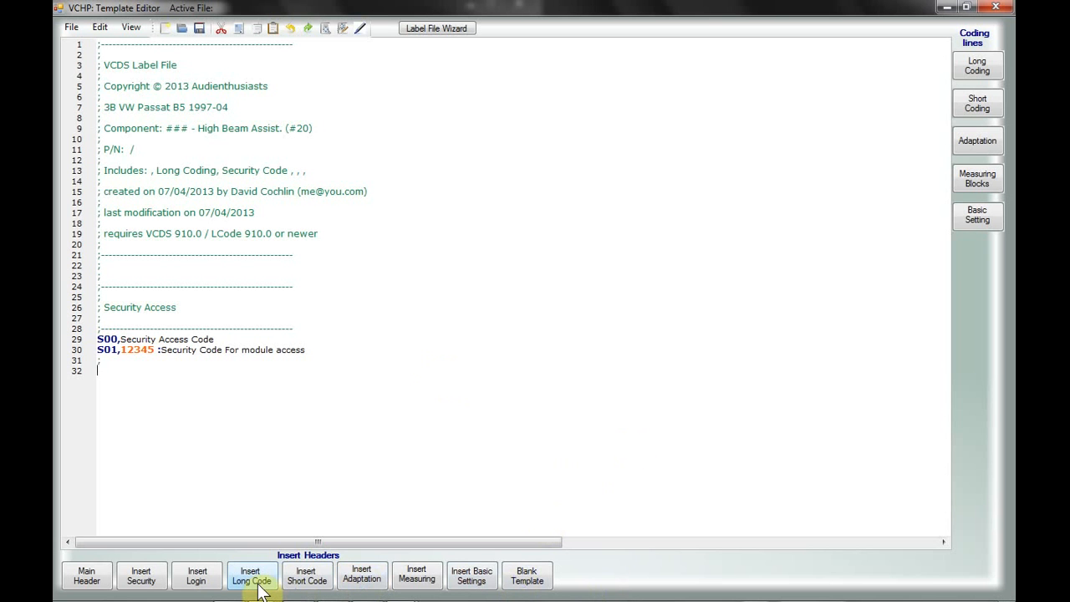
- Add the Long Coding section with byte lines 00 through 02
{"action": "left_click", "coordinate": [251, 575]}
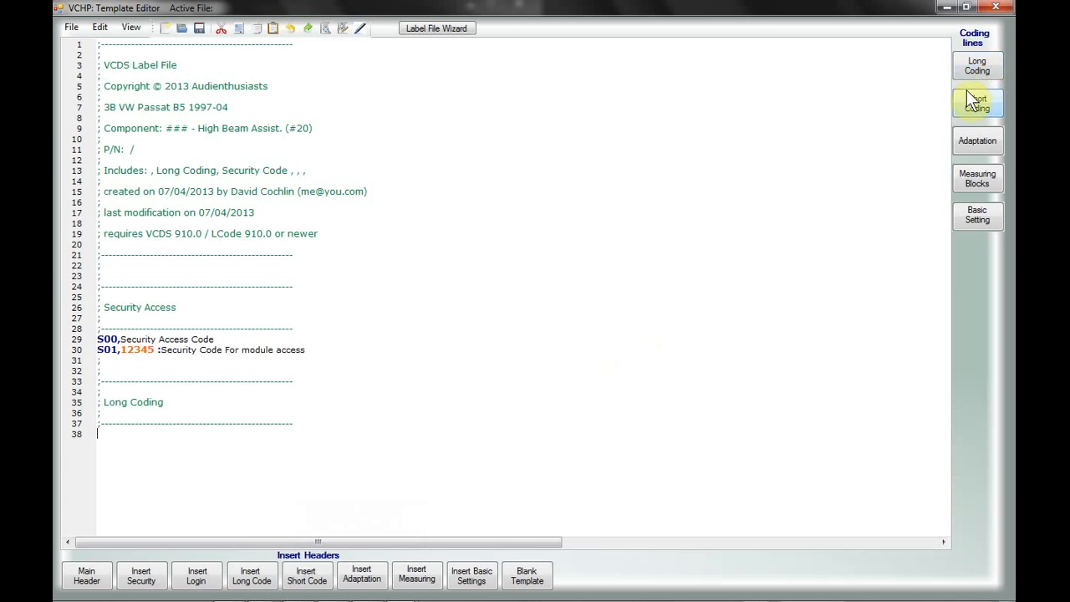
{"action": "left_click", "coordinate": [976, 65]}
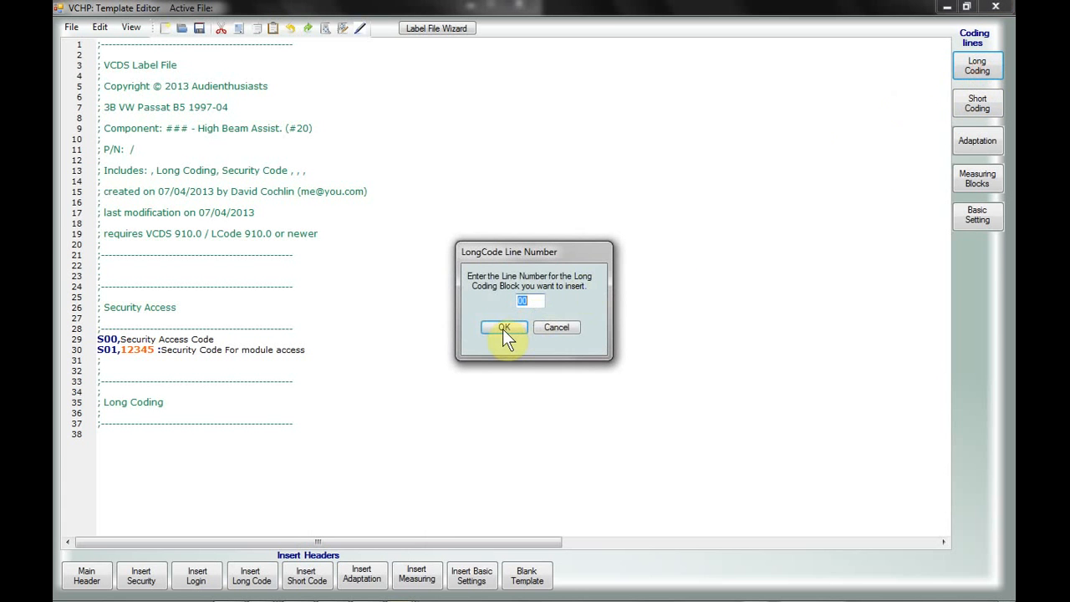
{"action": "left_click", "coordinate": [502, 327]}
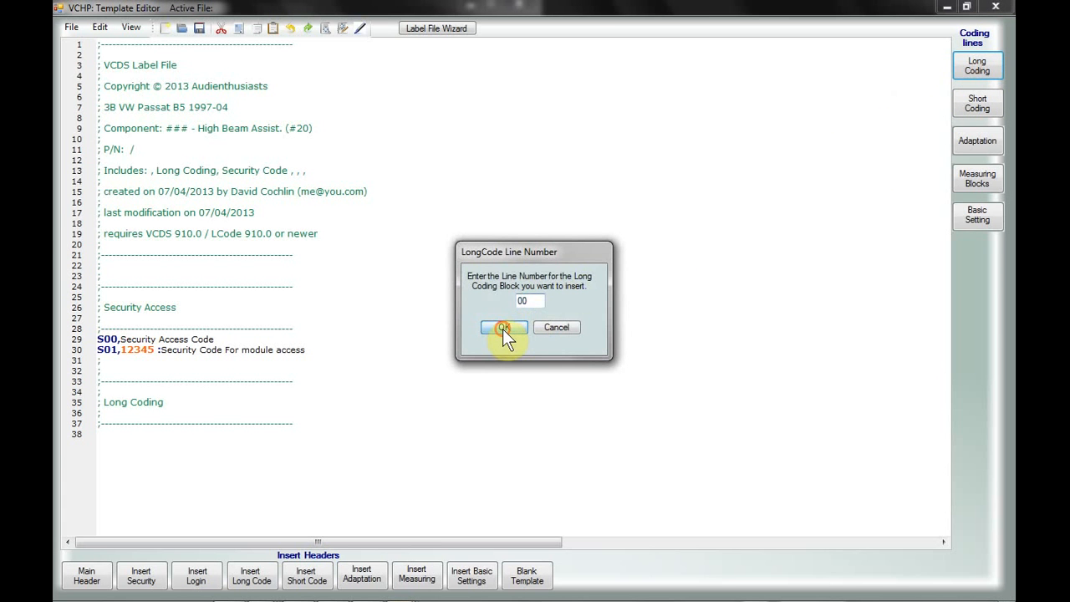
{"action": "left_click", "coordinate": [503, 326]}
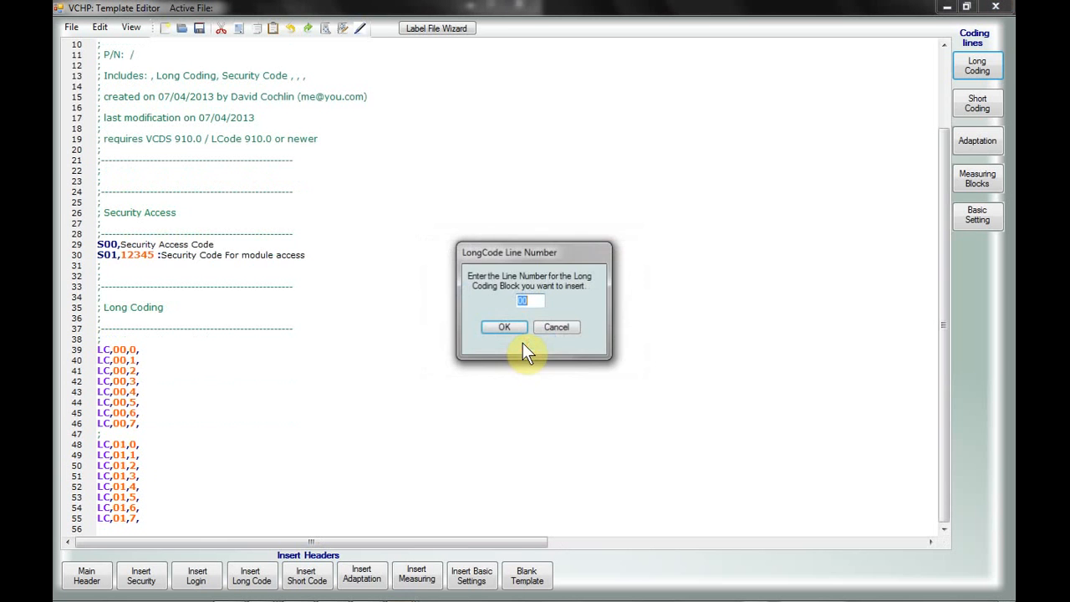
{"action": "left_click", "coordinate": [504, 327]}
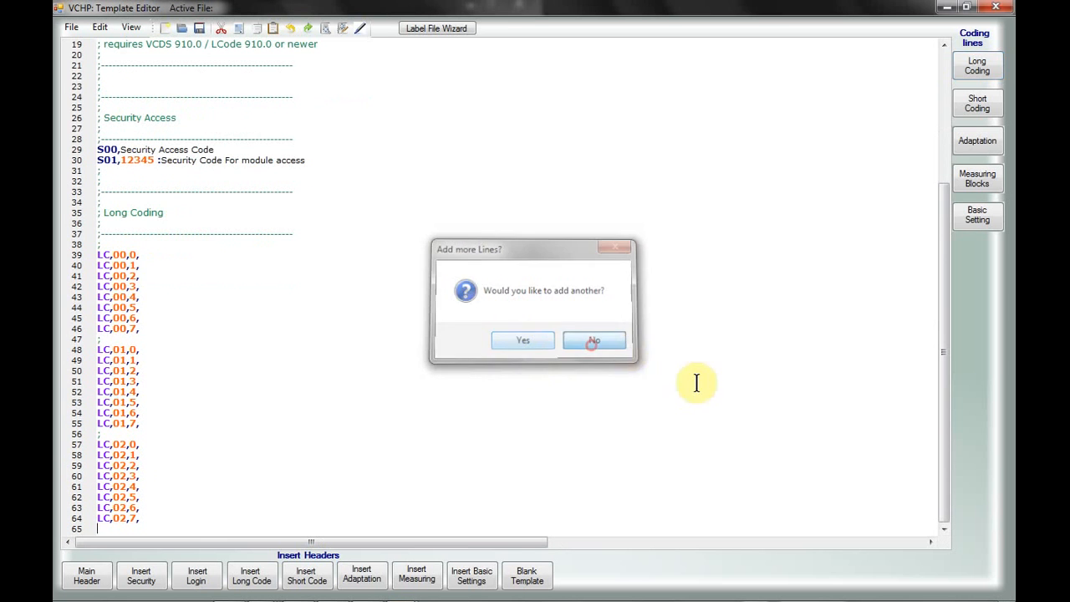
{"action": "left_click", "coordinate": [593, 339]}
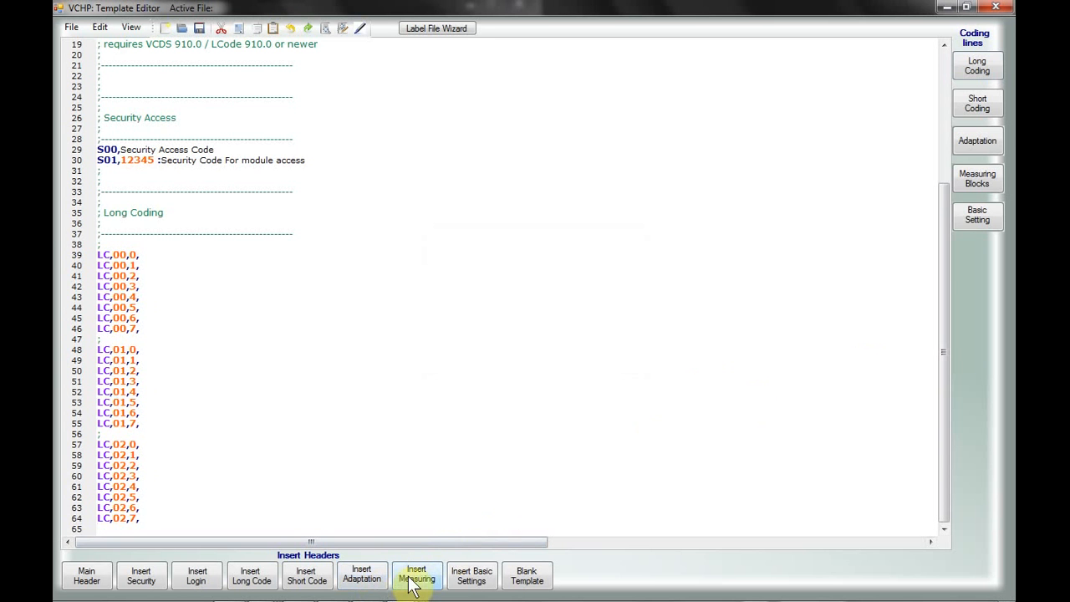
- Add the Measuring Blocks section with groups 000 and 001
{"action": "left_click", "coordinate": [416, 575]}
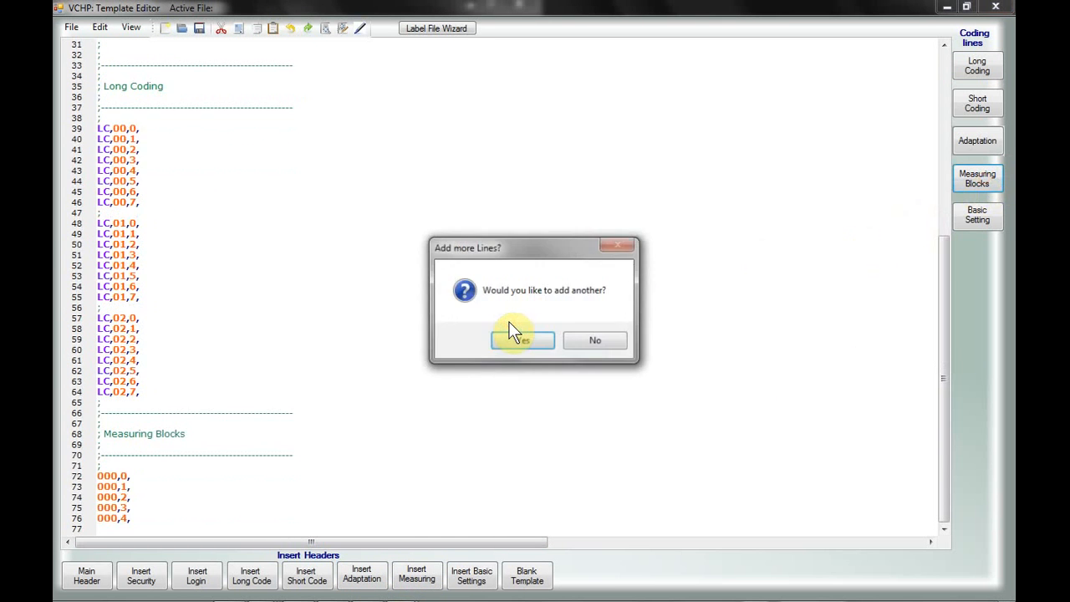
{"action": "left_click", "coordinate": [522, 339]}
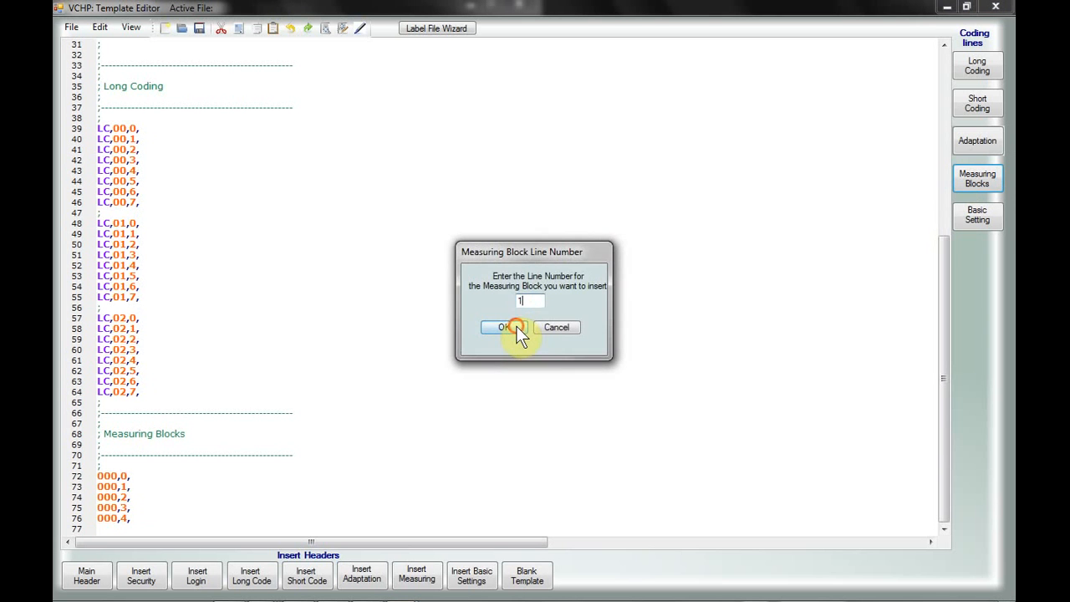
{"action": "left_click", "coordinate": [502, 327]}
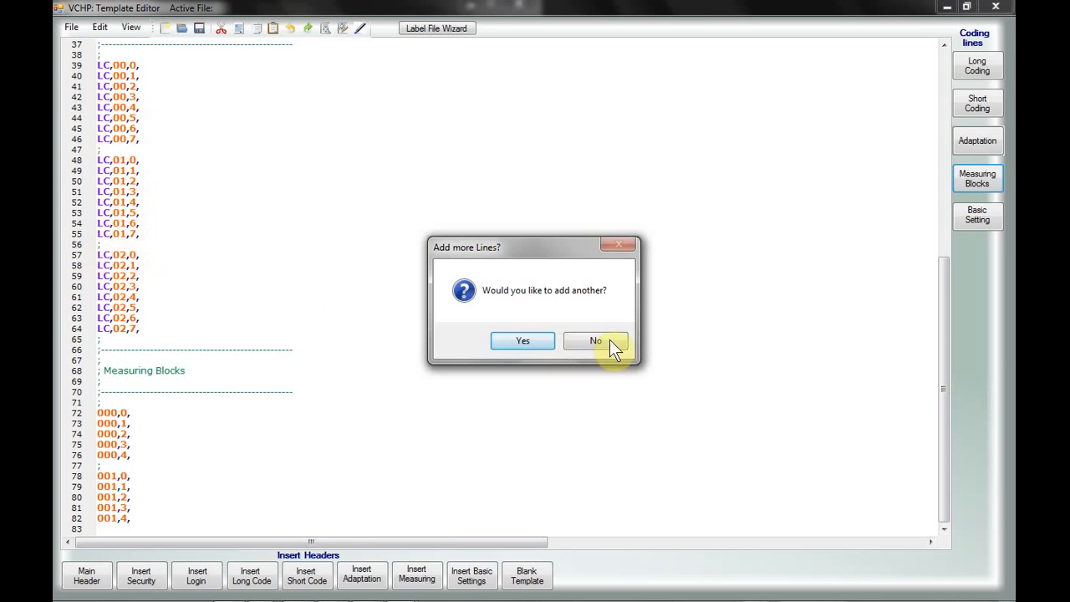
{"action": "left_click", "coordinate": [595, 340]}
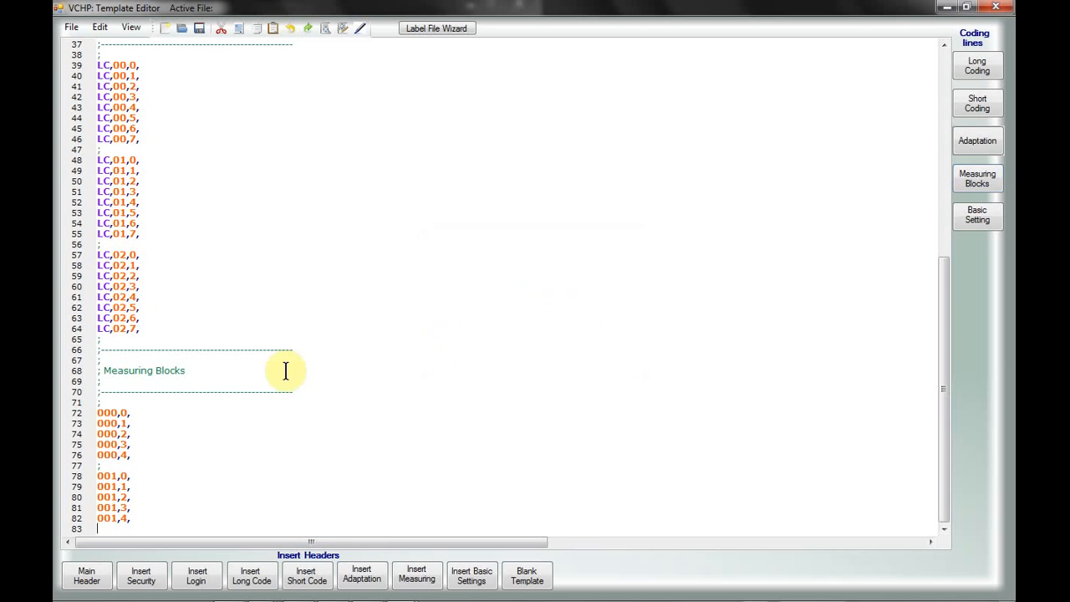
{"action": "mouse_move", "coordinate": [153, 472]}
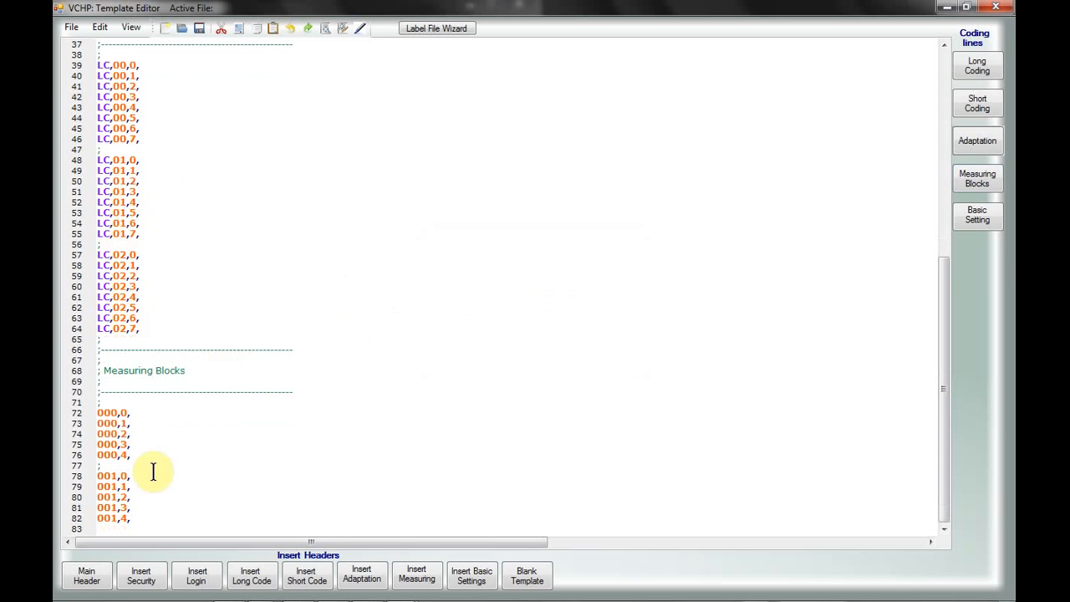
{"action": "mouse_move", "coordinate": [977, 140]}
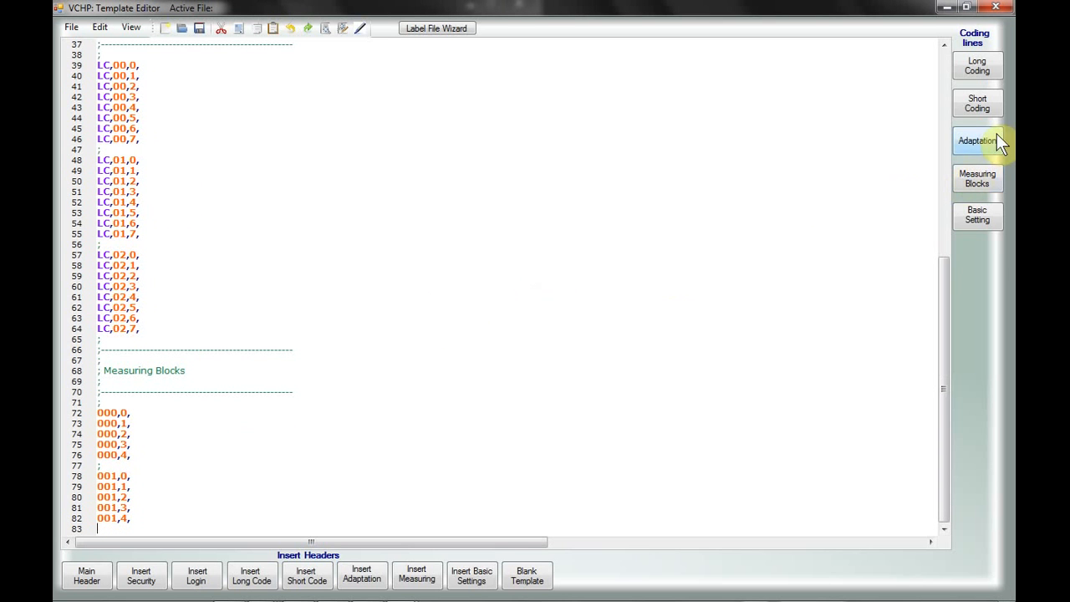
- Add adaptation channel A000 lines 0–9 and select the commented lines A000,1 to A000,4
{"action": "left_click", "coordinate": [976, 140]}
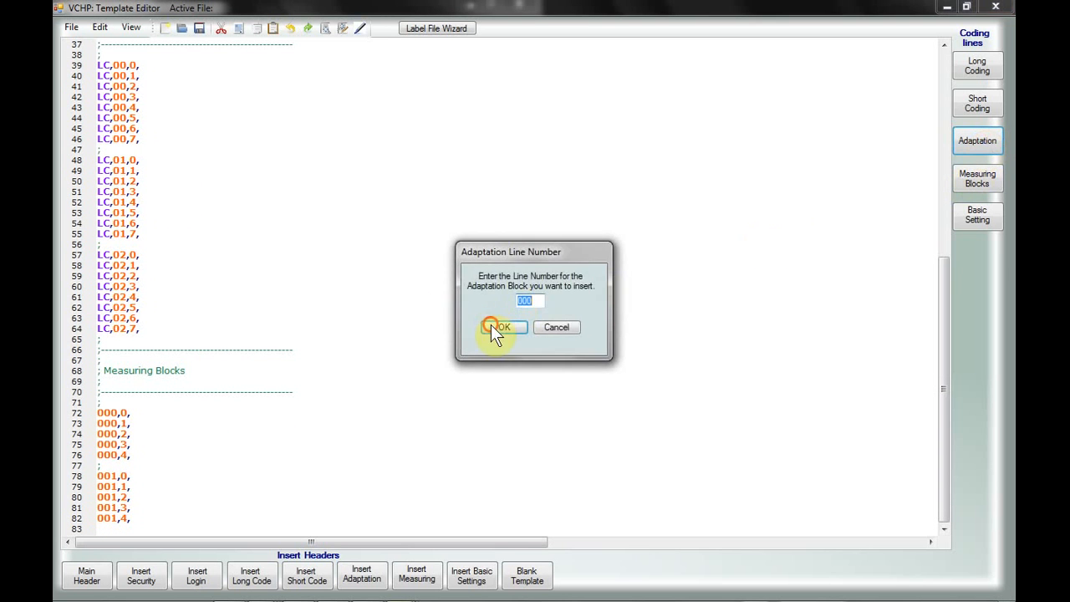
{"action": "left_click", "coordinate": [500, 327]}
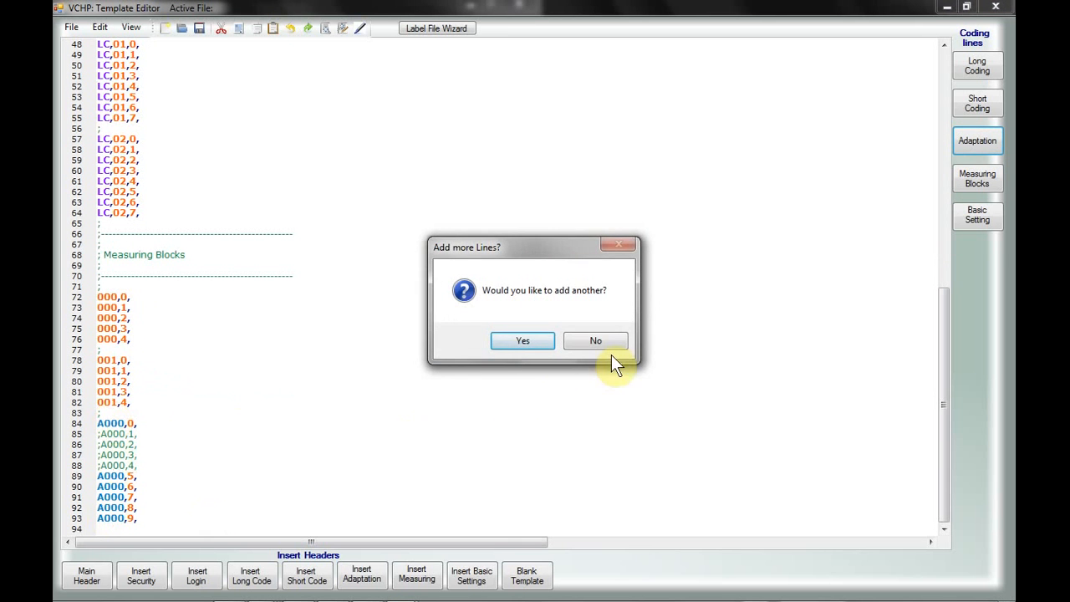
{"action": "left_click", "coordinate": [595, 340]}
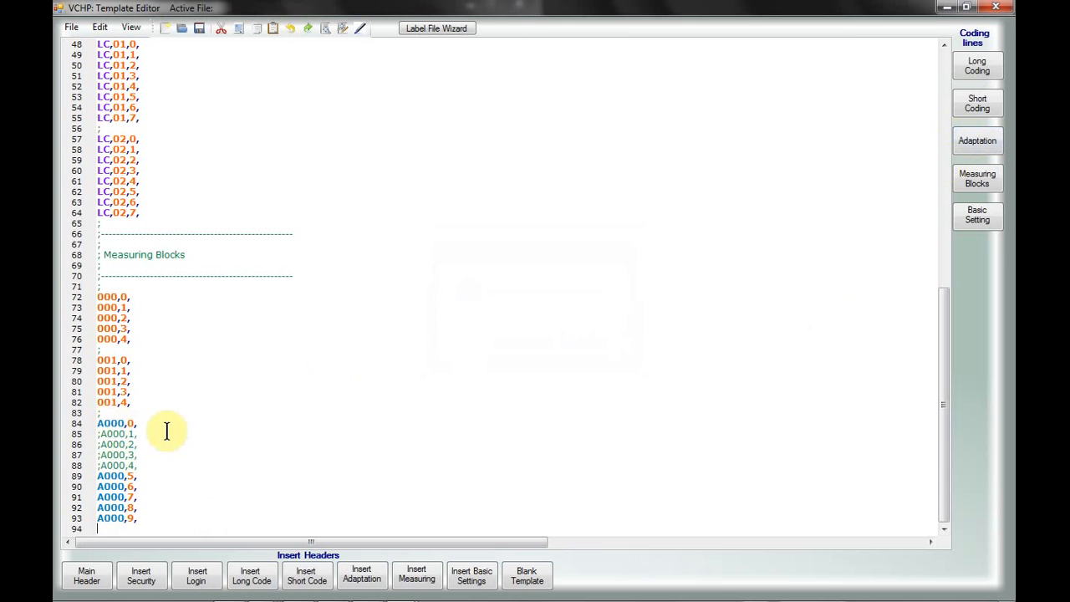
{"action": "mouse_move", "coordinate": [144, 443]}
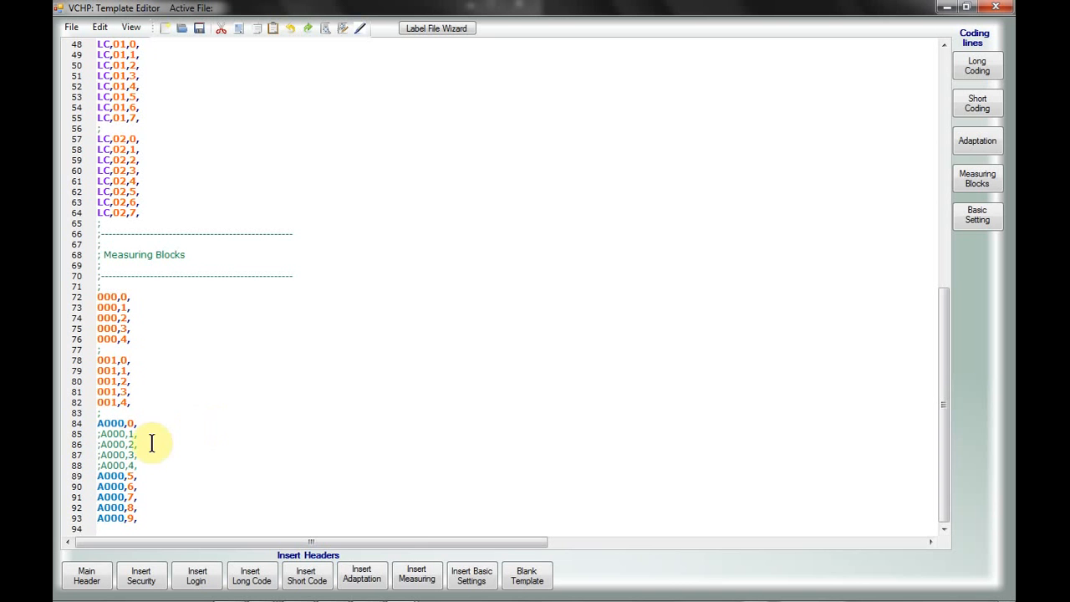
{"action": "left_click_drag", "start_coordinate": [117, 433], "coordinate": [117, 464]}
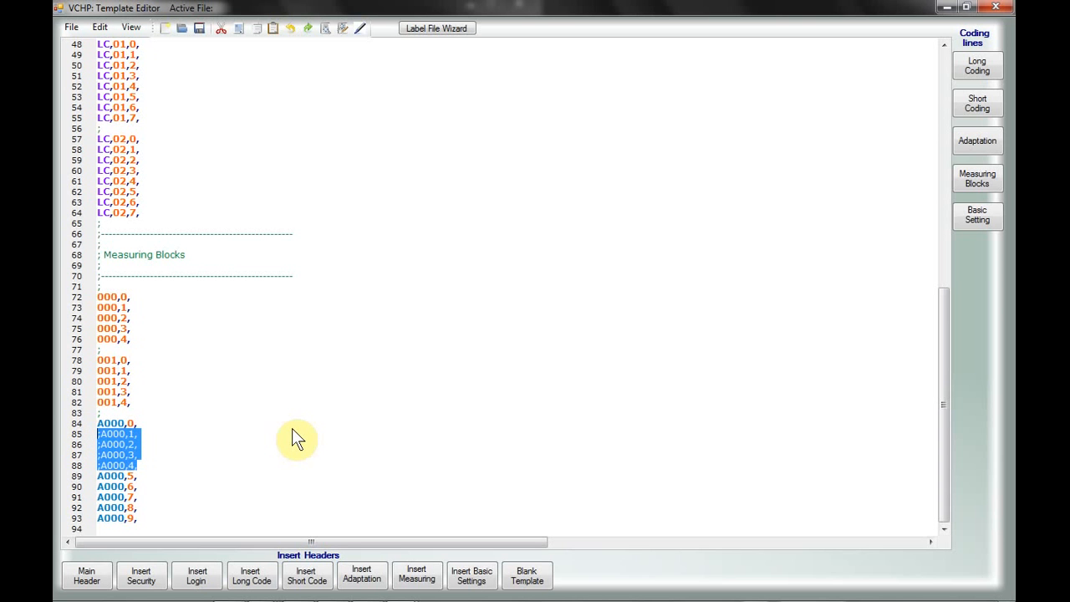
{"action": "mouse_move", "coordinate": [194, 418]}
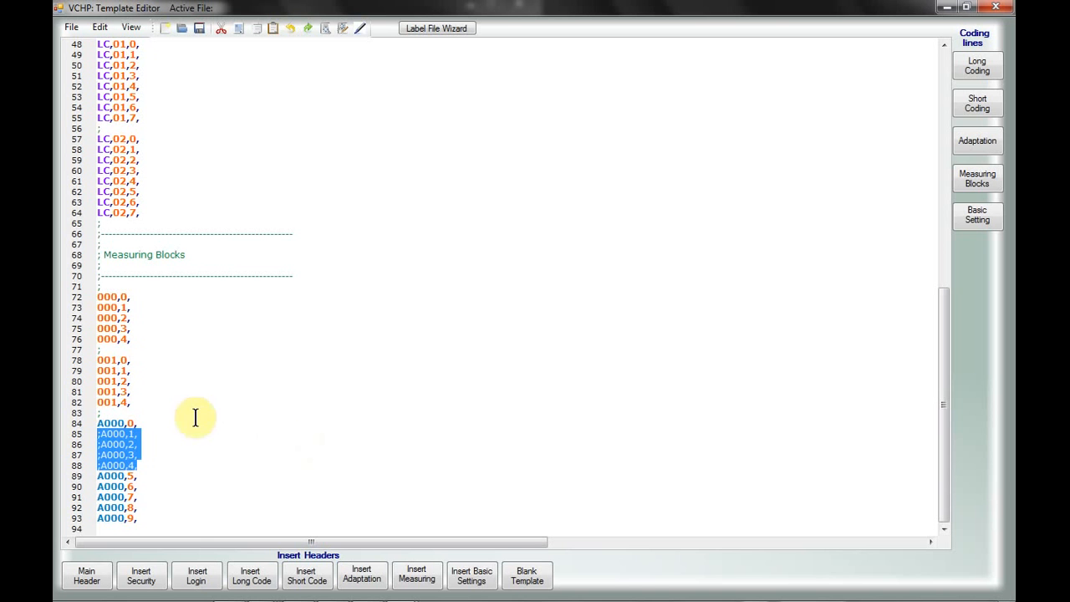
{"action": "mouse_move", "coordinate": [174, 422]}
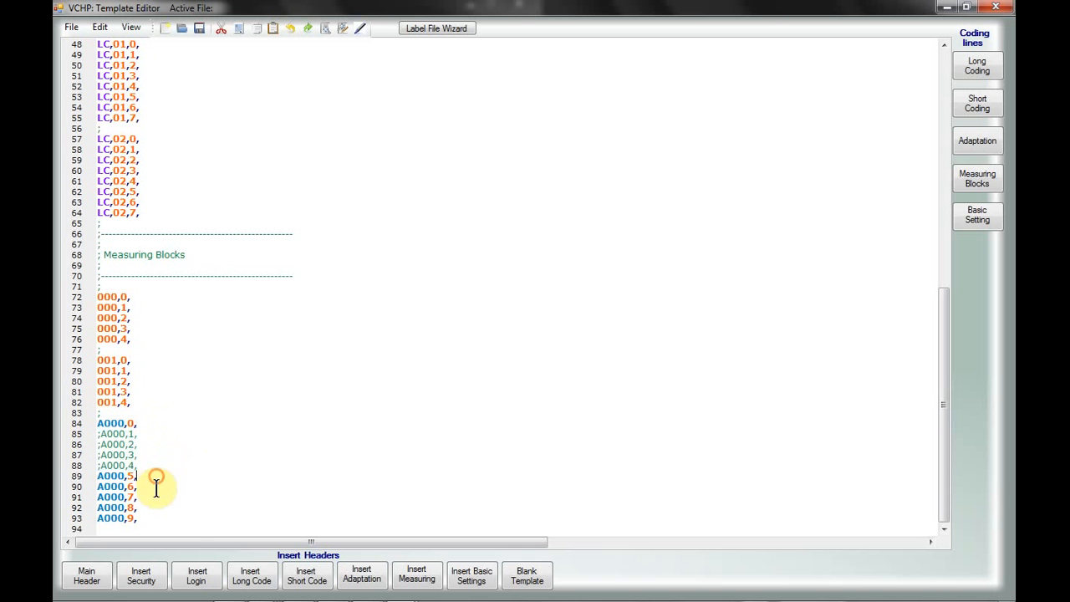
{"action": "mouse_move", "coordinate": [302, 432]}
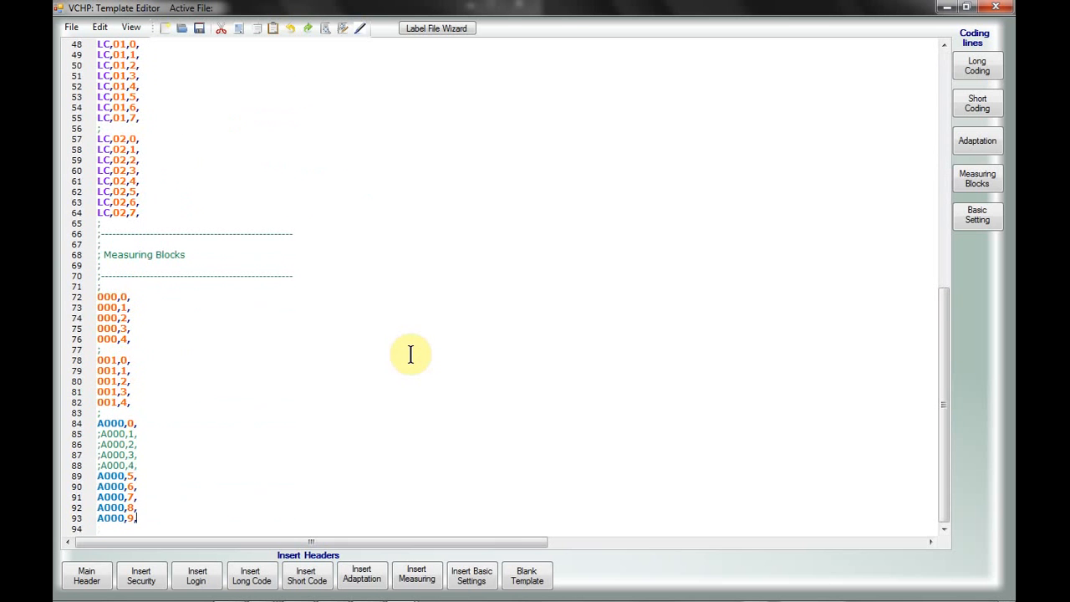
{"action": "mouse_move", "coordinate": [374, 98]}
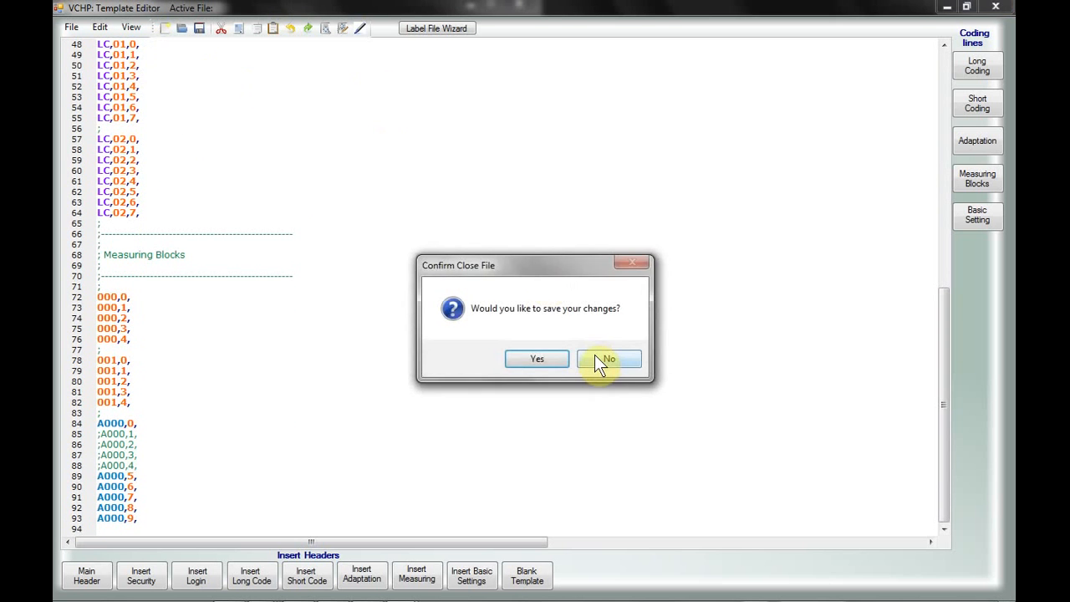
- Answer No in Confirm Close File to discard the template
{"action": "left_click", "coordinate": [608, 359]}
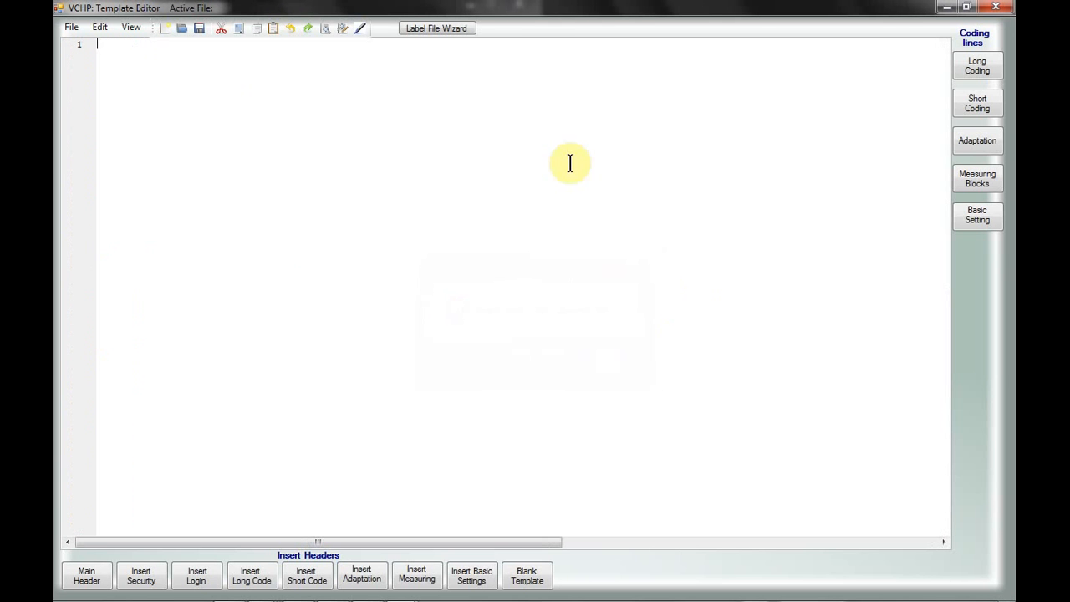
{"action": "mouse_move", "coordinate": [467, 67]}
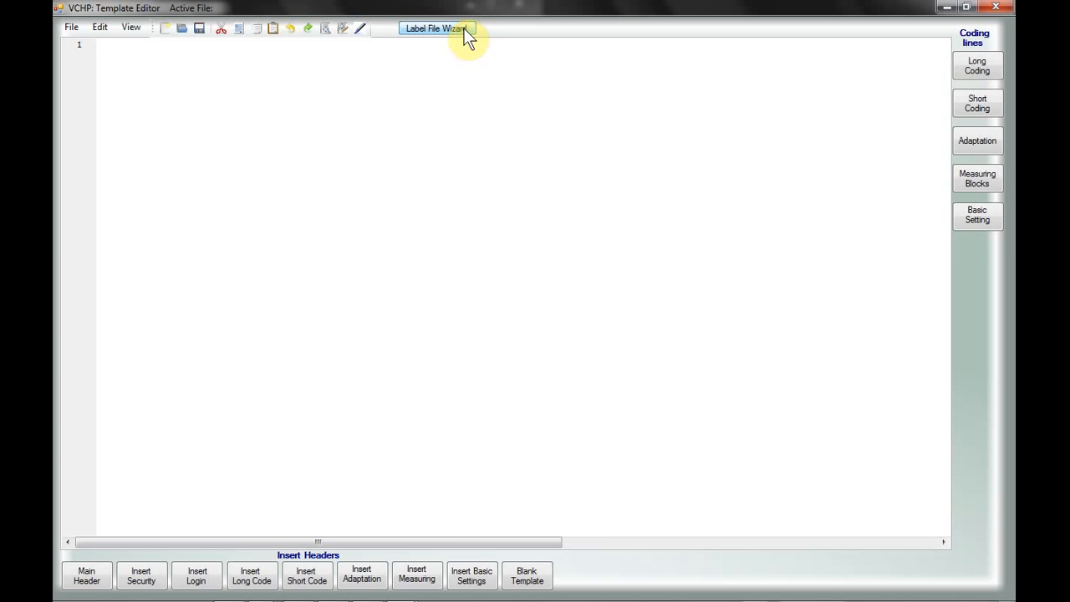
- Open the Label File Wizard and move past its Welcome page
{"action": "left_click", "coordinate": [436, 27]}
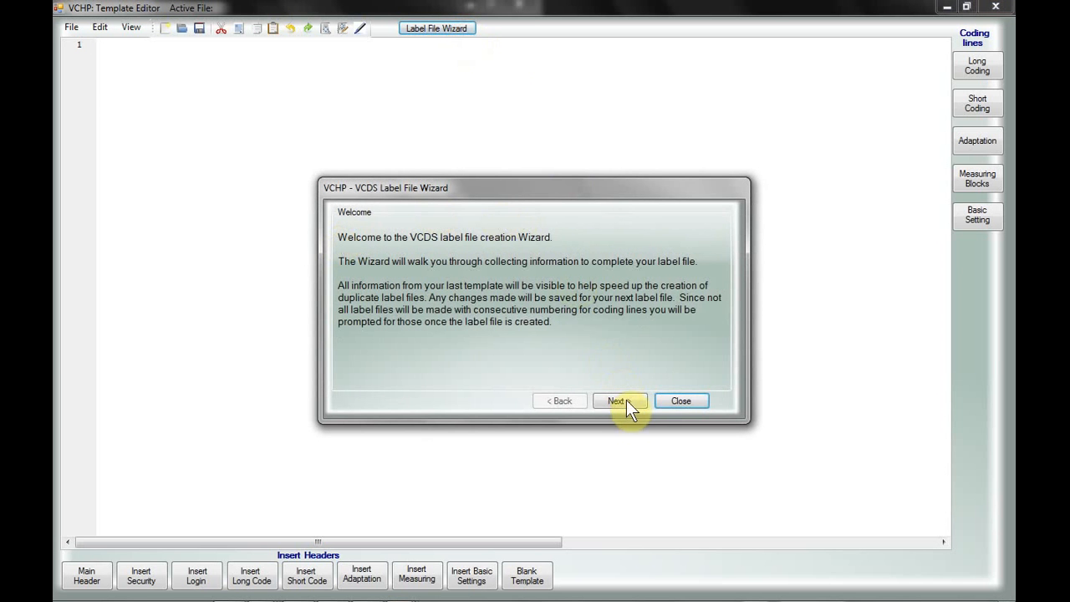
{"action": "left_click", "coordinate": [619, 400]}
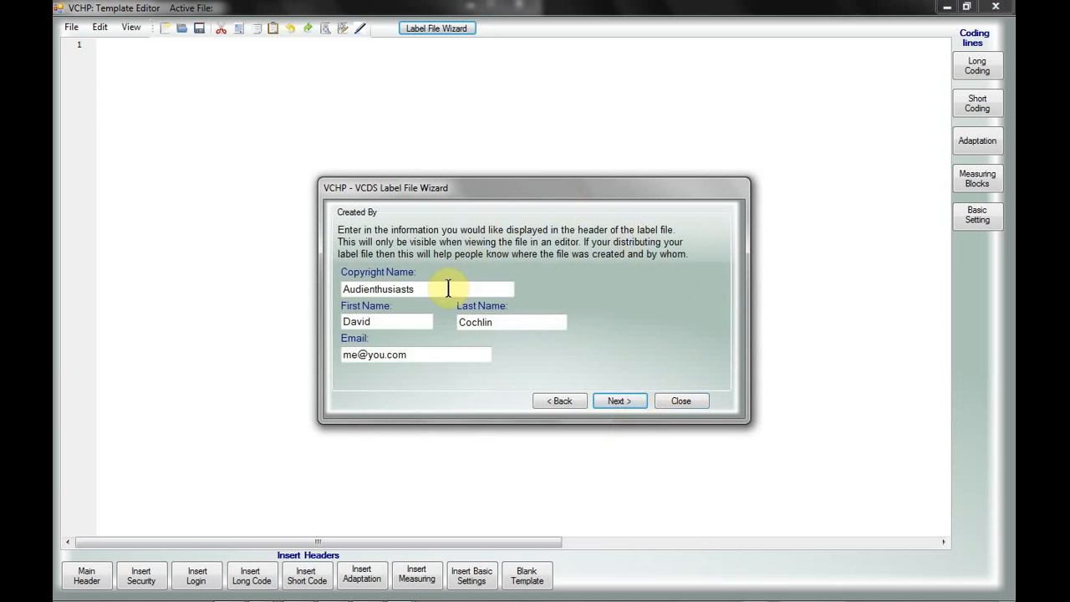
{"action": "mouse_move", "coordinate": [405, 322]}
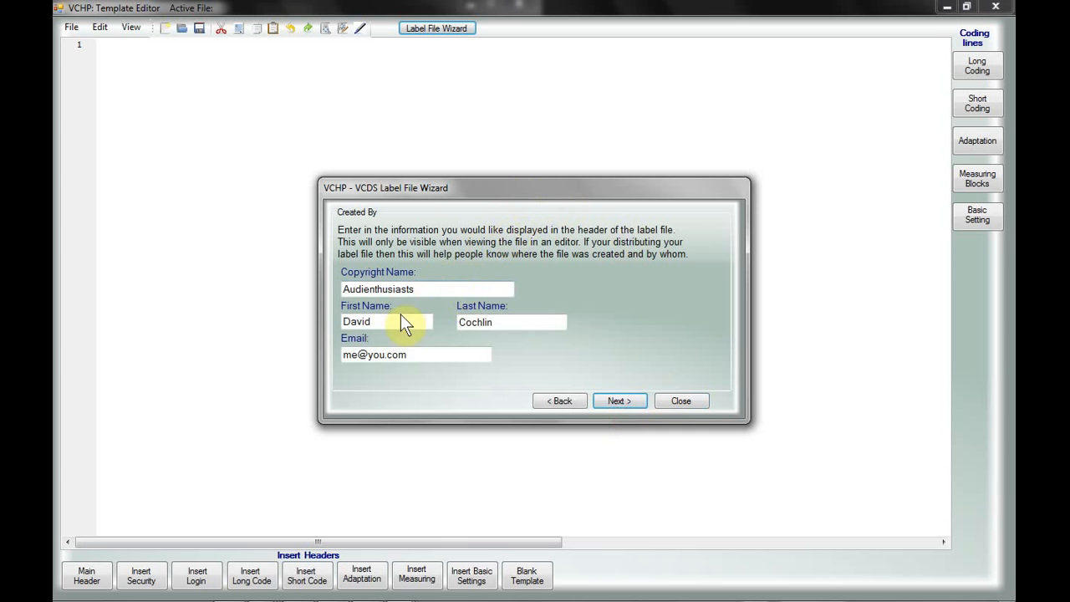
{"action": "mouse_move", "coordinate": [434, 354]}
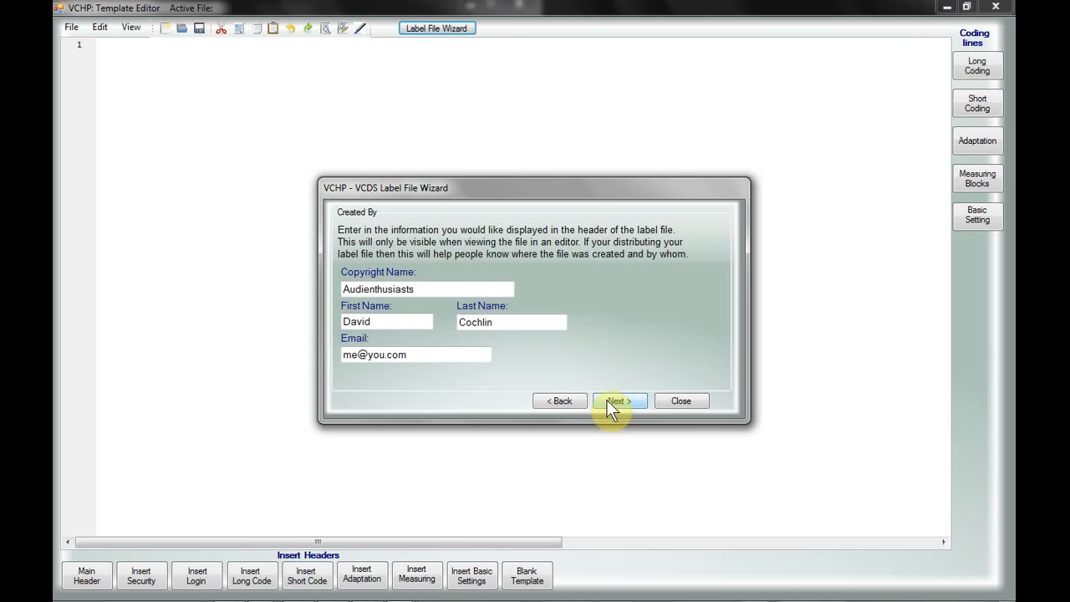
- Pick vehicles 8K Audi A4 2008, 8T Audi A5 2008 and 8R Audi Q5 2009
{"action": "left_click", "coordinate": [618, 400]}
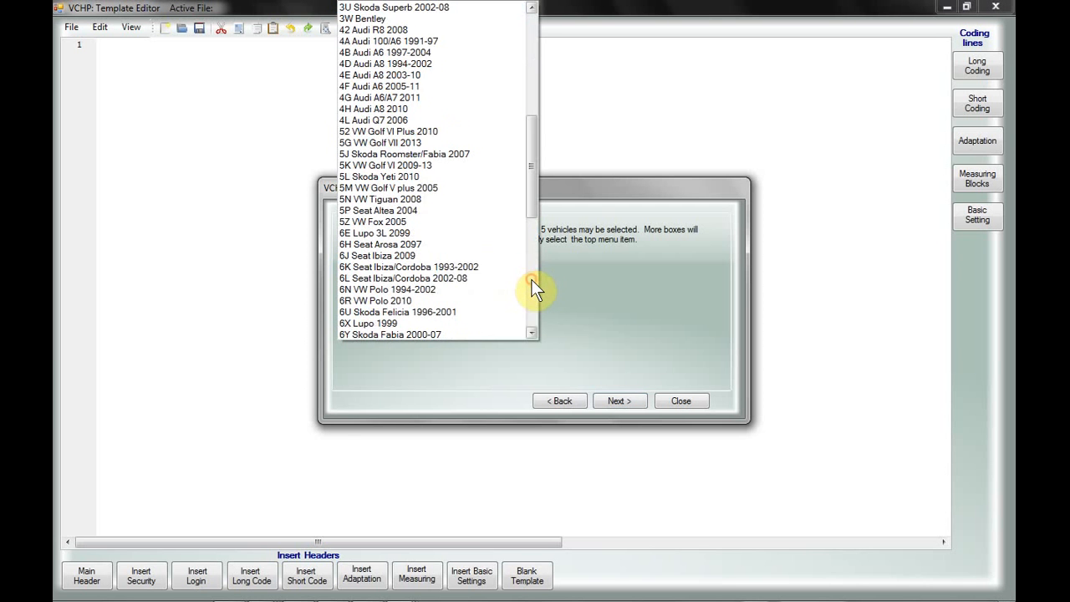
{"action": "scroll", "scroll_direction": "down", "scroll_amount": 3}
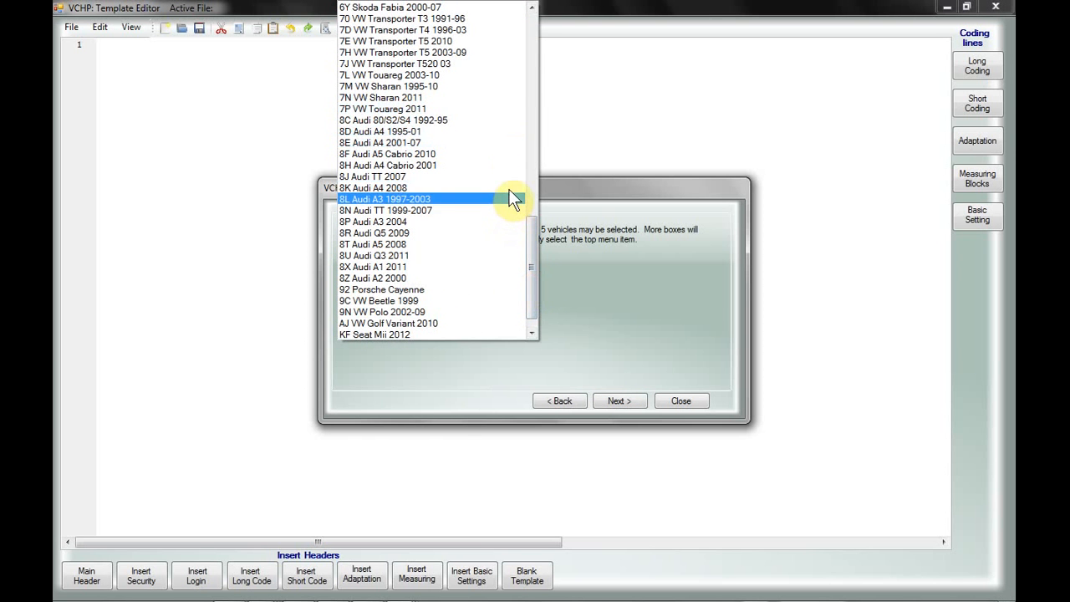
{"action": "left_click", "coordinate": [379, 187]}
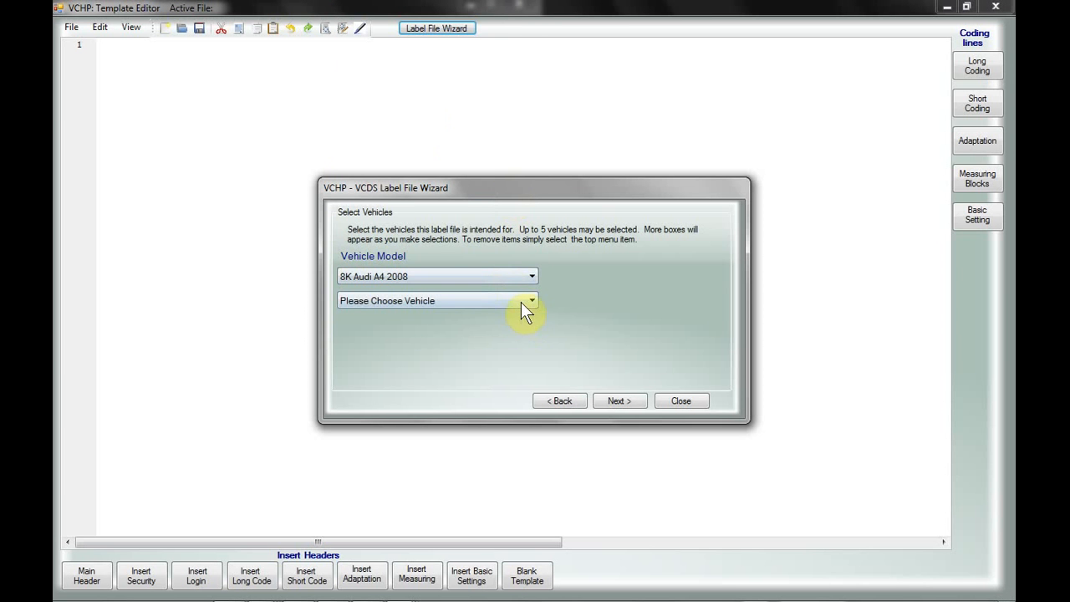
{"action": "left_click", "coordinate": [532, 300]}
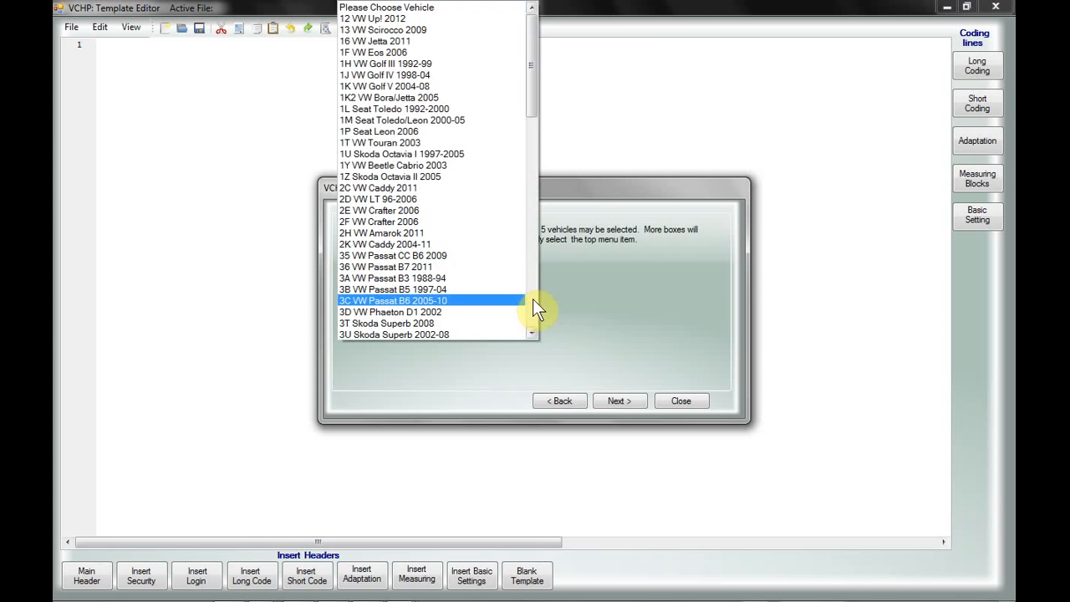
{"action": "scroll", "scroll_direction": "down", "scroll_amount": 3}
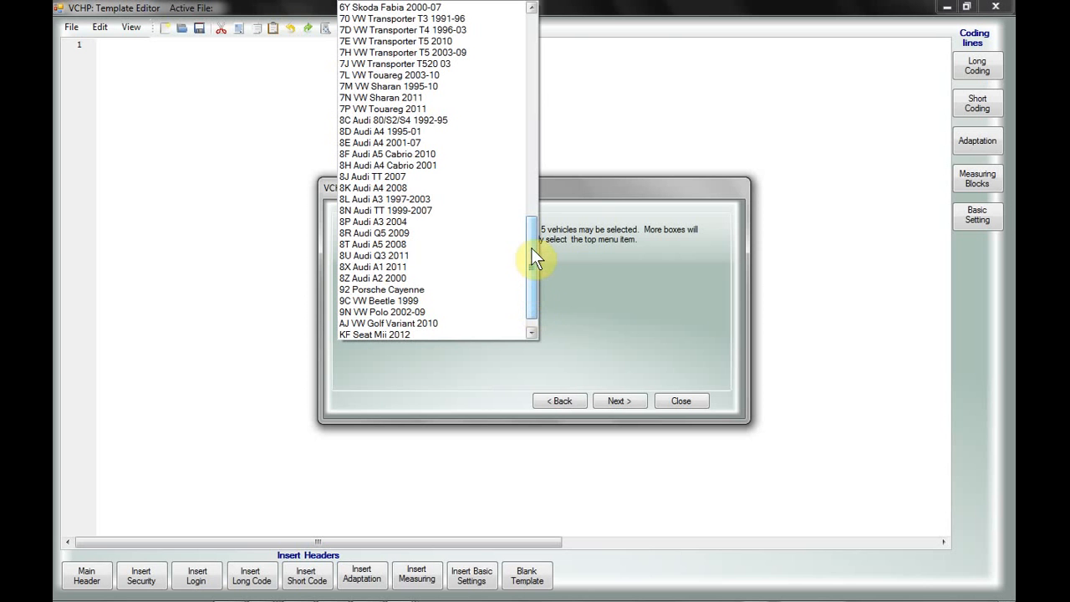
{"action": "left_click", "coordinate": [374, 255]}
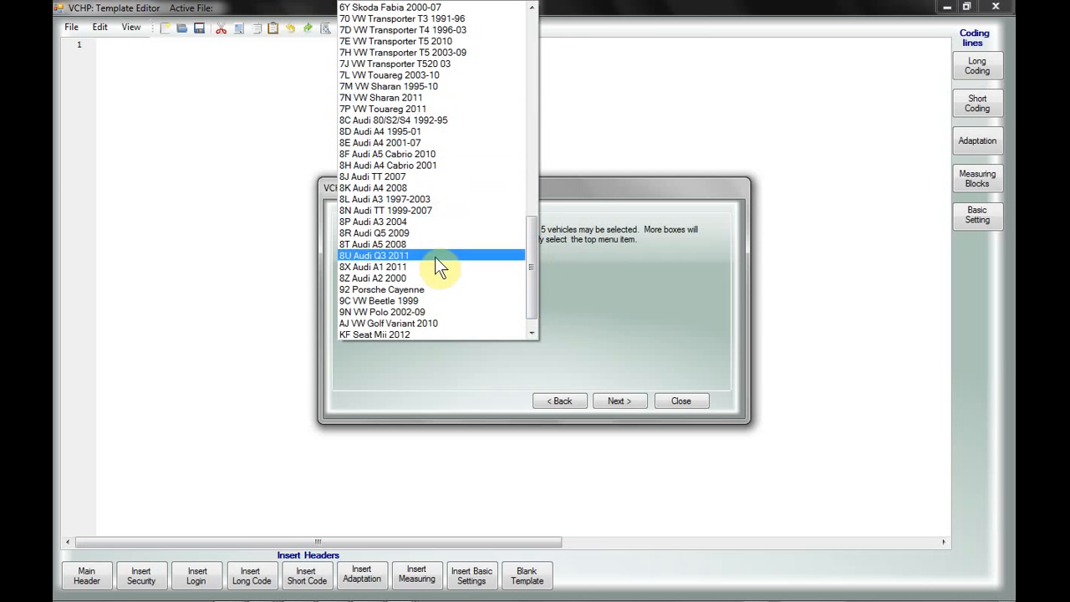
{"action": "left_click", "coordinate": [373, 255]}
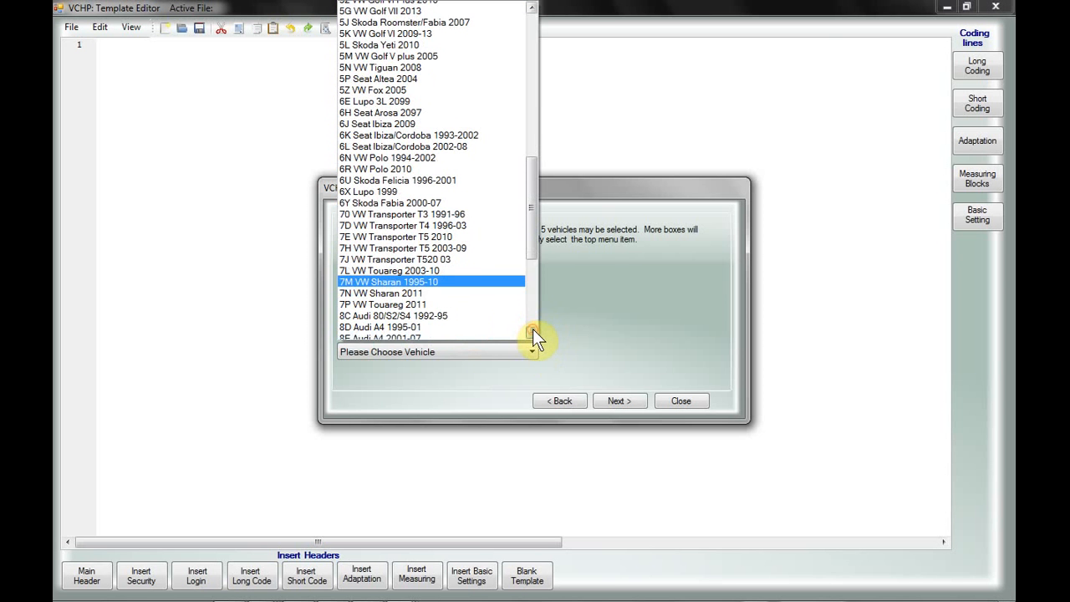
{"action": "scroll", "scroll_direction": "down", "scroll_amount": 3}
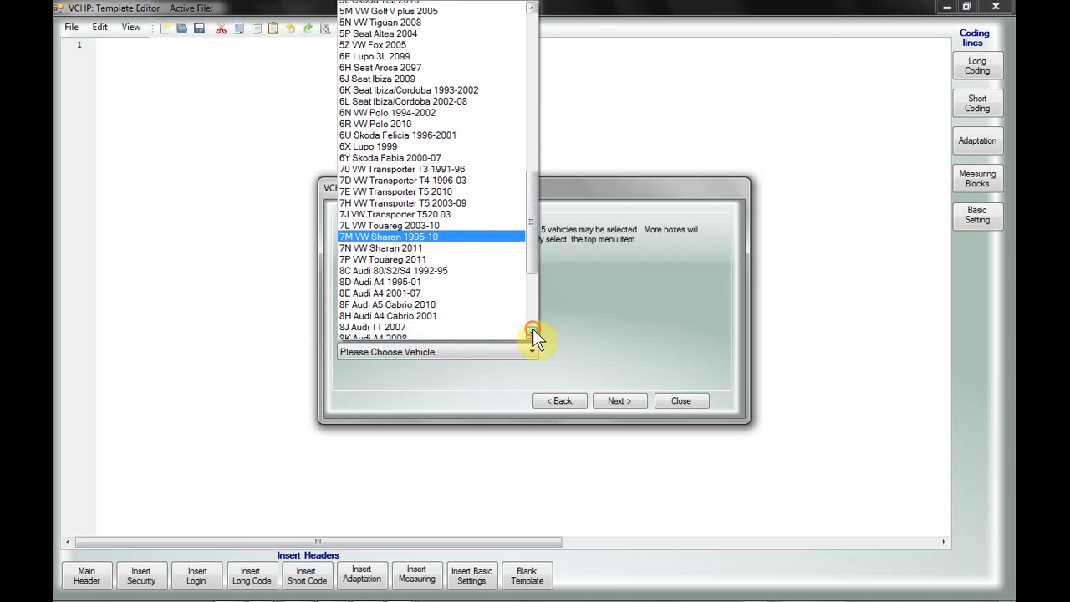
{"action": "scroll", "scroll_direction": "down", "scroll_amount": 3}
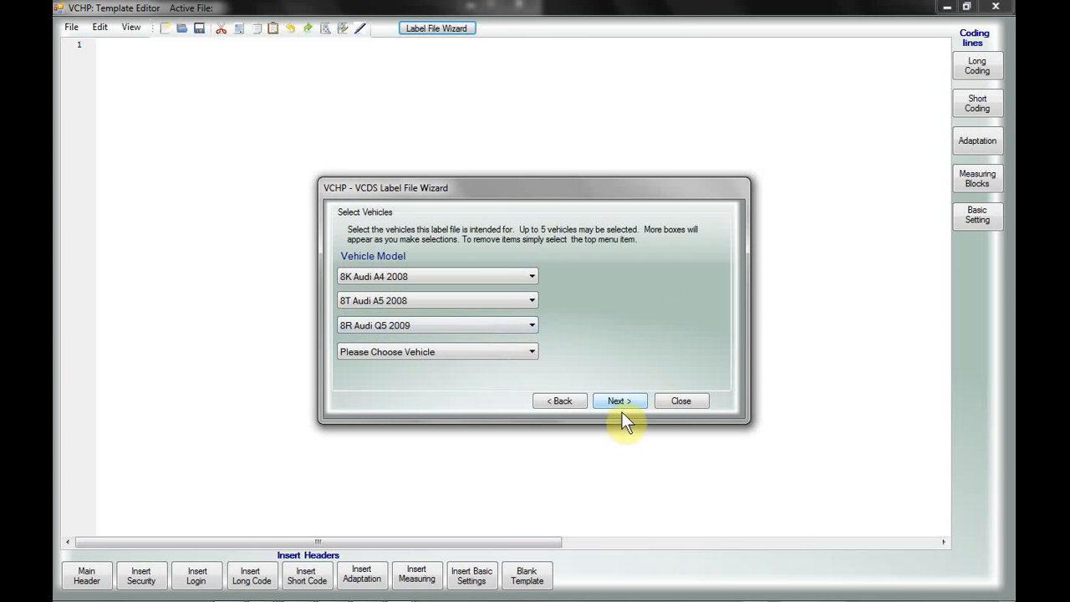
{"action": "left_click", "coordinate": [619, 400]}
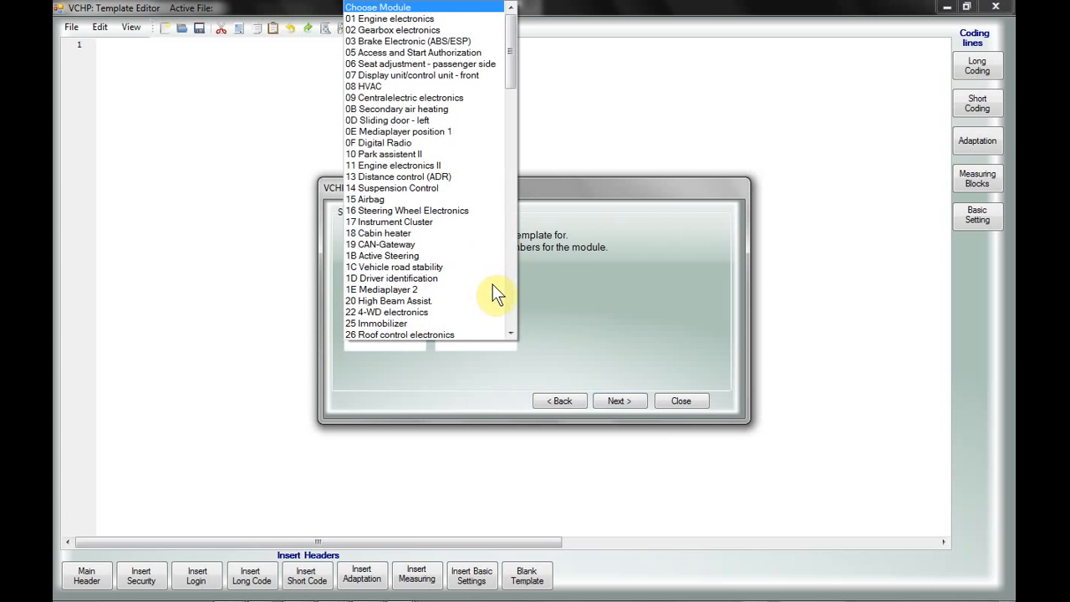
- Choose module 10 Park assistent II and enter part number 8KD-012-012
{"action": "left_click", "coordinate": [381, 290]}
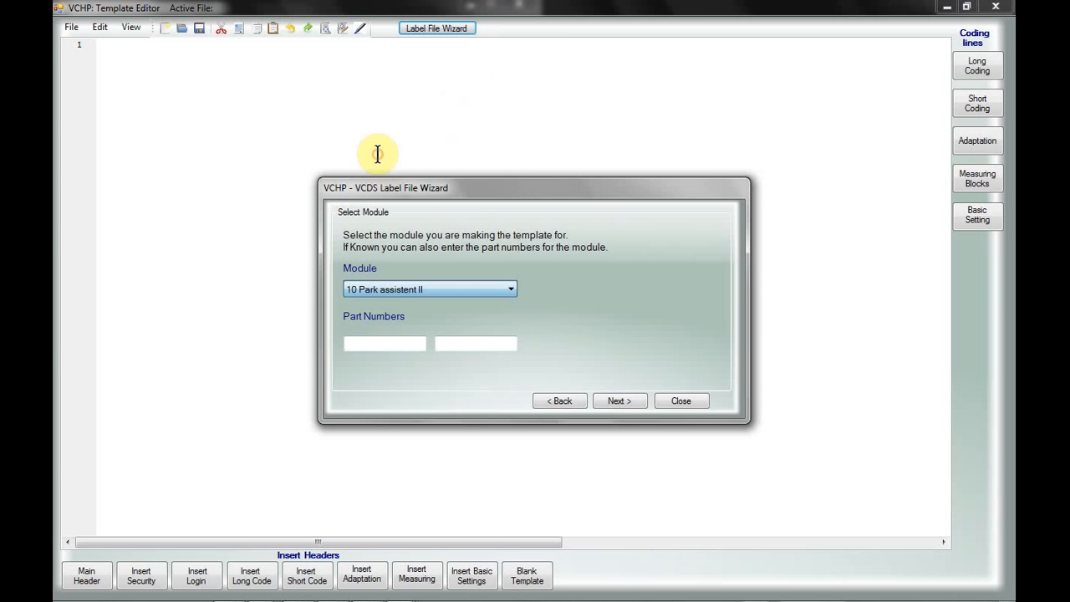
{"action": "left_click", "coordinate": [384, 342]}
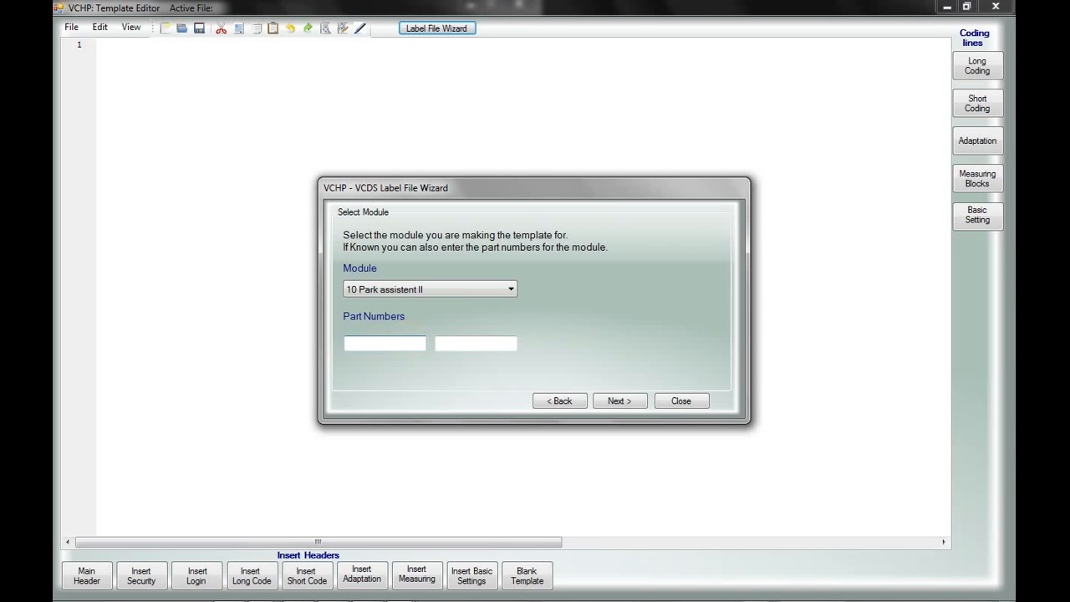
{"action": "left_click", "coordinate": [384, 342]}
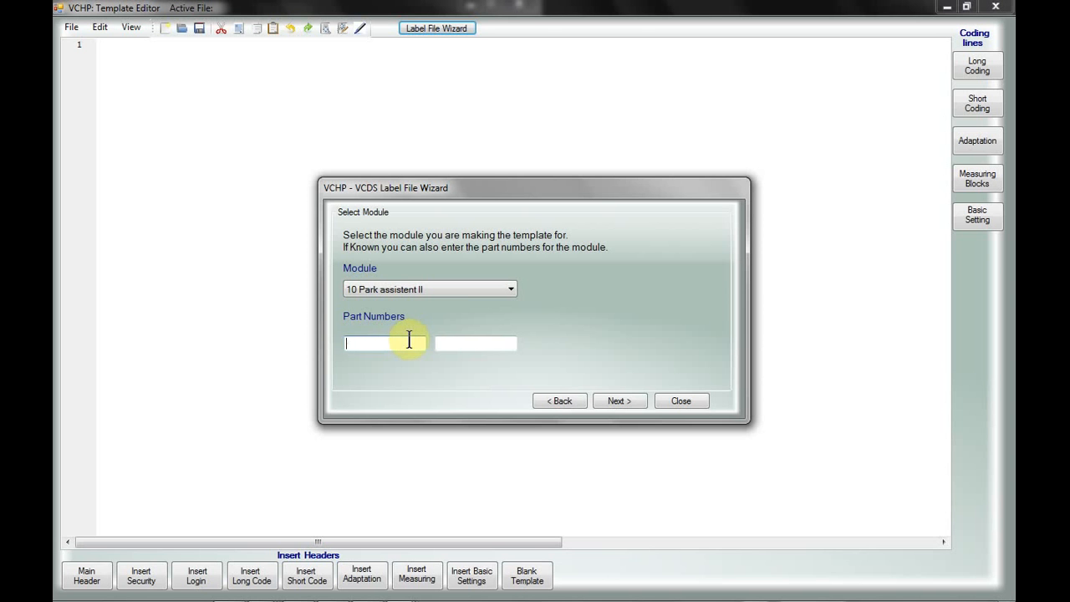
{"action": "type", "text": "8Kd"}
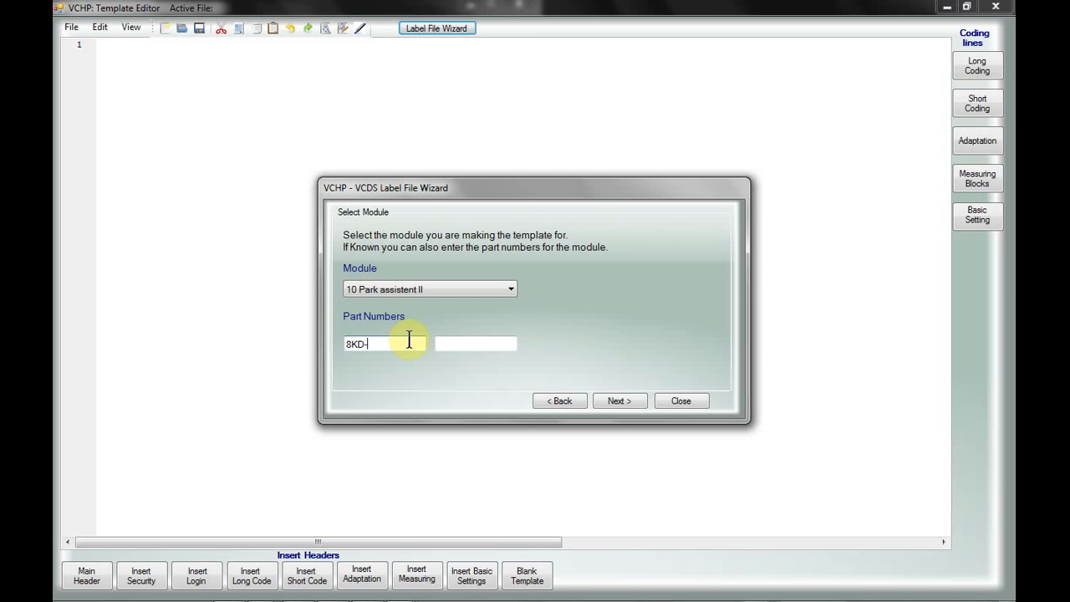
{"action": "type", "text": "012-012"}
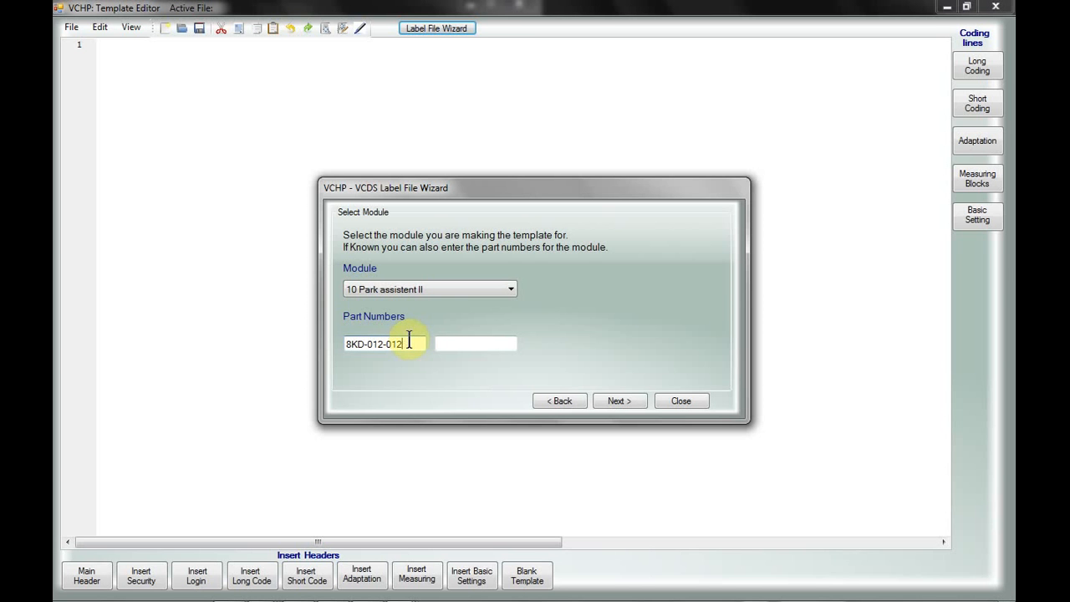
{"action": "mouse_move", "coordinate": [470, 361]}
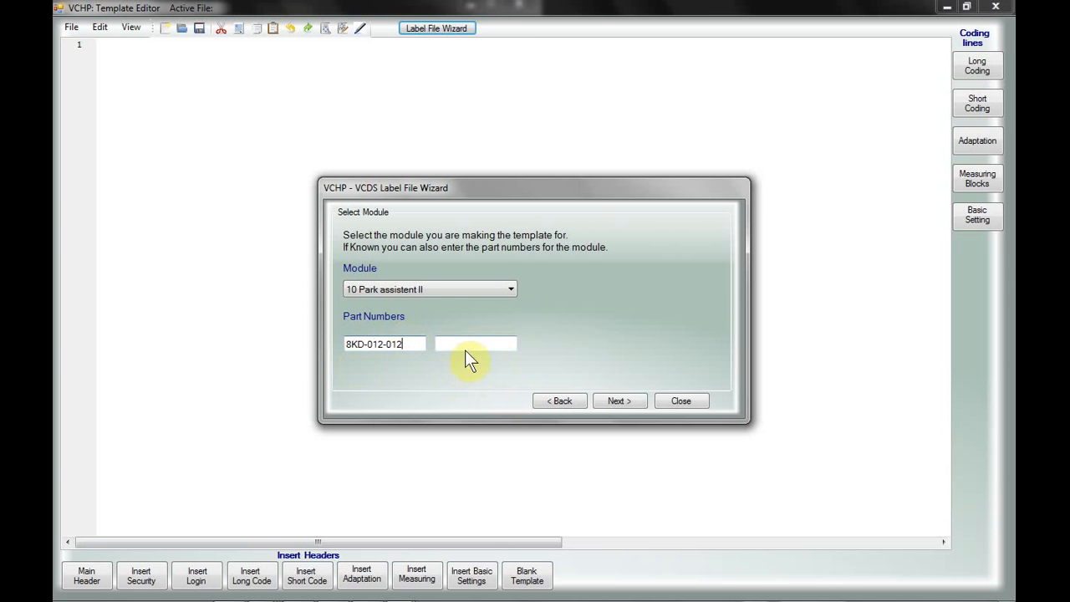
{"action": "mouse_move", "coordinate": [542, 362]}
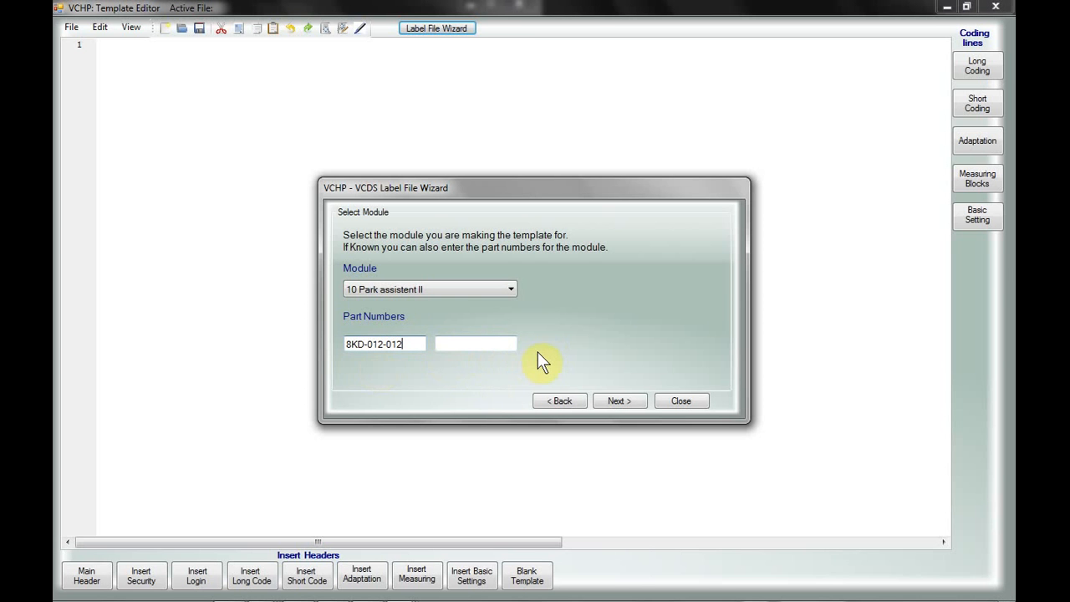
{"action": "mouse_move", "coordinate": [619, 401]}
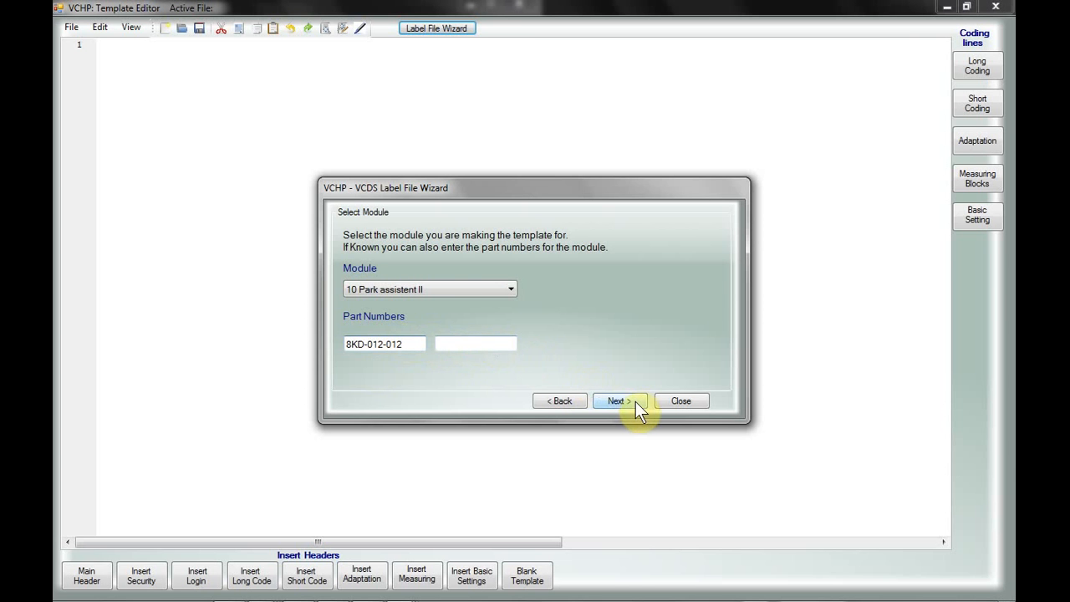
- Include Measuring Blocks, Adaptation and Long Coding in the label file wizard
{"action": "left_click", "coordinate": [618, 400]}
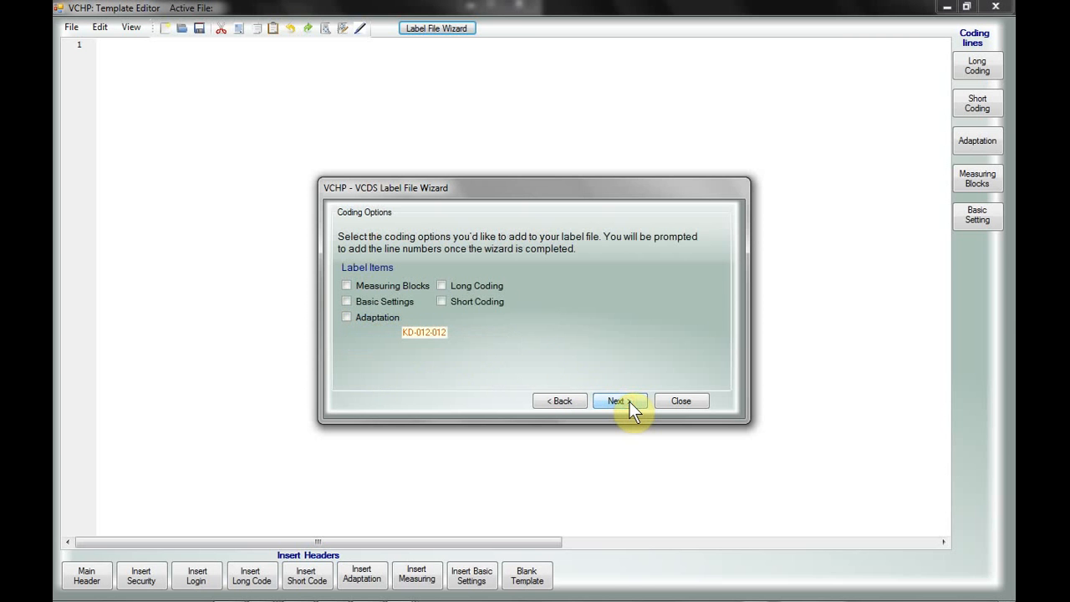
{"action": "mouse_move", "coordinate": [526, 195]}
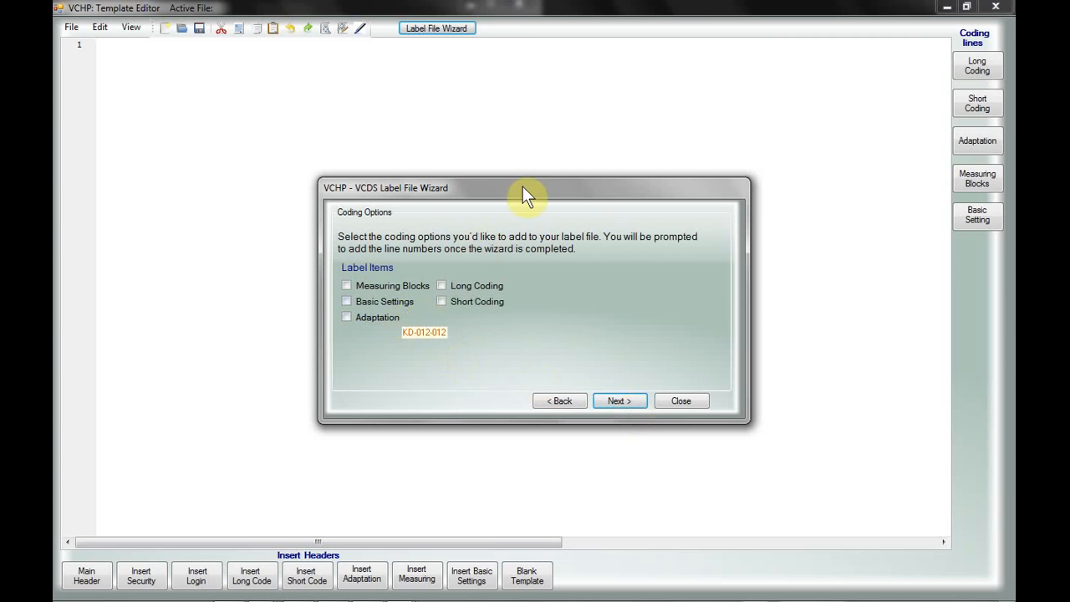
{"action": "left_click_drag", "start_coordinate": [526, 187], "coordinate": [542, 160]}
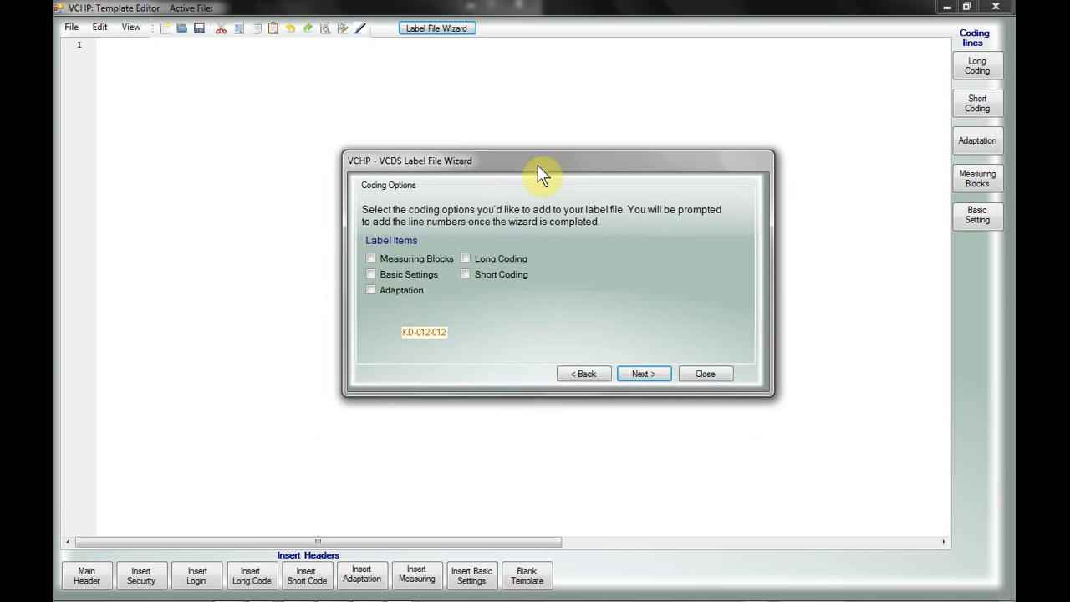
{"action": "left_click_drag", "start_coordinate": [543, 160], "coordinate": [510, 162]}
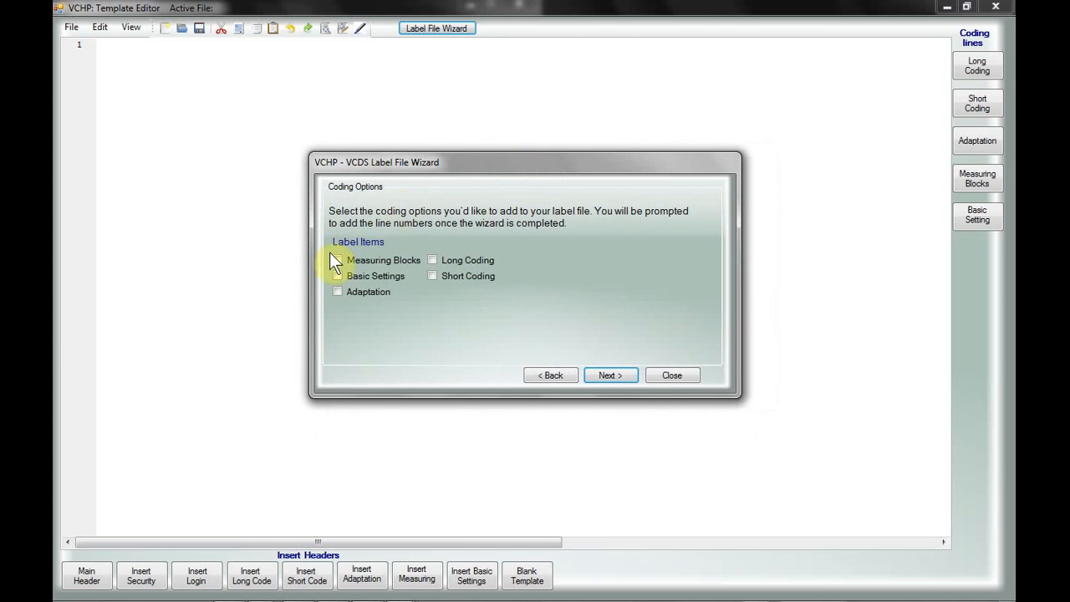
{"action": "left_click", "coordinate": [338, 260]}
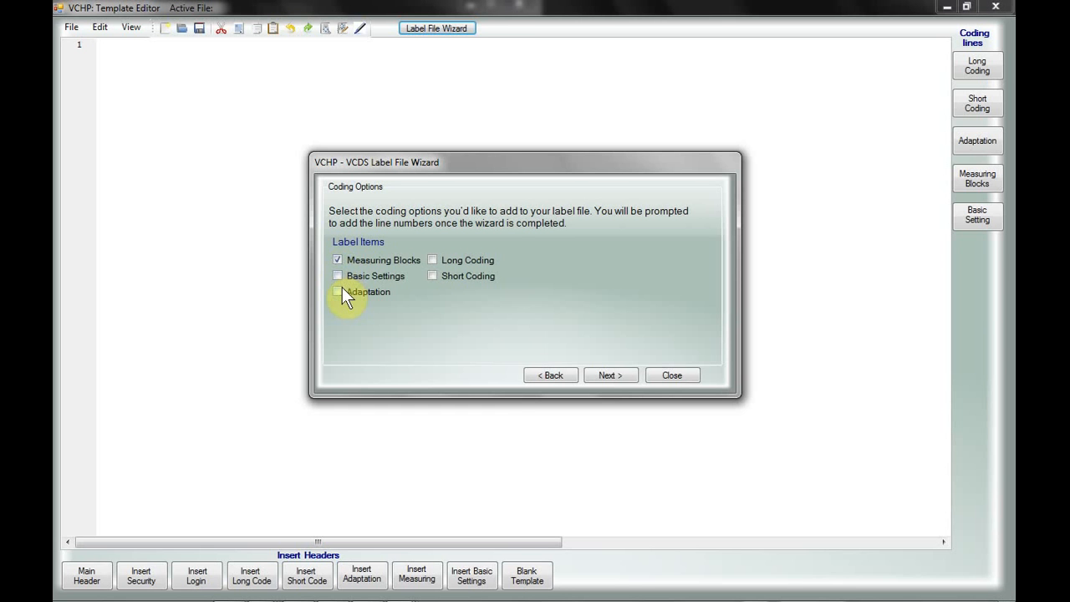
{"action": "left_click", "coordinate": [338, 290]}
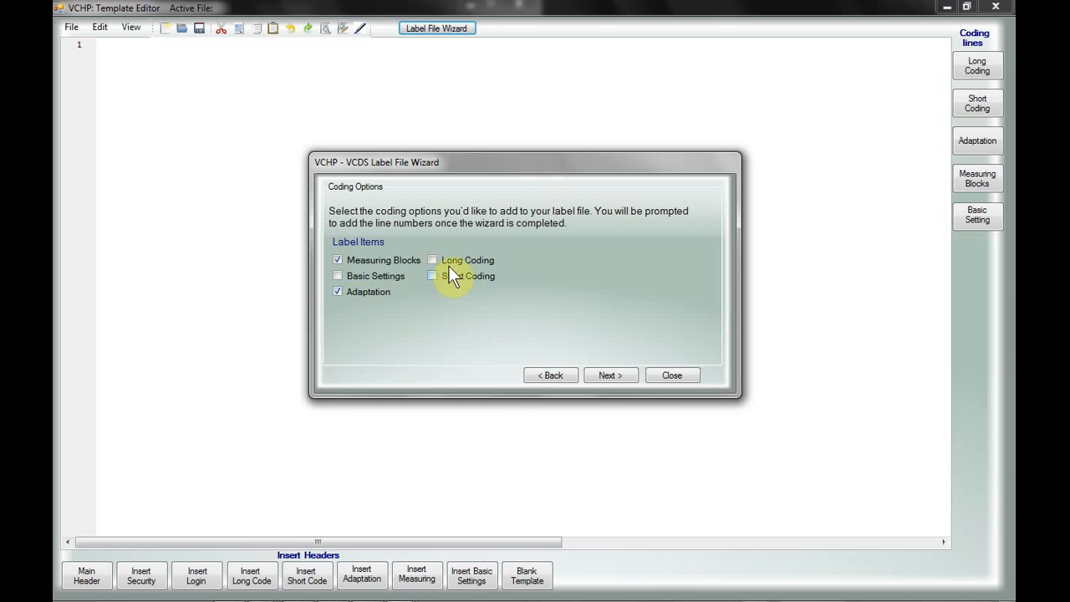
{"action": "left_click", "coordinate": [433, 260]}
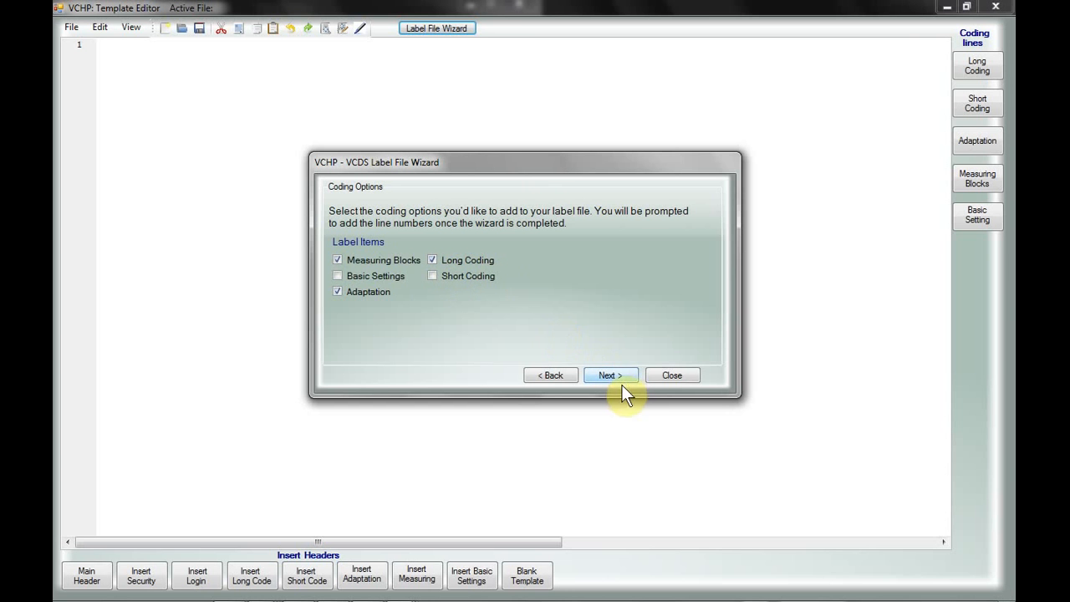
{"action": "left_click", "coordinate": [610, 374]}
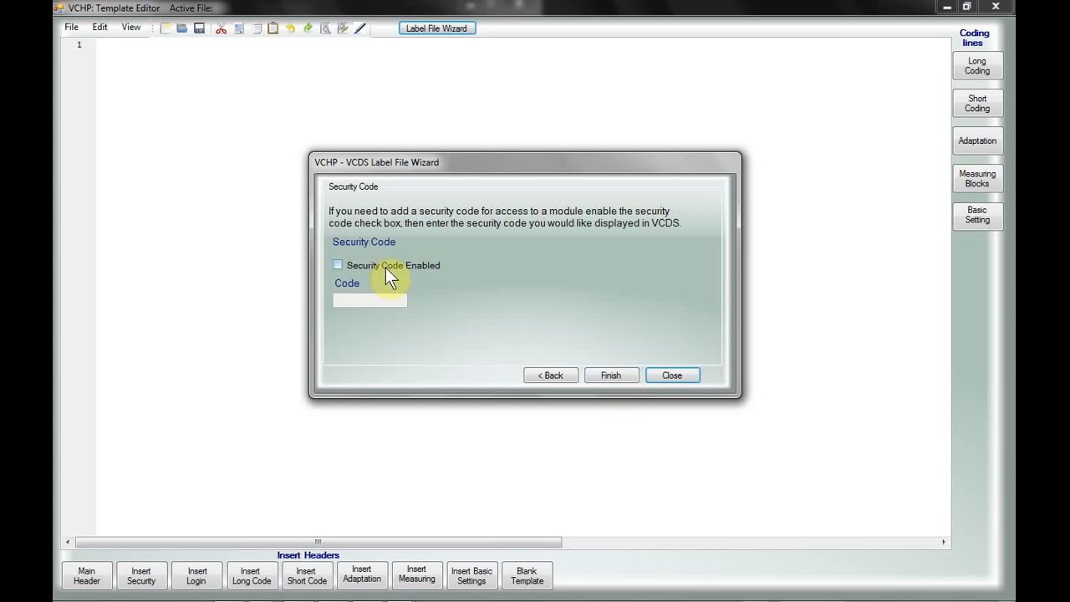
{"action": "left_click", "coordinate": [336, 265]}
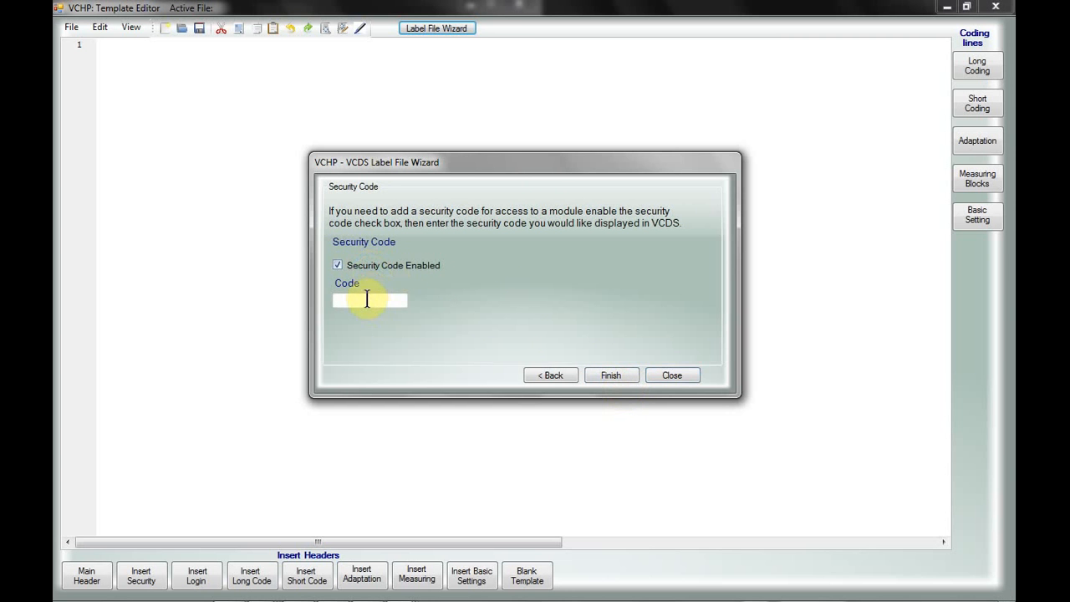
{"action": "left_click", "coordinate": [368, 300]}
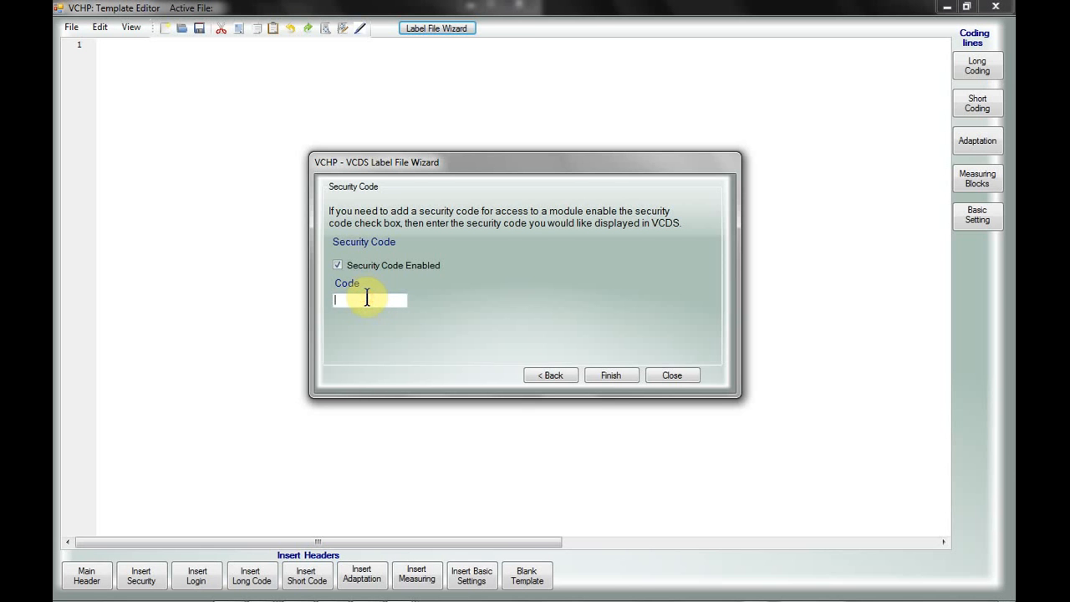
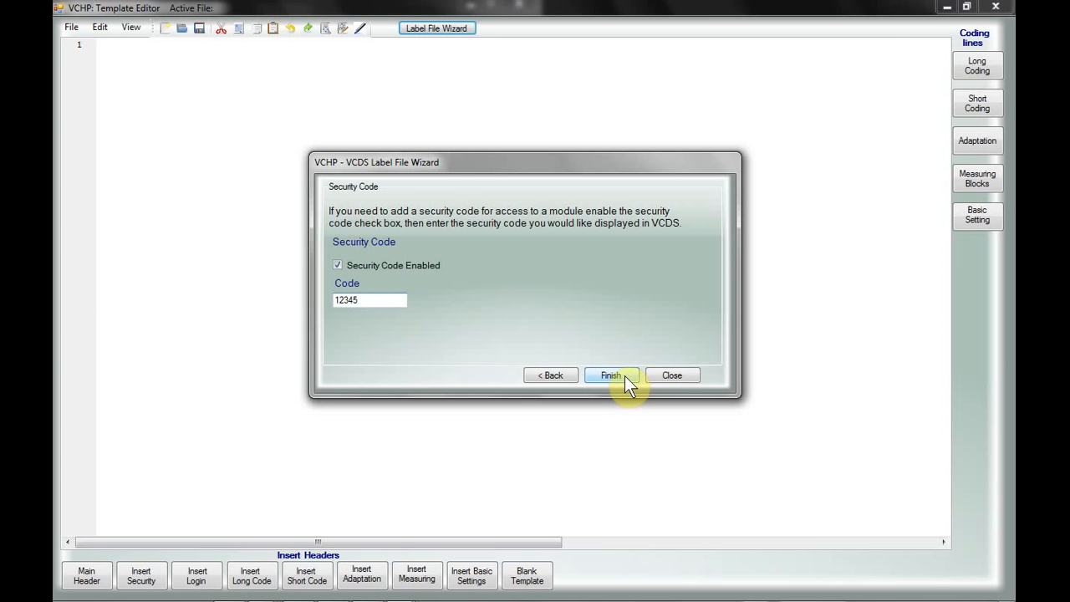
{"action": "left_click", "coordinate": [610, 374]}
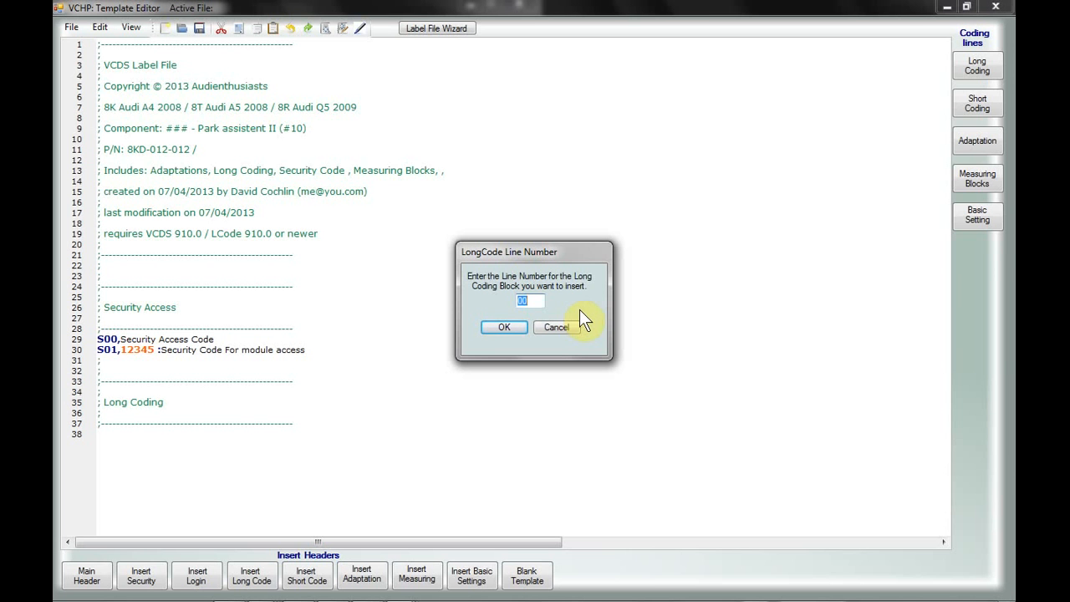
- Insert long coding blocks 00 and 01, choosing to add more blocks each time
{"action": "left_click", "coordinate": [503, 327]}
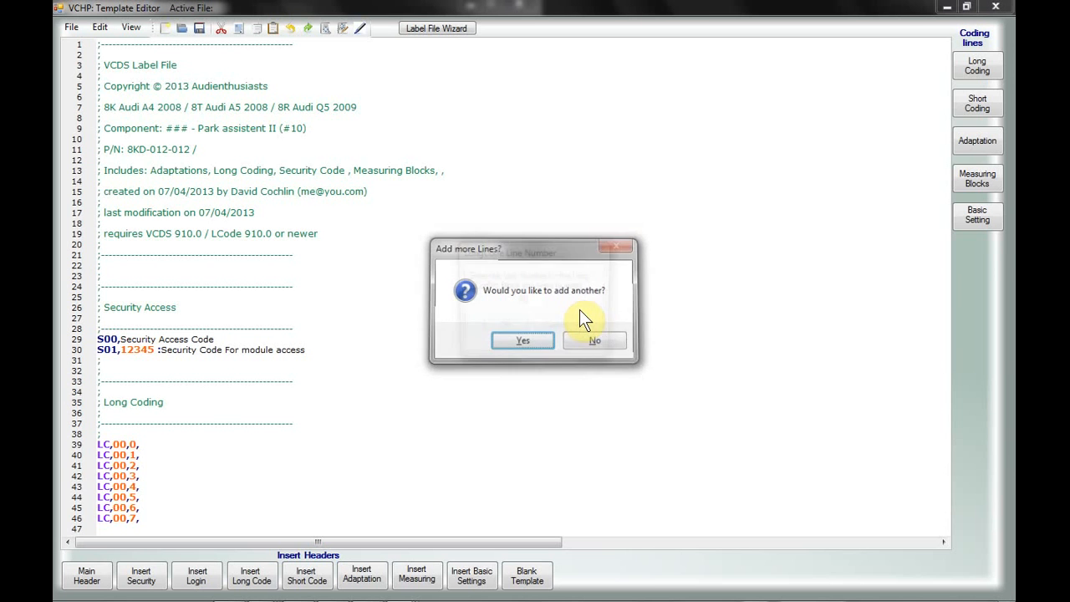
{"action": "left_click", "coordinate": [521, 340]}
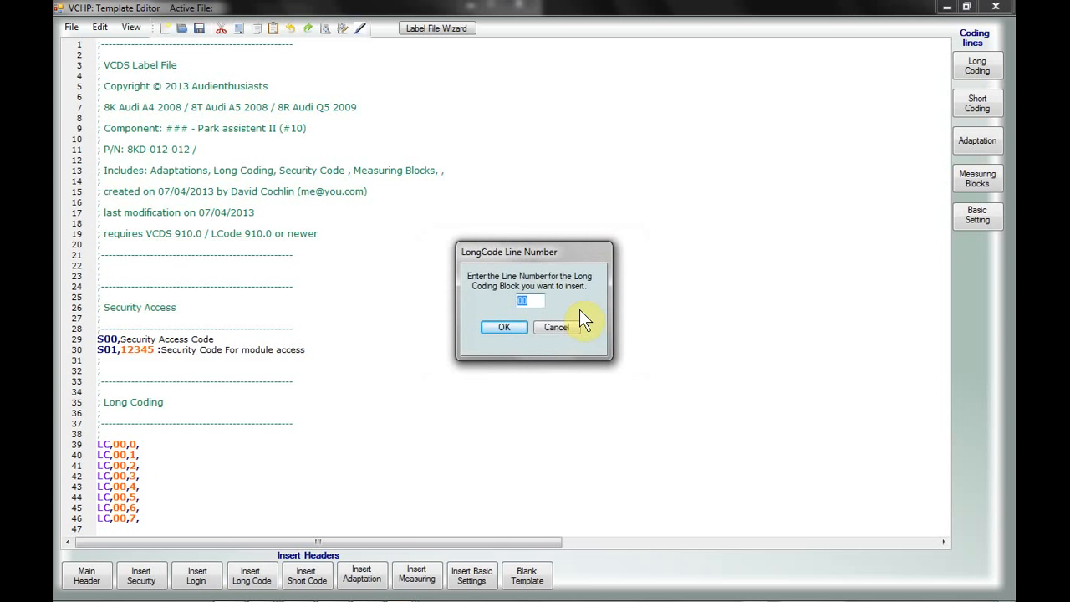
{"action": "left_click", "coordinate": [503, 326]}
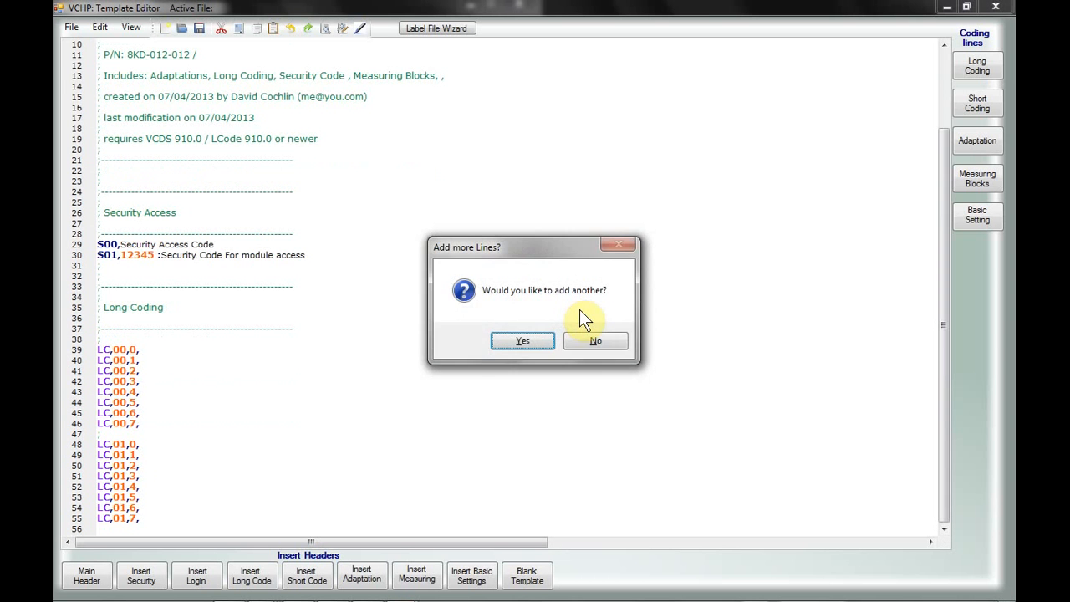
{"action": "left_click", "coordinate": [523, 340]}
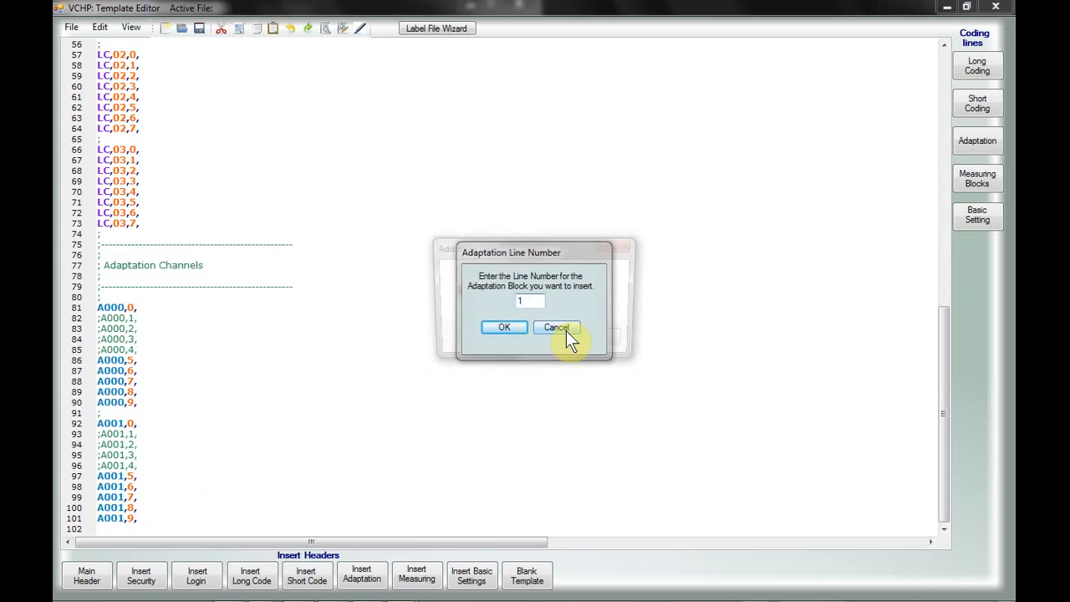
- Insert adaptation channels A002–A004 and A023, then stop adding channels
{"action": "left_click", "coordinate": [504, 327]}
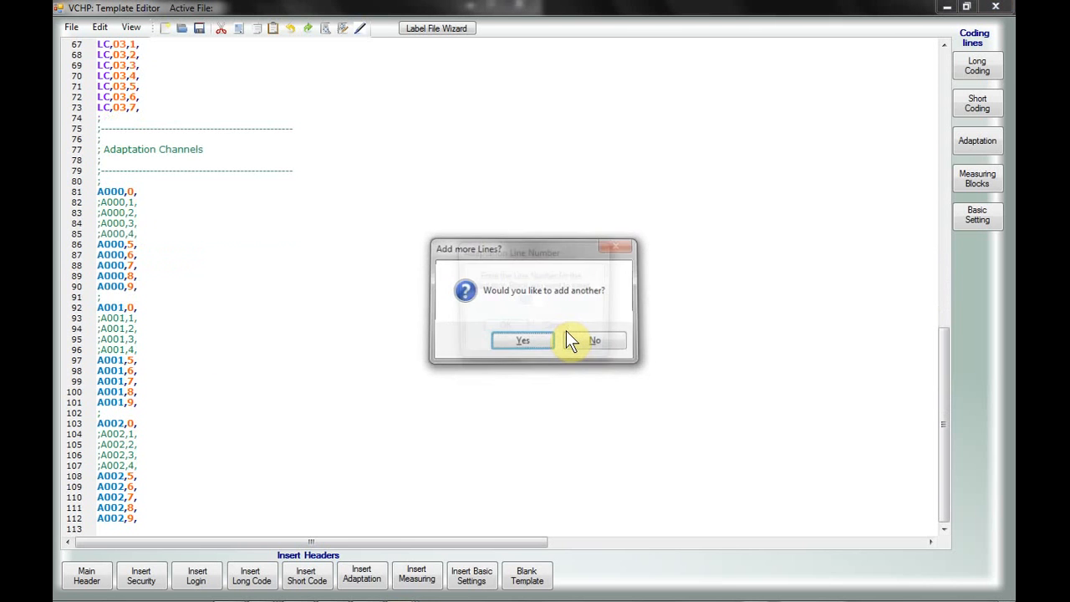
{"action": "left_click", "coordinate": [522, 340]}
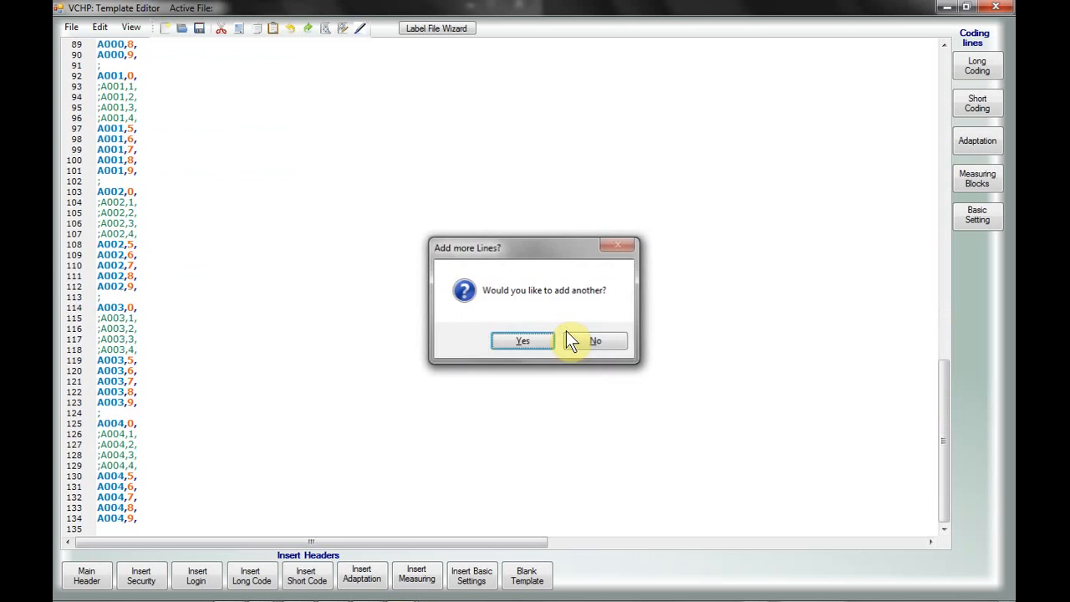
{"action": "left_click", "coordinate": [522, 340]}
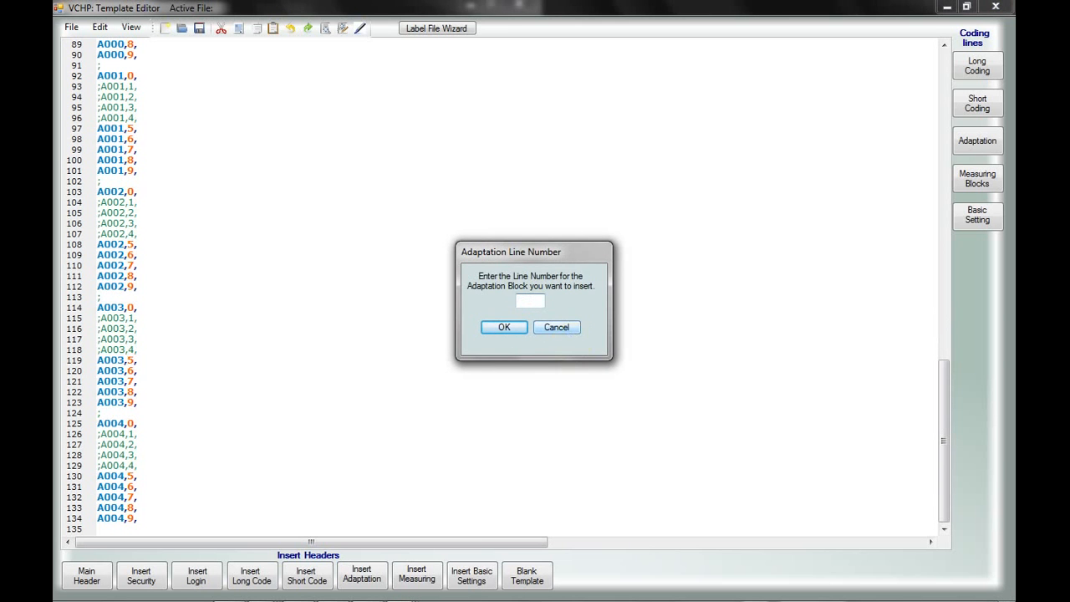
{"action": "left_click", "coordinate": [504, 326]}
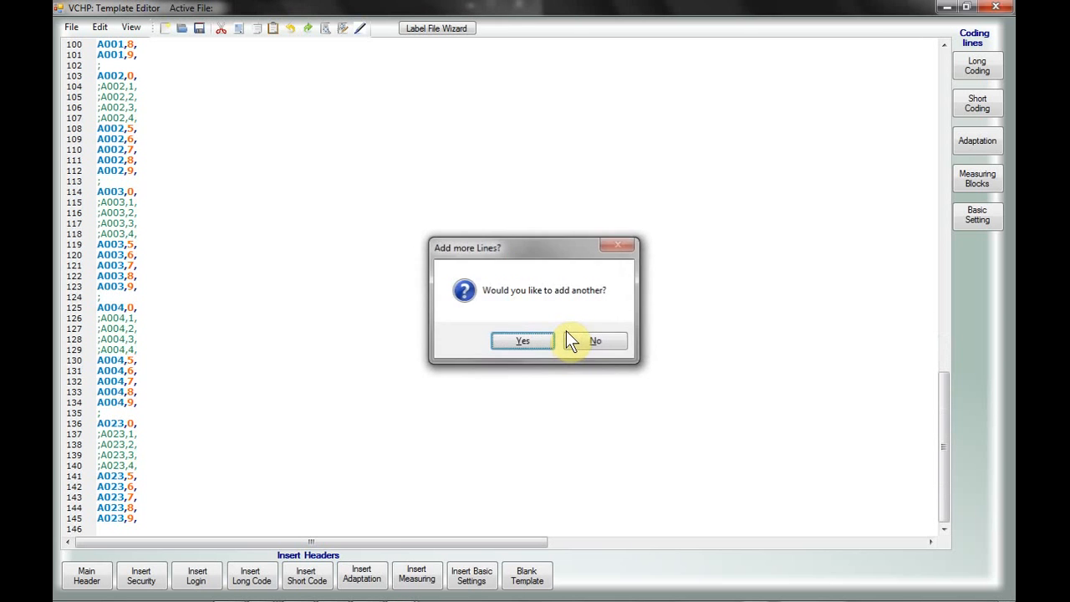
{"action": "left_click", "coordinate": [522, 340]}
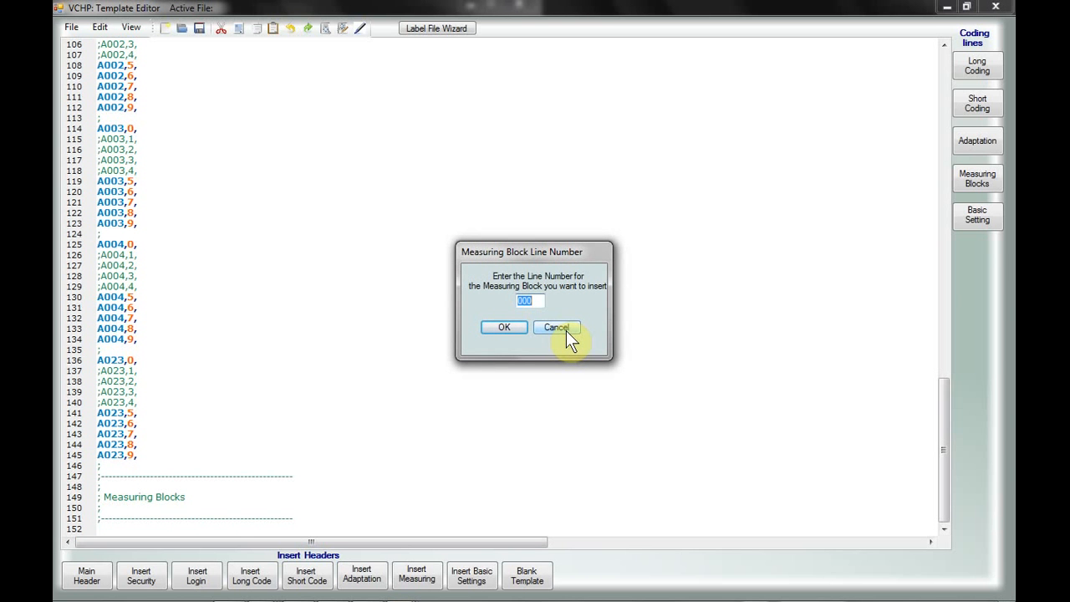
- Insert measuring blocks 001–003 starting from block 1, then cancel further insertion
{"action": "type", "text": "1"}
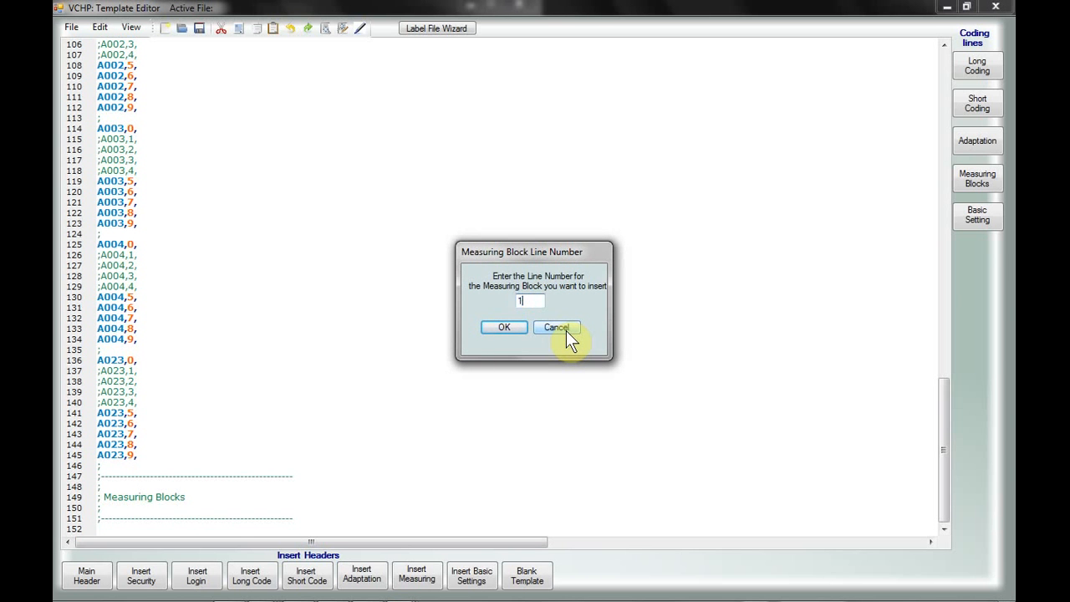
{"action": "left_click", "coordinate": [503, 327]}
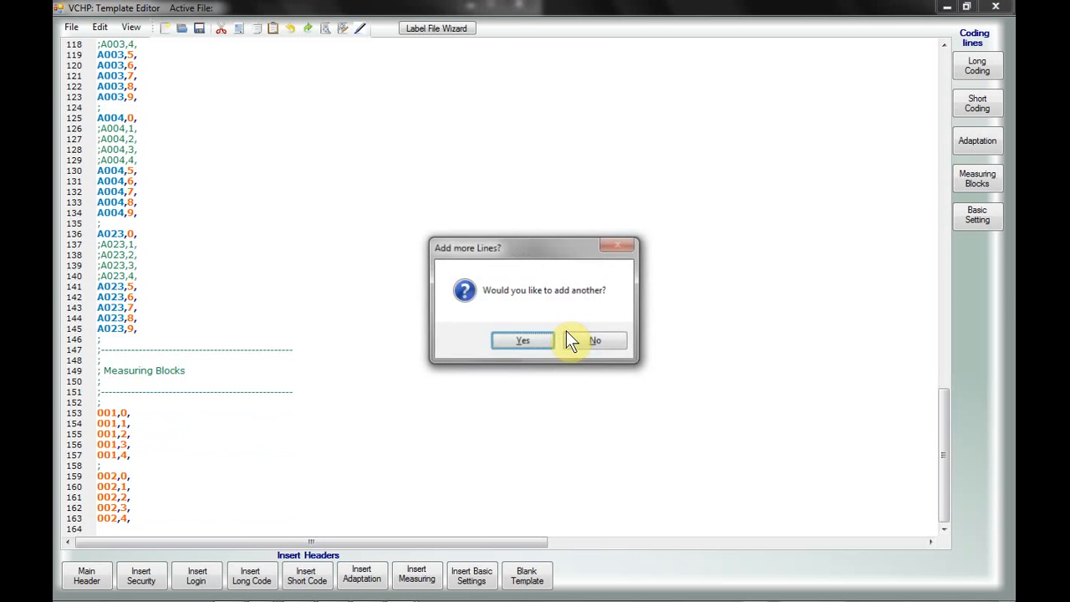
{"action": "left_click", "coordinate": [522, 340]}
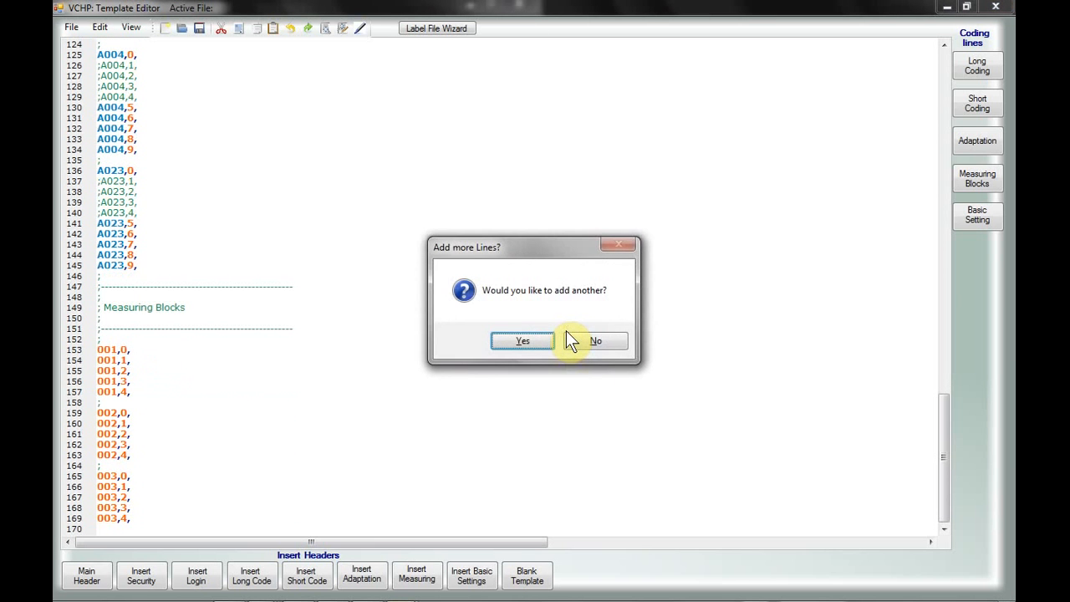
{"action": "left_click", "coordinate": [521, 340]}
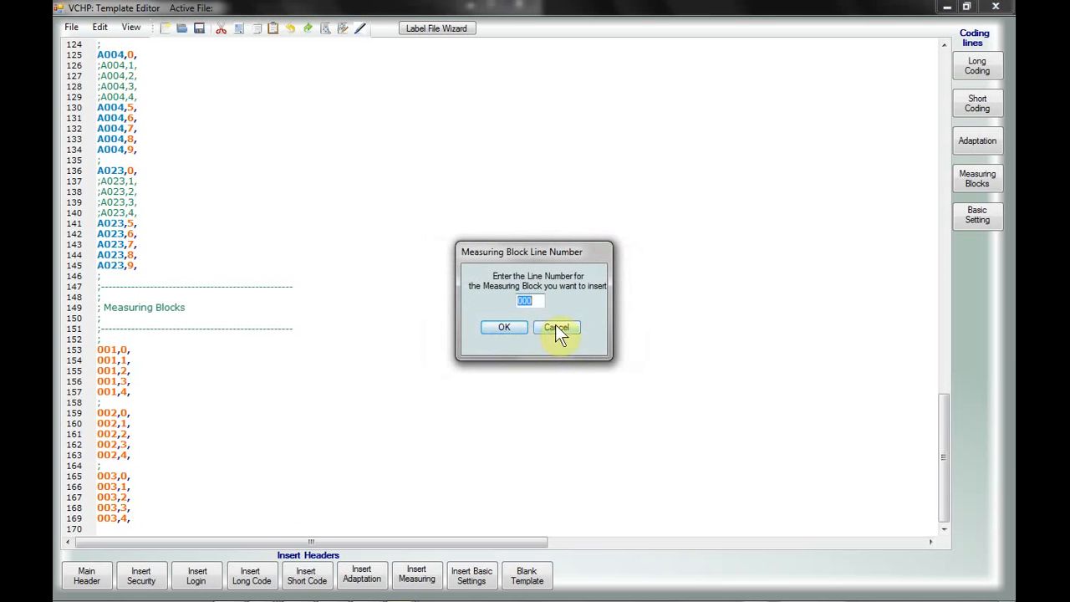
{"action": "left_click", "coordinate": [556, 327]}
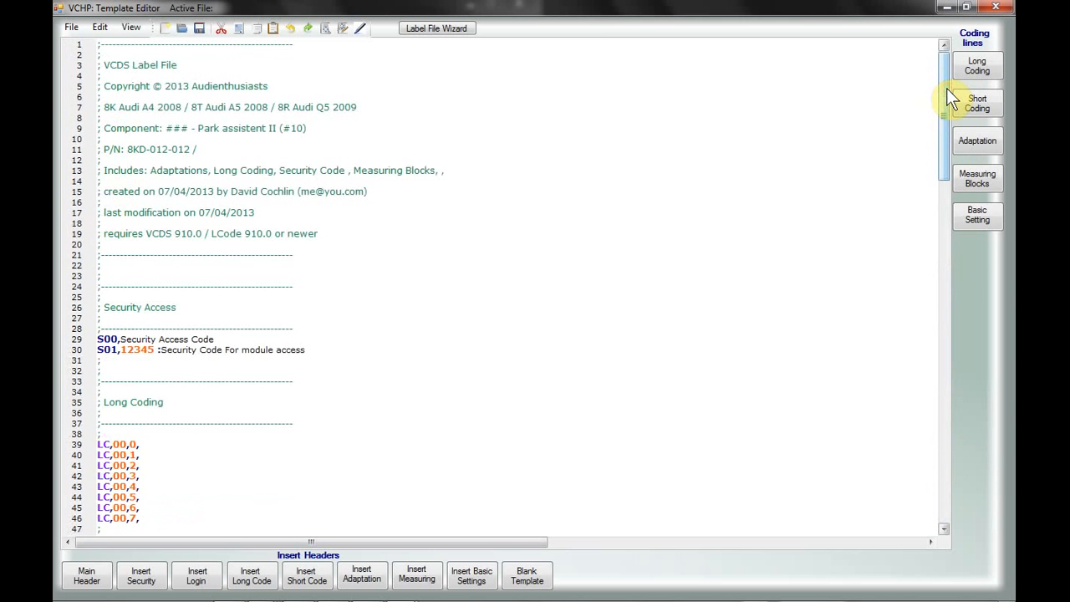
{"action": "mouse_move", "coordinate": [553, 216]}
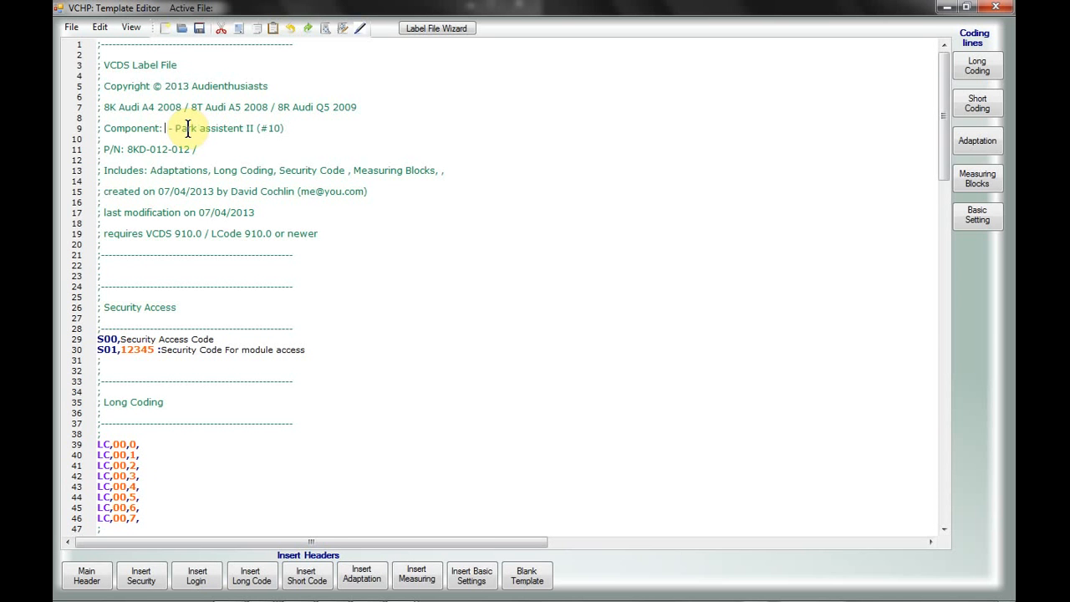
- Replace ### after 'Component:' with J446
{"action": "type", "text": "J446"}
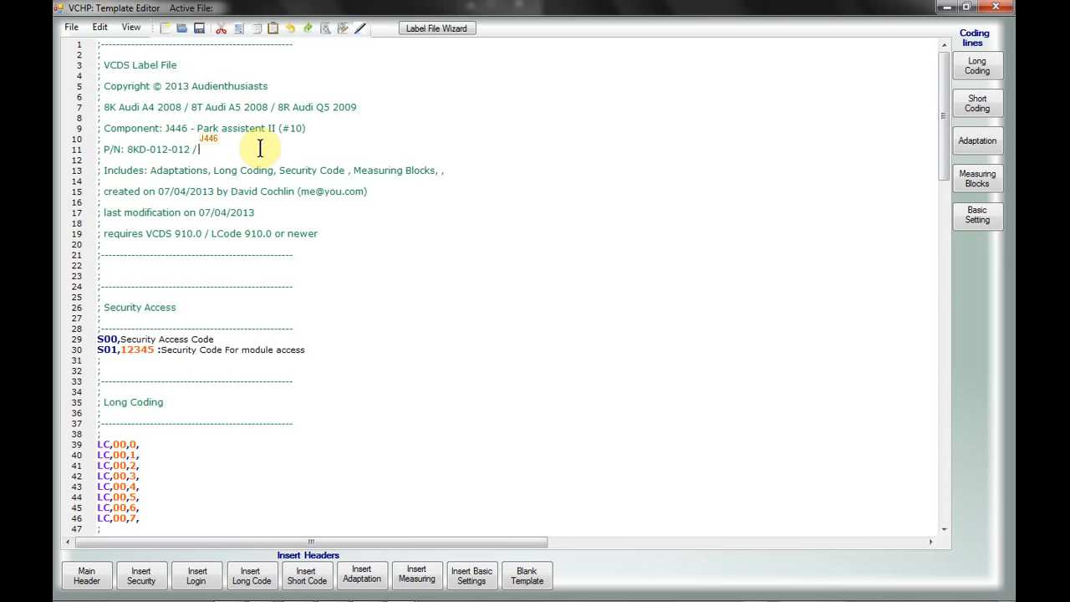
{"action": "mouse_move", "coordinate": [249, 165]}
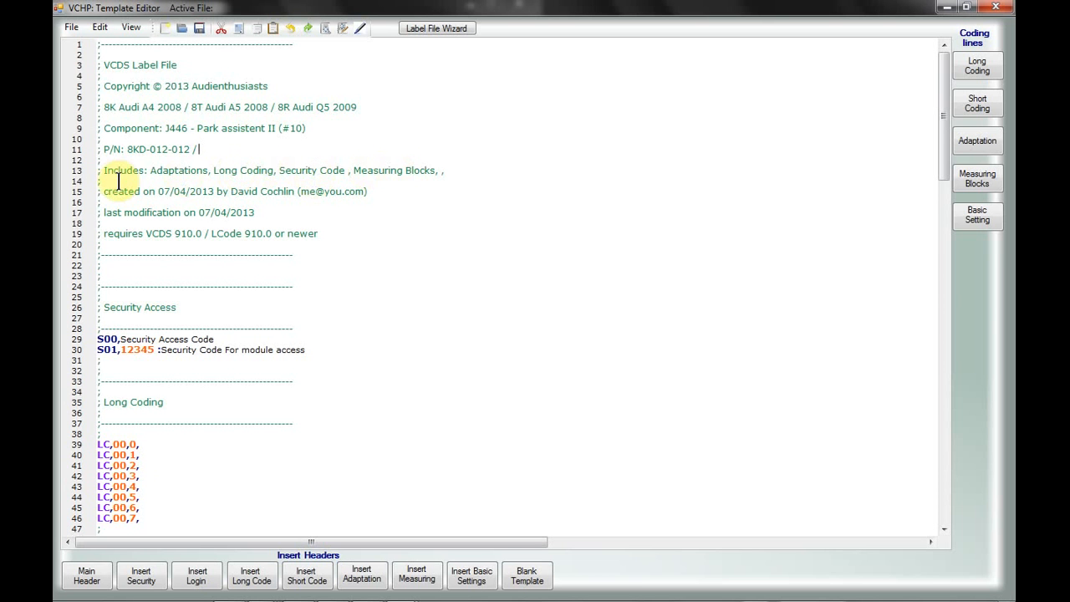
{"action": "mouse_move", "coordinate": [366, 194]}
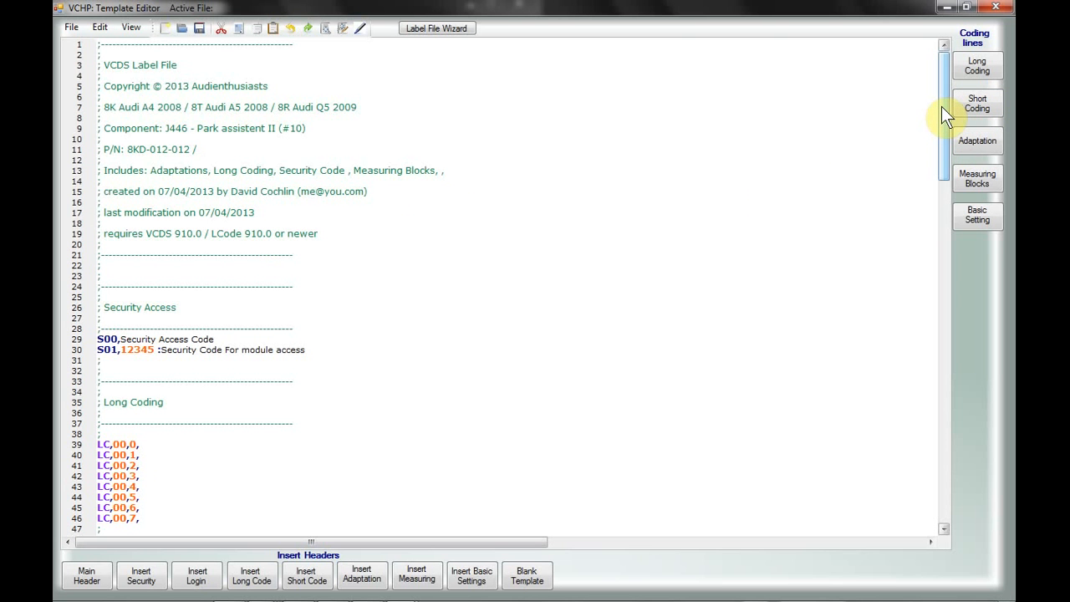
- Label LC,00,5 'Optical Enabled' and LC,00,0 'My First file'
{"action": "scroll", "scroll_direction": "down", "scroll_amount": 3}
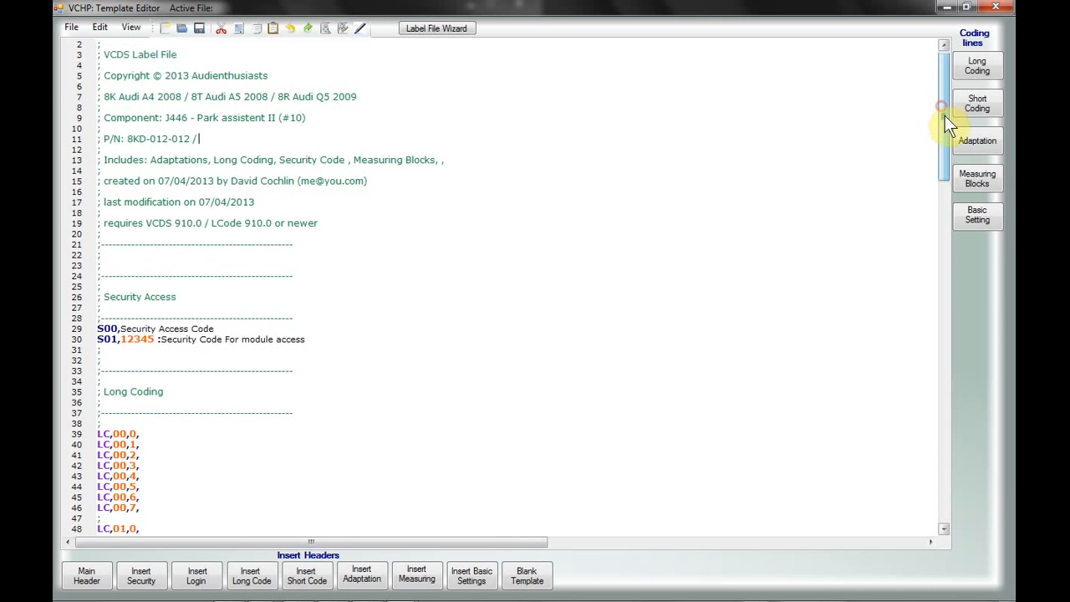
{"action": "scroll", "scroll_direction": "down", "scroll_amount": 3}
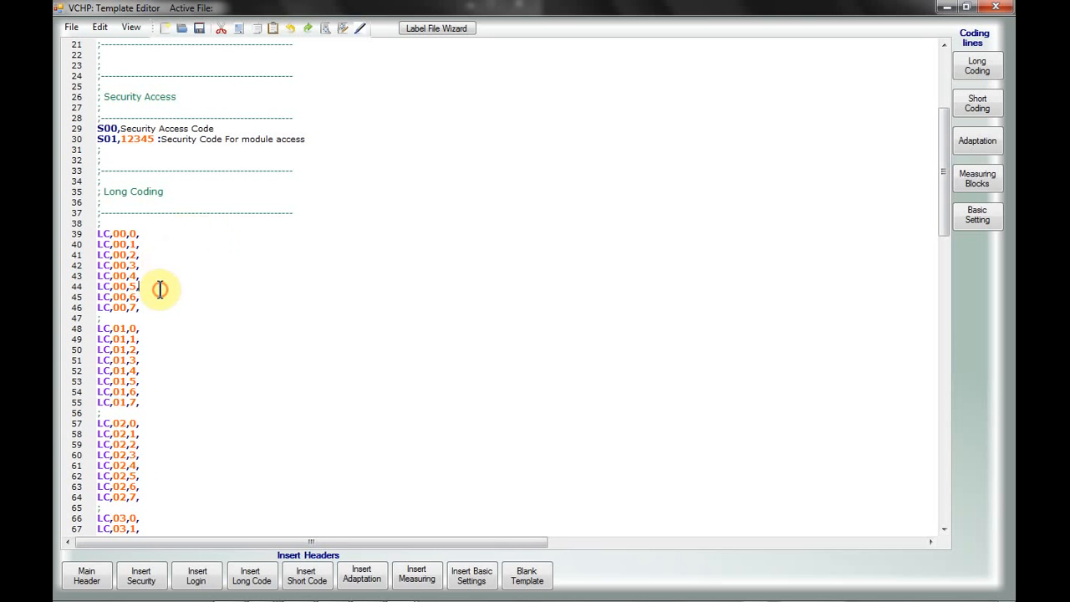
{"action": "type", "text": "Opt"}
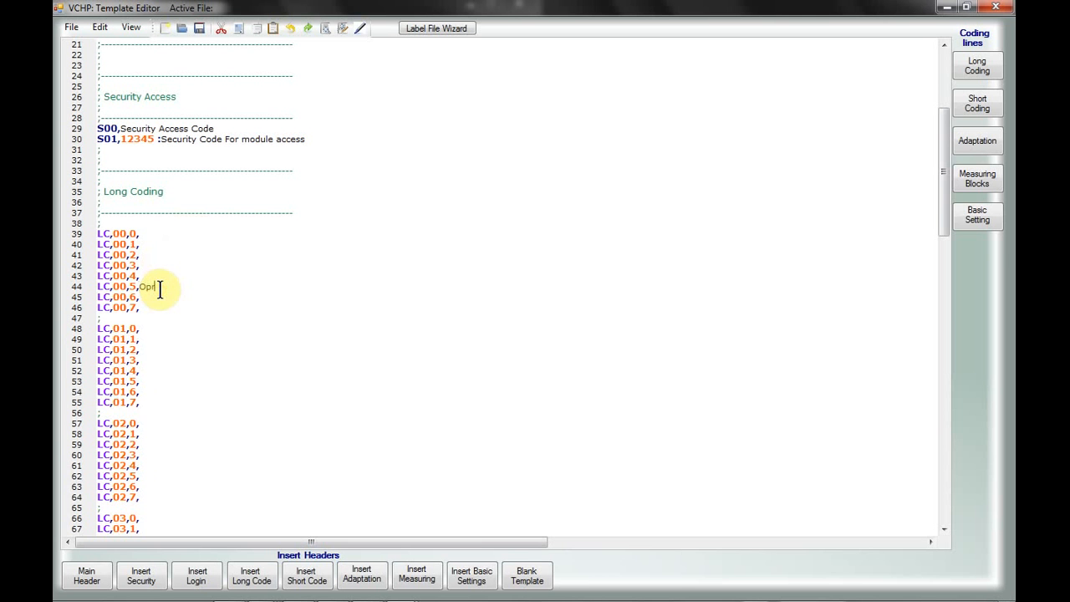
{"action": "mouse_move", "coordinate": [149, 288]}
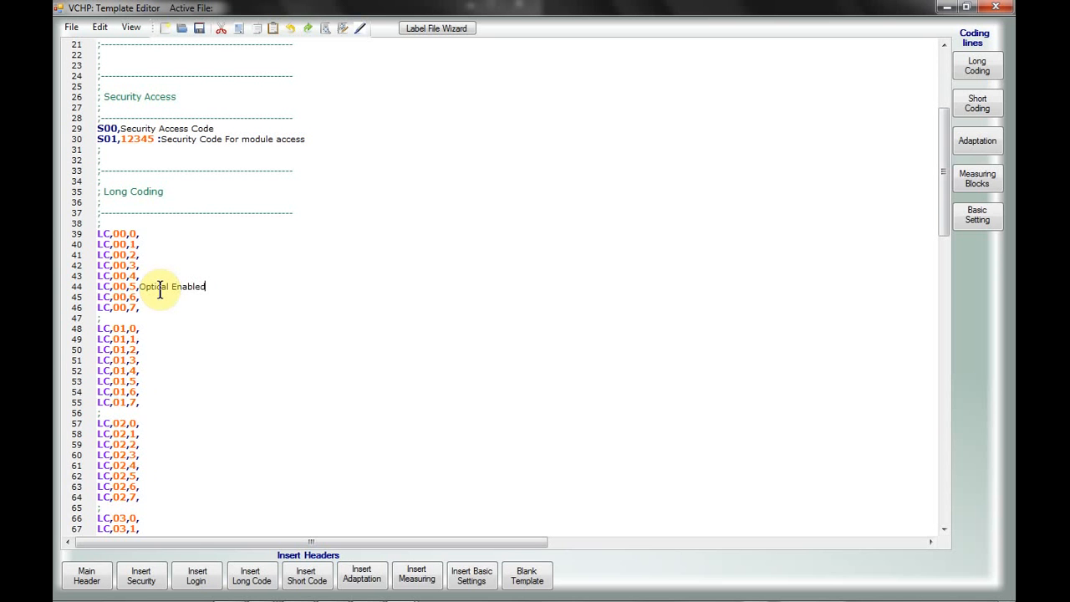
{"action": "type", "text": "My First f"}
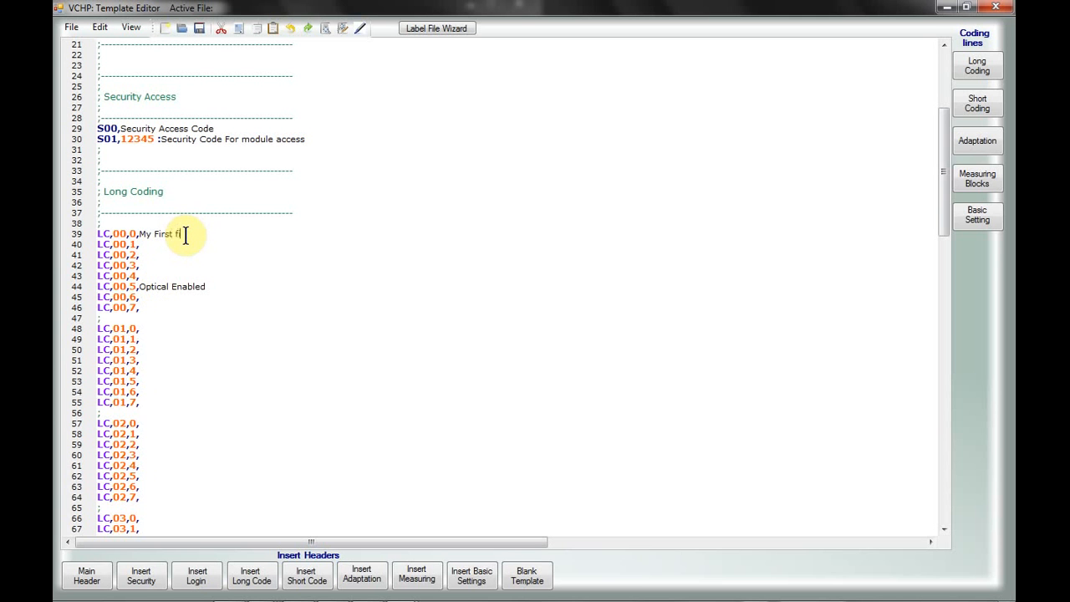
{"action": "type", "text": "le"}
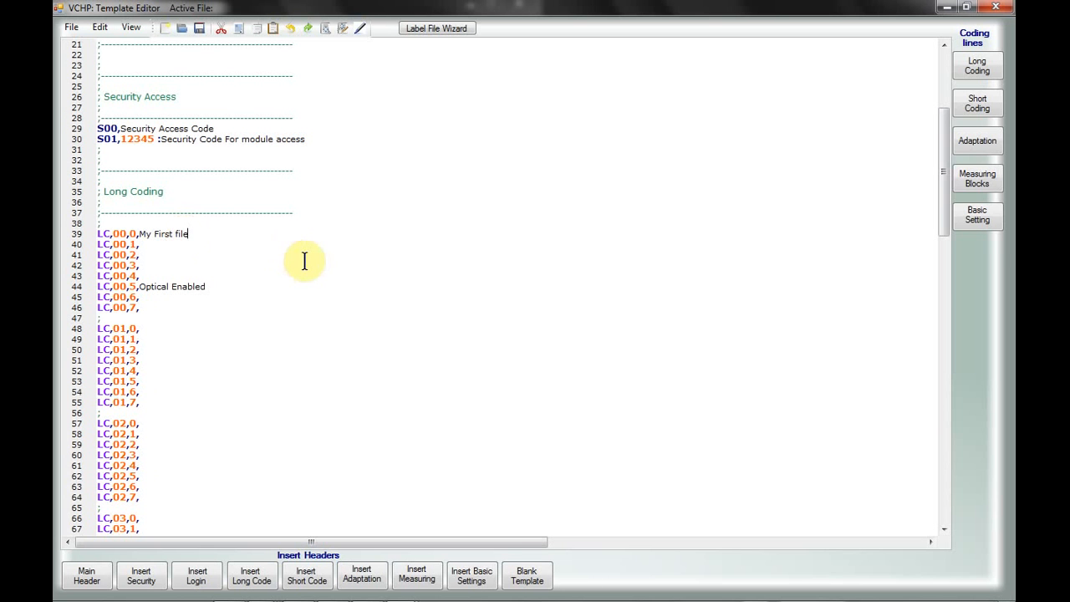
{"action": "mouse_move", "coordinate": [71, 28]}
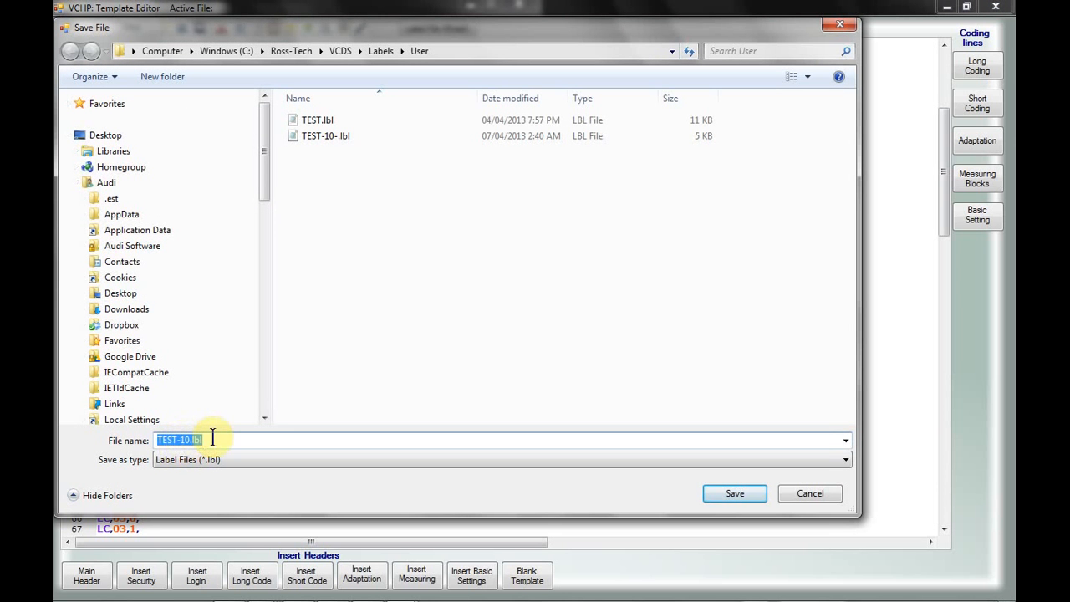
{"action": "mouse_move", "coordinate": [228, 435]}
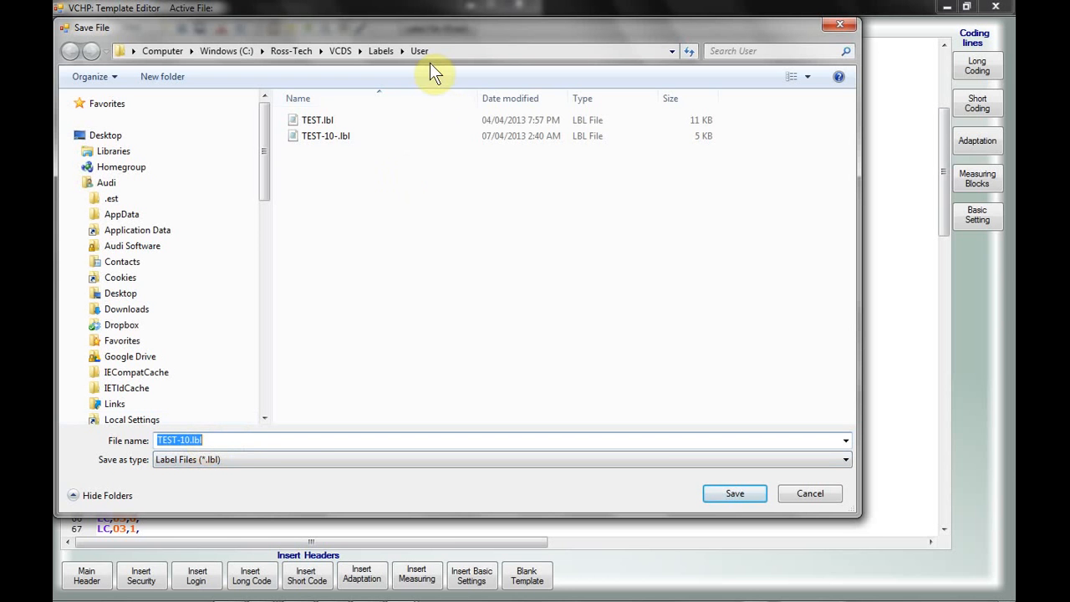
{"action": "mouse_move", "coordinate": [553, 365]}
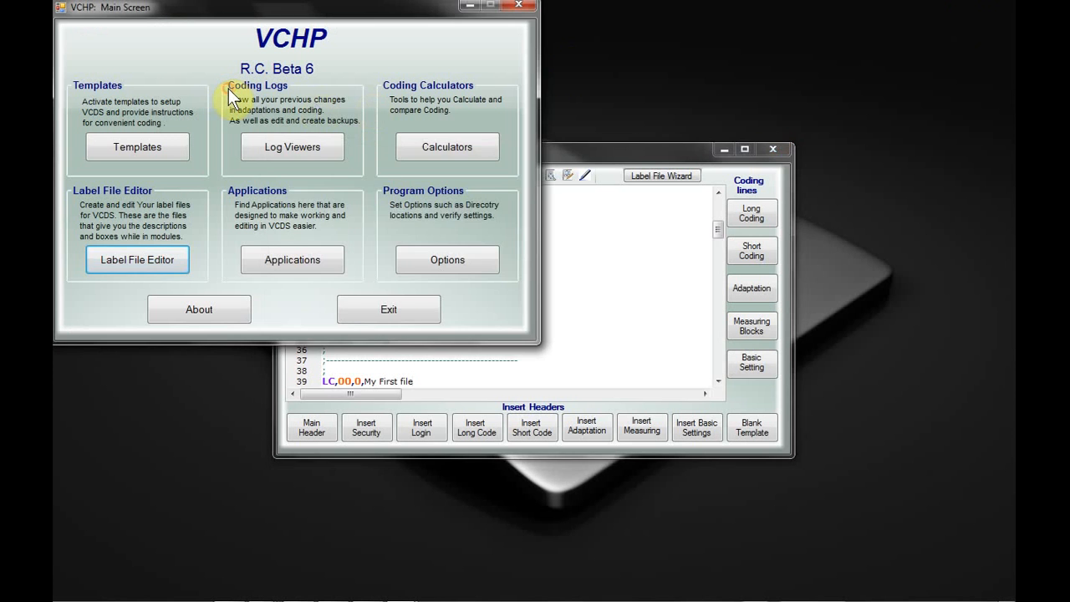
- Select 10-Park/Steer Assist, open Coding - 07 and the Long Coding Helper
{"action": "left_click", "coordinate": [292, 259]}
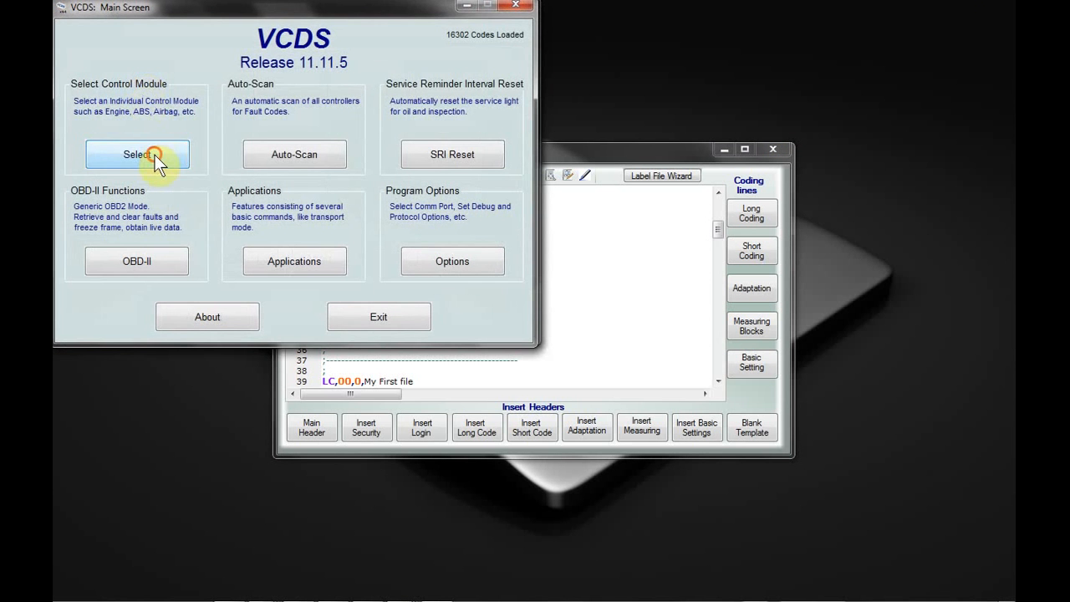
{"action": "left_click", "coordinate": [137, 154]}
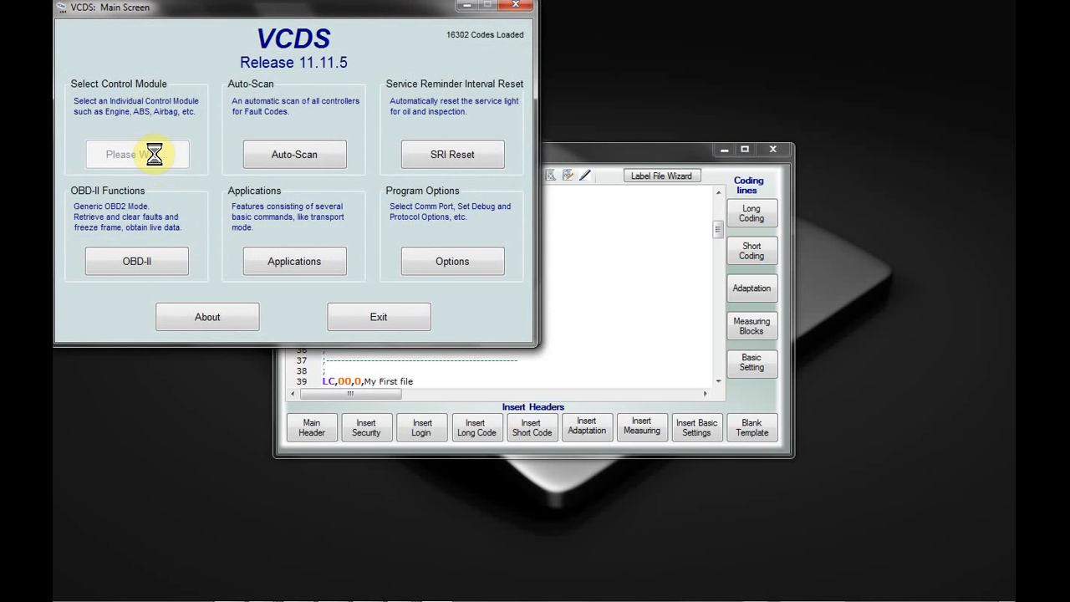
{"action": "left_click", "coordinate": [136, 154]}
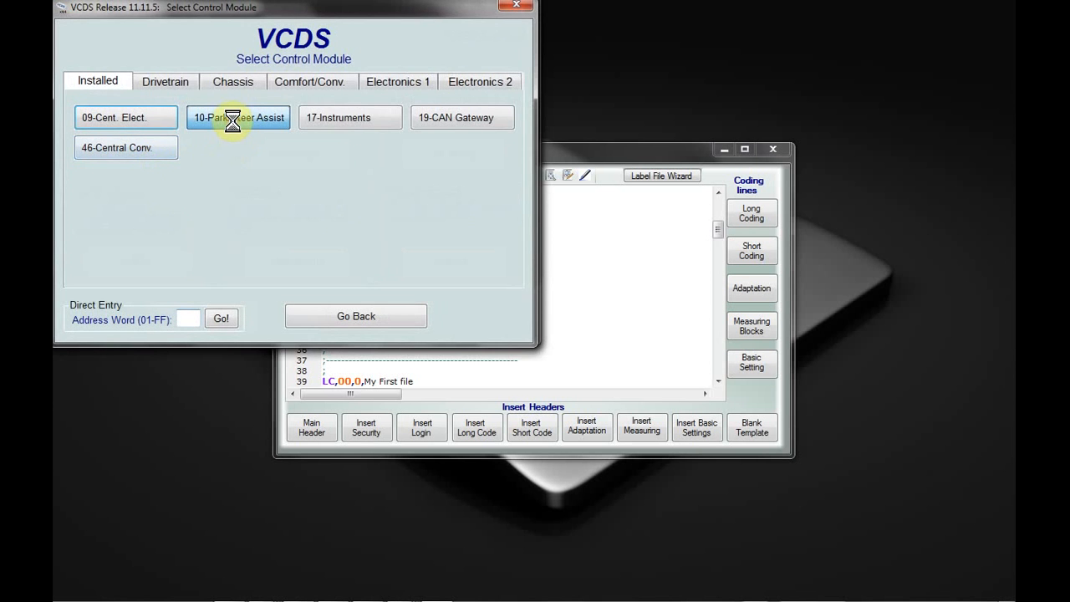
{"action": "left_click", "coordinate": [238, 117]}
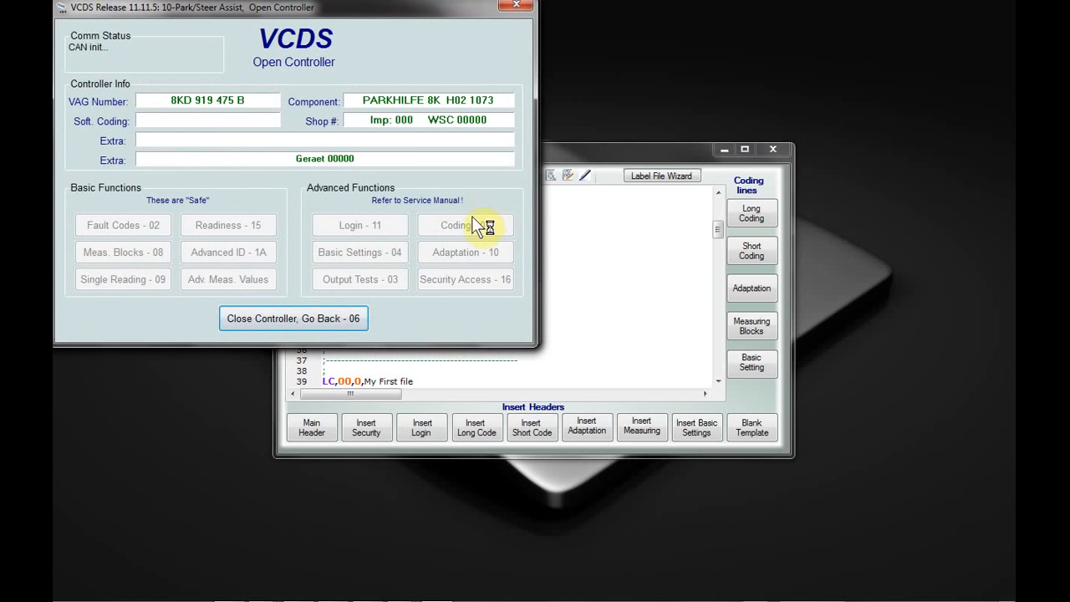
{"action": "left_click", "coordinate": [464, 224]}
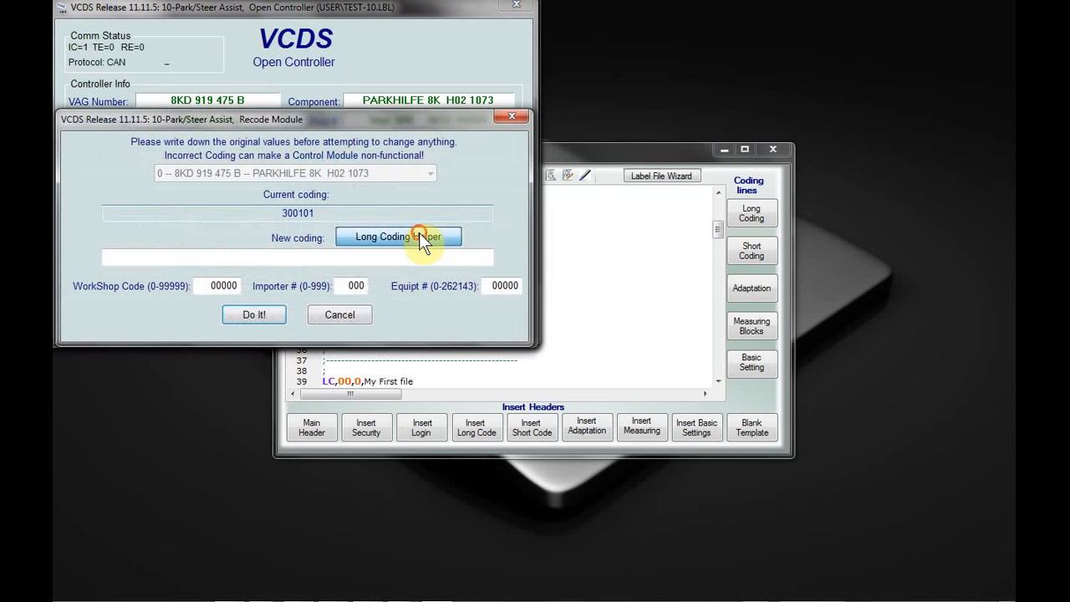
{"action": "left_click", "coordinate": [398, 237]}
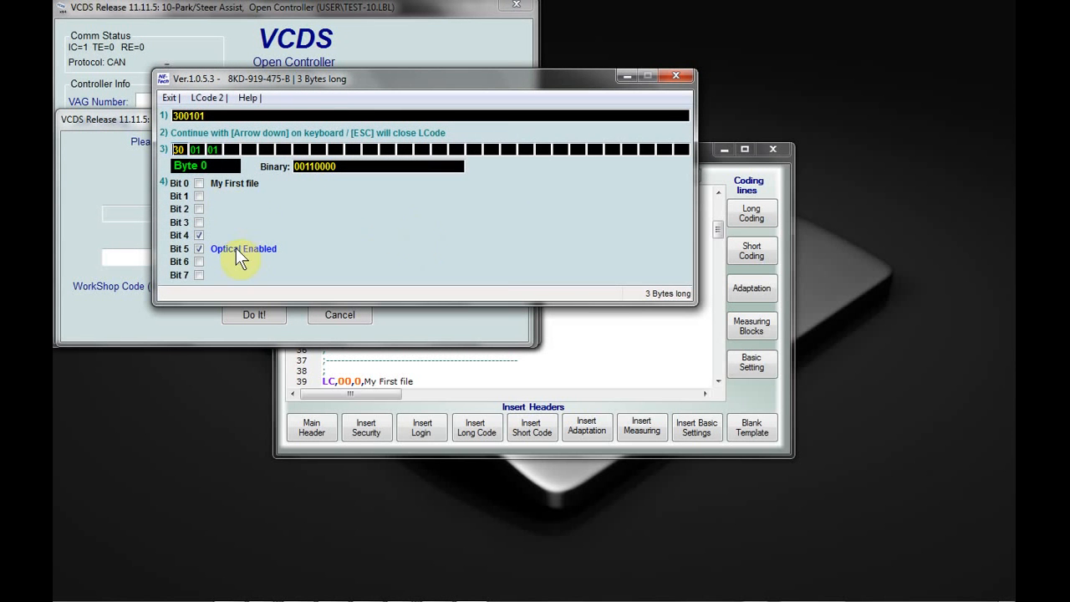
{"action": "mouse_move", "coordinate": [302, 257]}
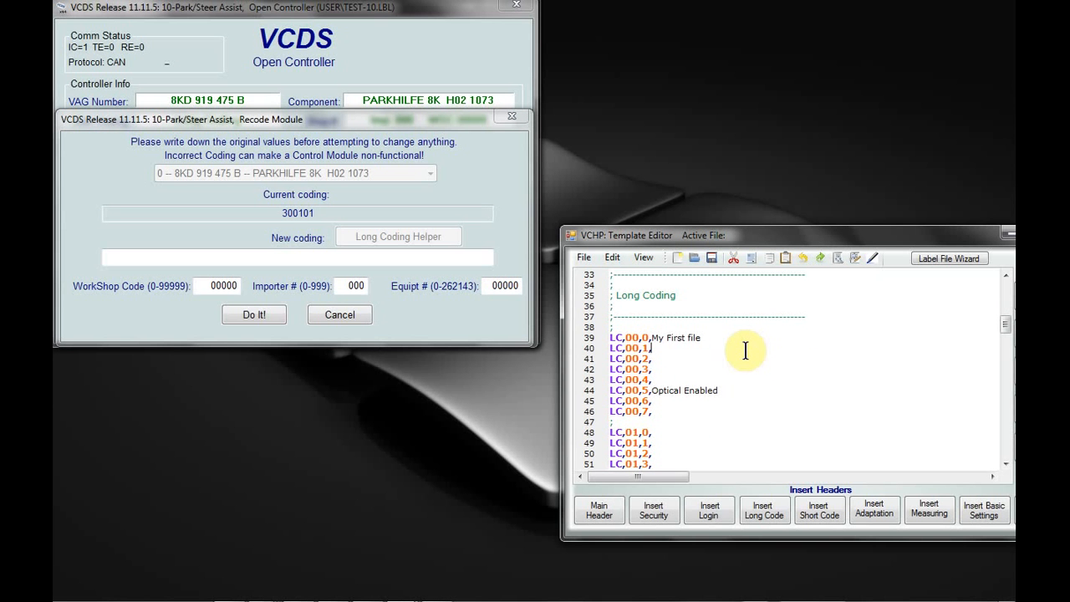
- Label coding bit 1 as 'My Second' and save the label file
{"action": "type", "text": "My Se"}
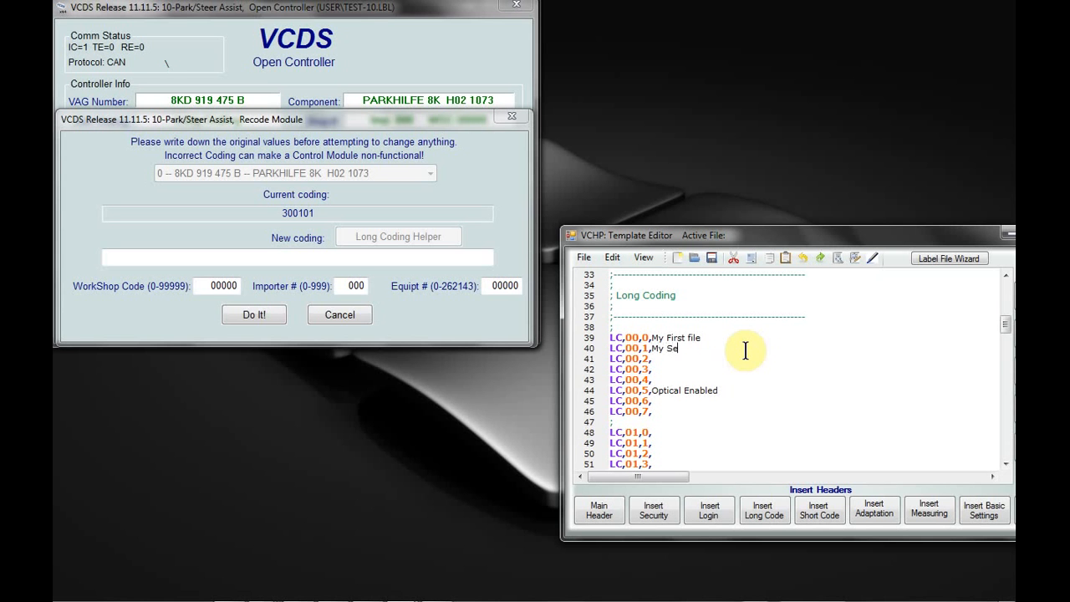
{"action": "type", "text": "cond"}
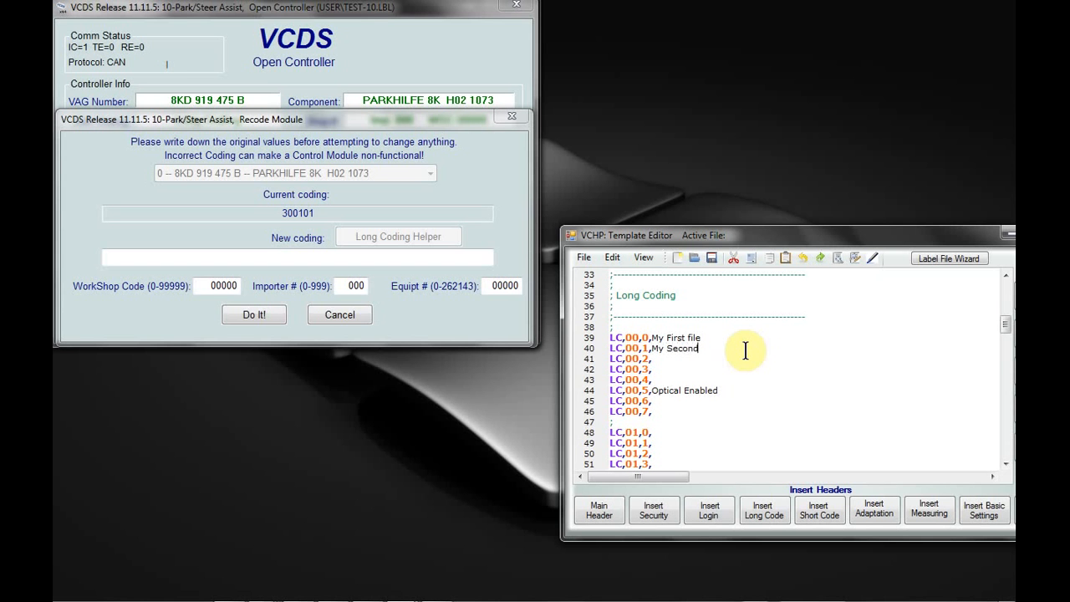
{"action": "mouse_move", "coordinate": [711, 257]}
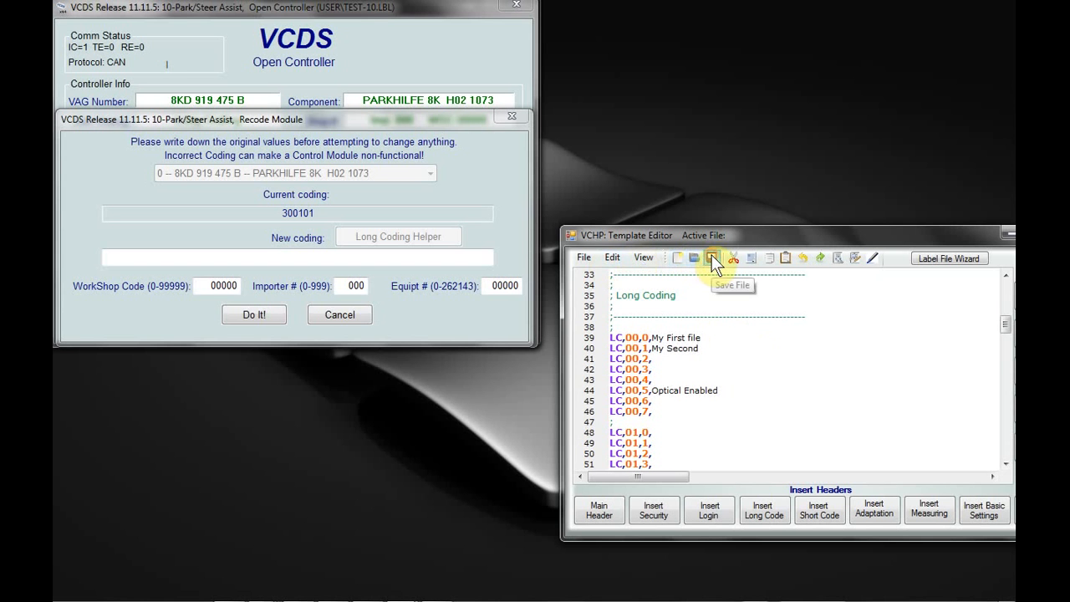
{"action": "left_click", "coordinate": [712, 257]}
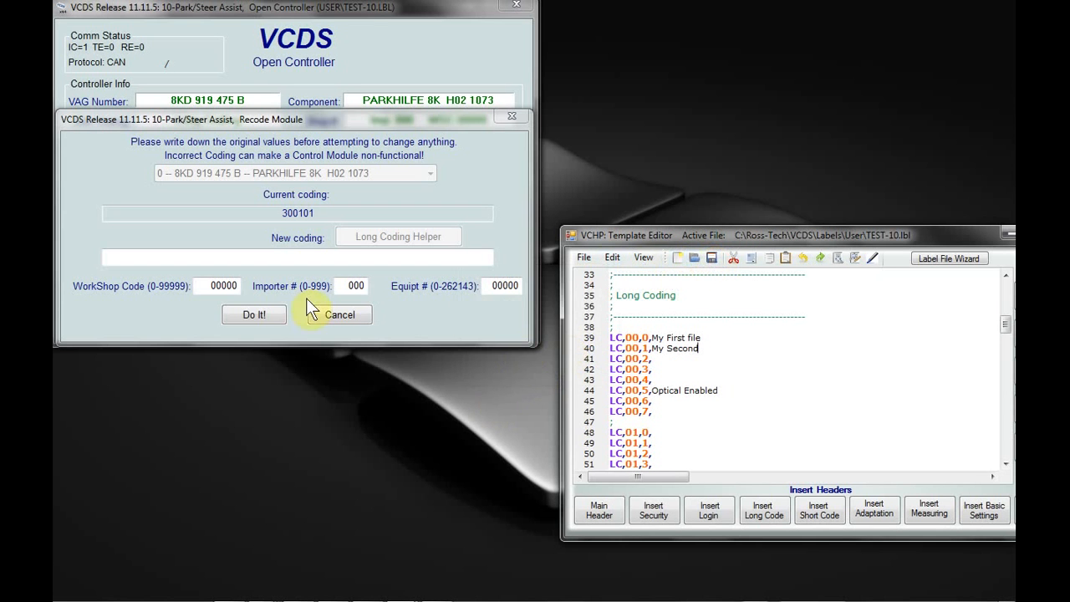
- Reopen 10-Park/Steer Assist coding in VCDS and check the Long Coding Helper labels
{"action": "left_click", "coordinate": [334, 314]}
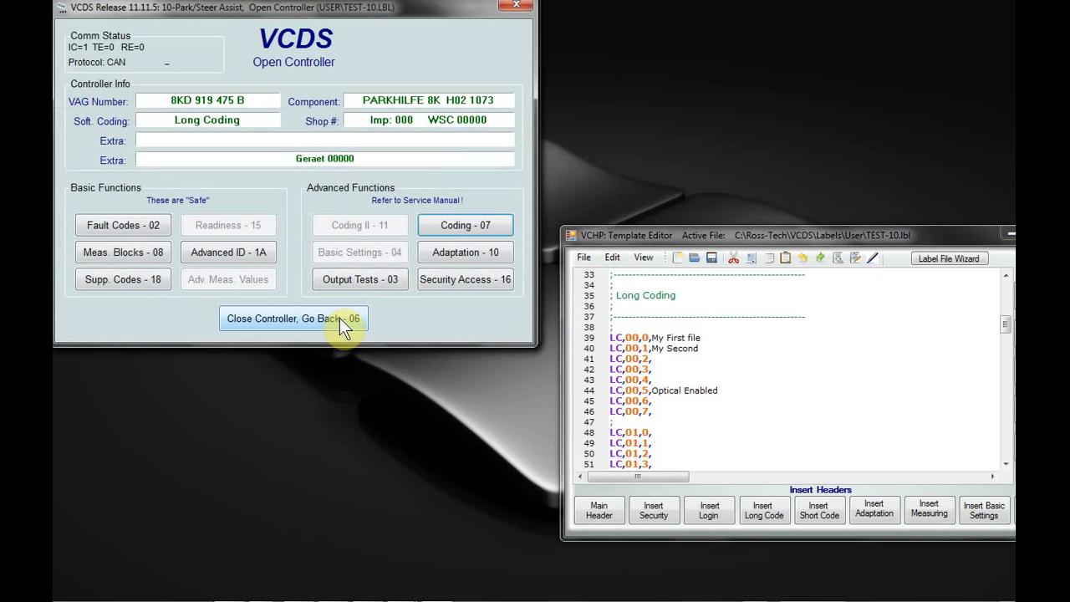
{"action": "left_click", "coordinate": [293, 319]}
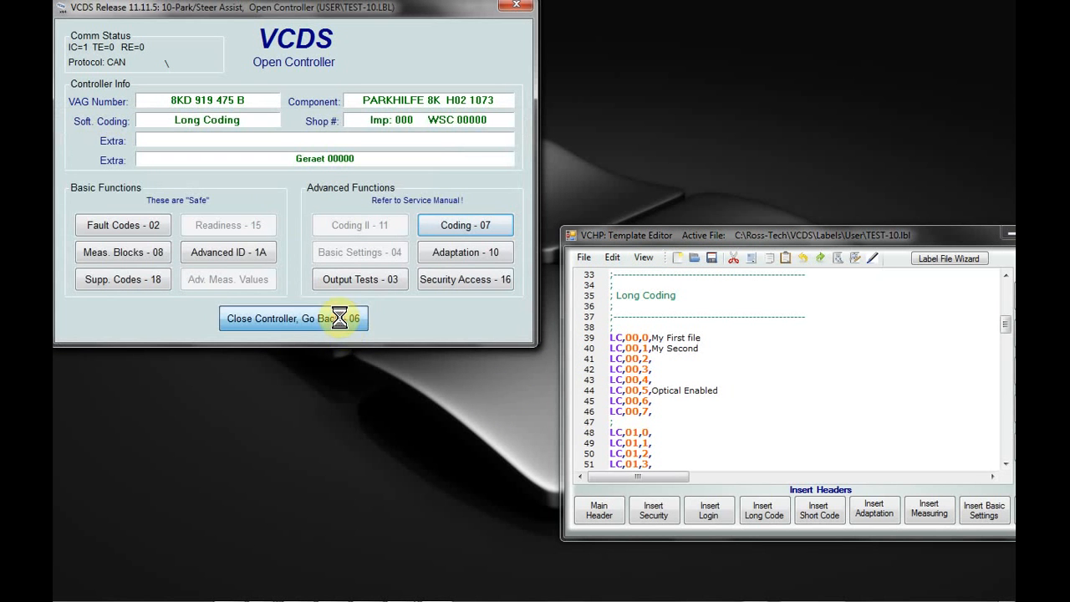
{"action": "left_click", "coordinate": [293, 319]}
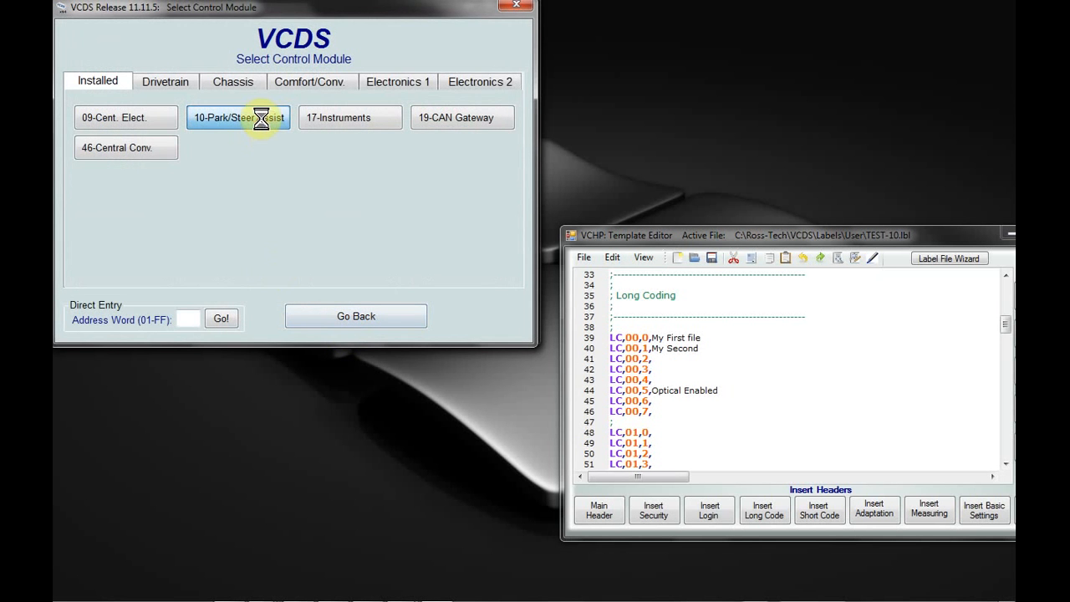
{"action": "left_click", "coordinate": [238, 117]}
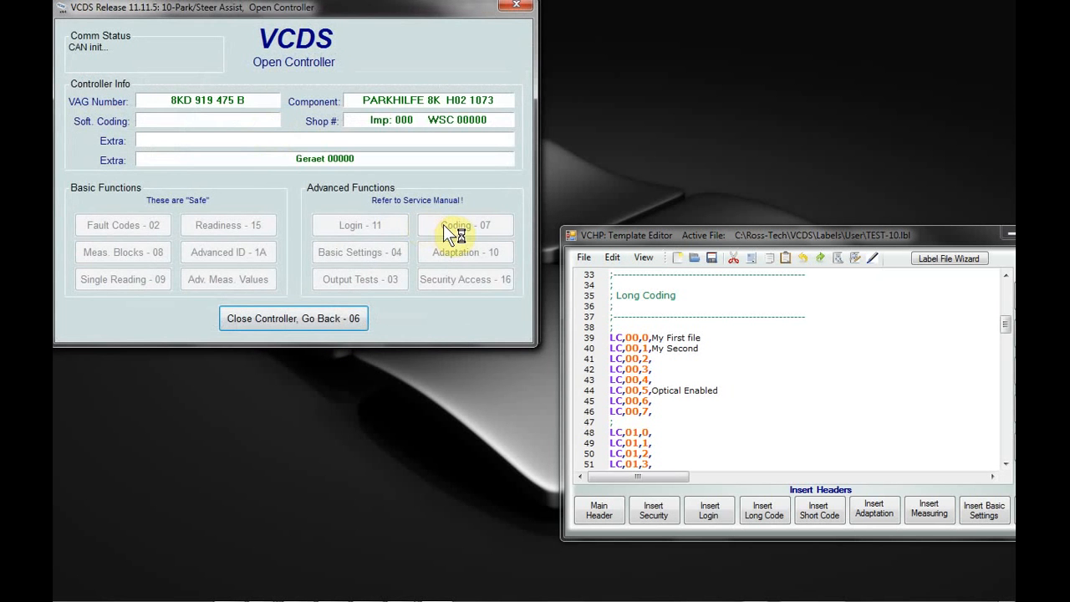
{"action": "left_click", "coordinate": [465, 225]}
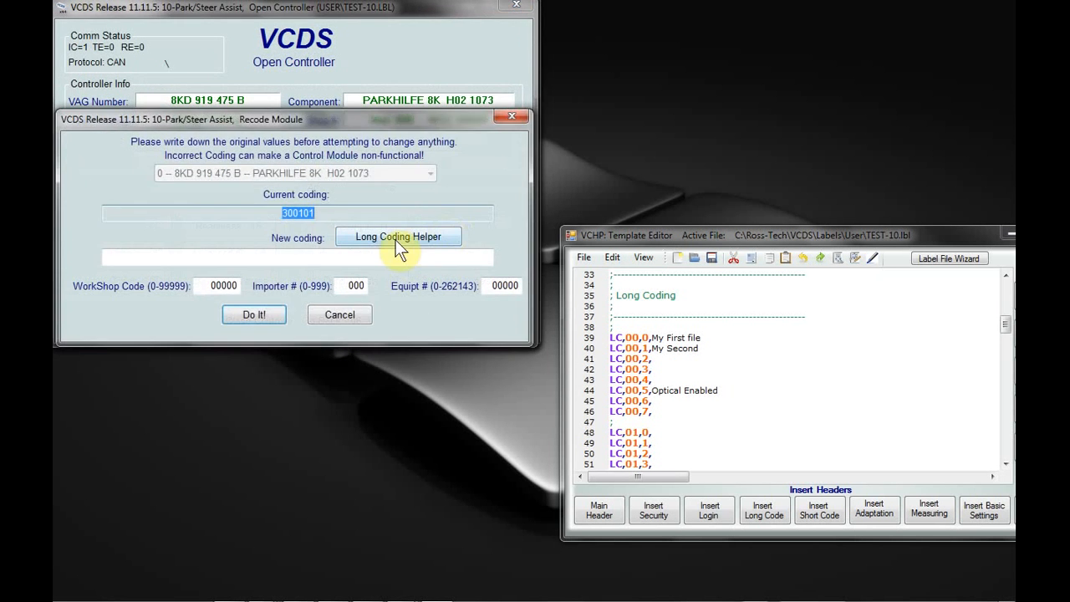
{"action": "left_click", "coordinate": [398, 237]}
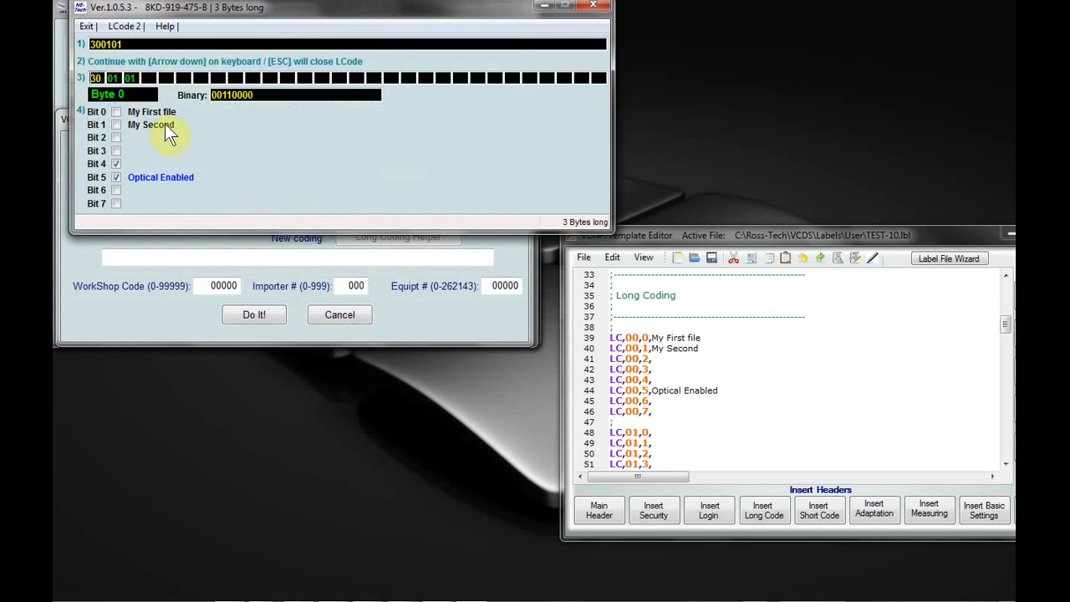
{"action": "mouse_move", "coordinate": [266, 157]}
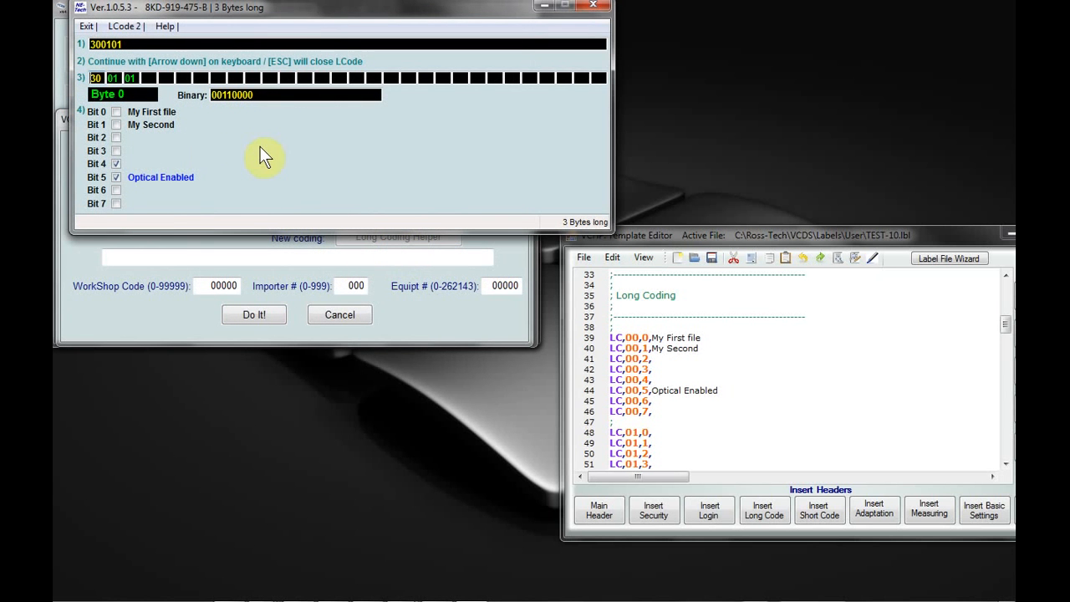
{"action": "mouse_move", "coordinate": [812, 357]}
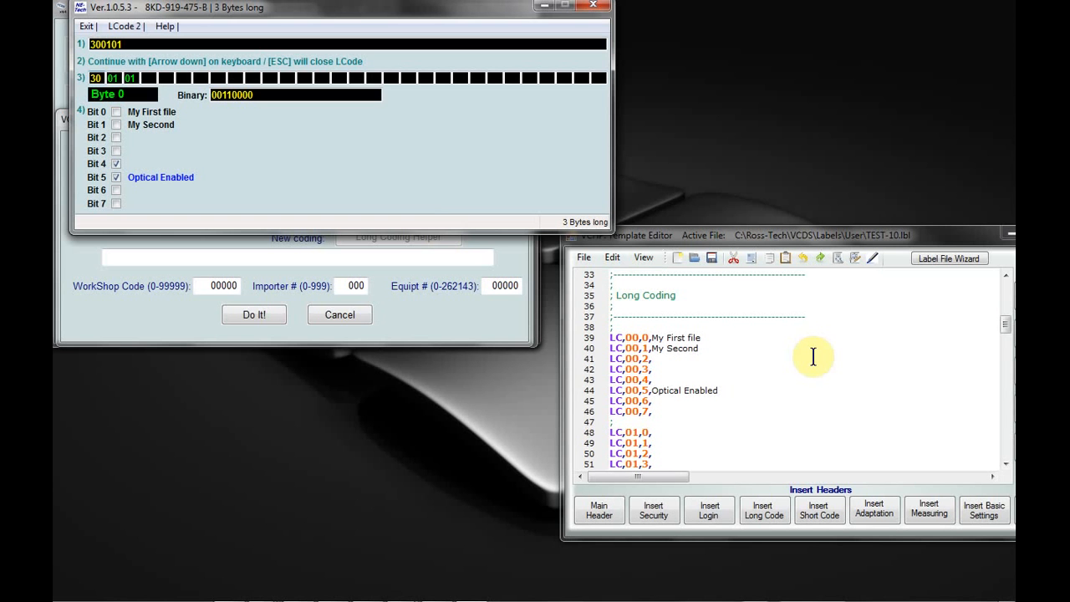
{"action": "mouse_move", "coordinate": [639, 368]}
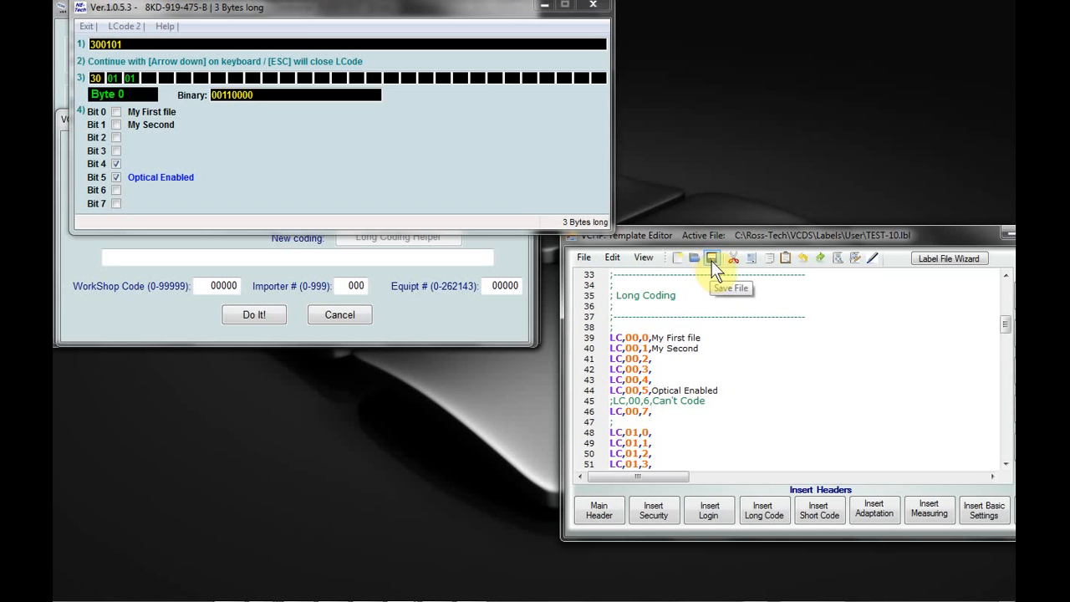
- Save the label file, reopen 10-Park/Steer Assist in VCDS and recheck the Long Coding Helper
{"action": "left_click", "coordinate": [711, 257]}
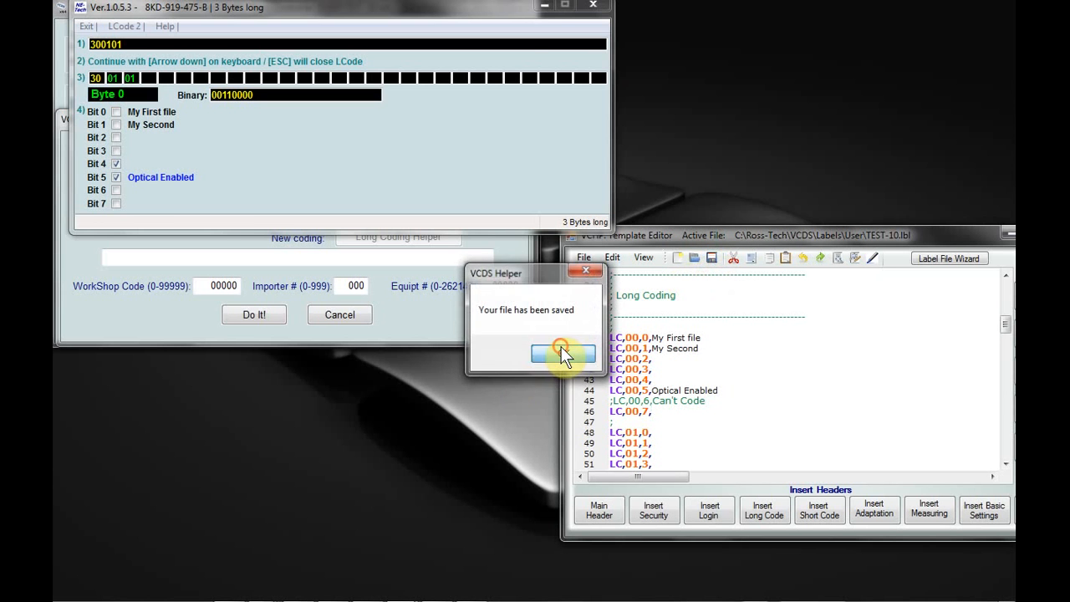
{"action": "left_click", "coordinate": [561, 352]}
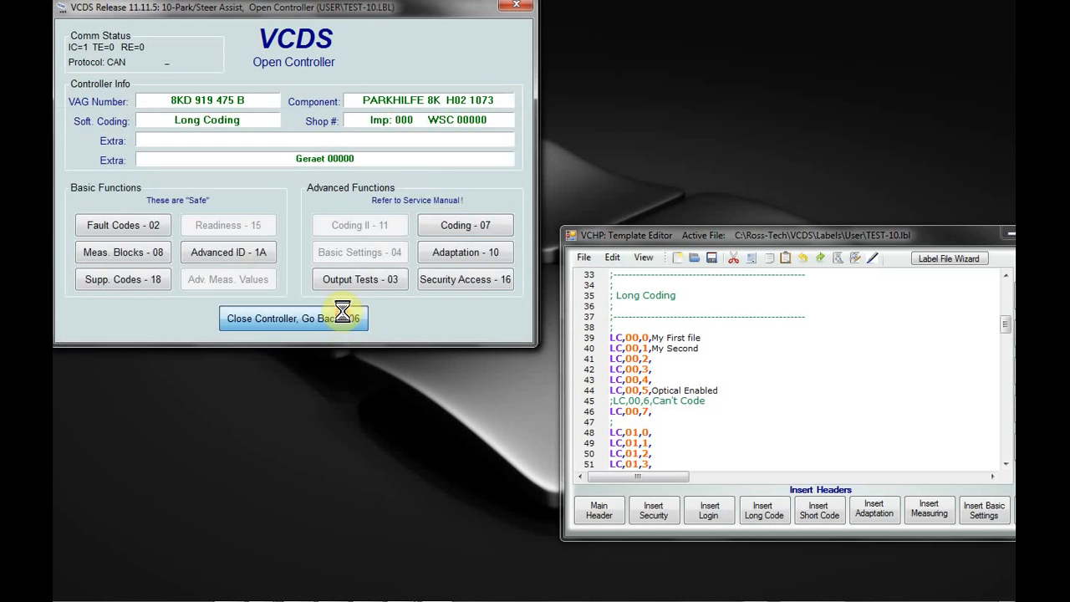
{"action": "left_click", "coordinate": [294, 318]}
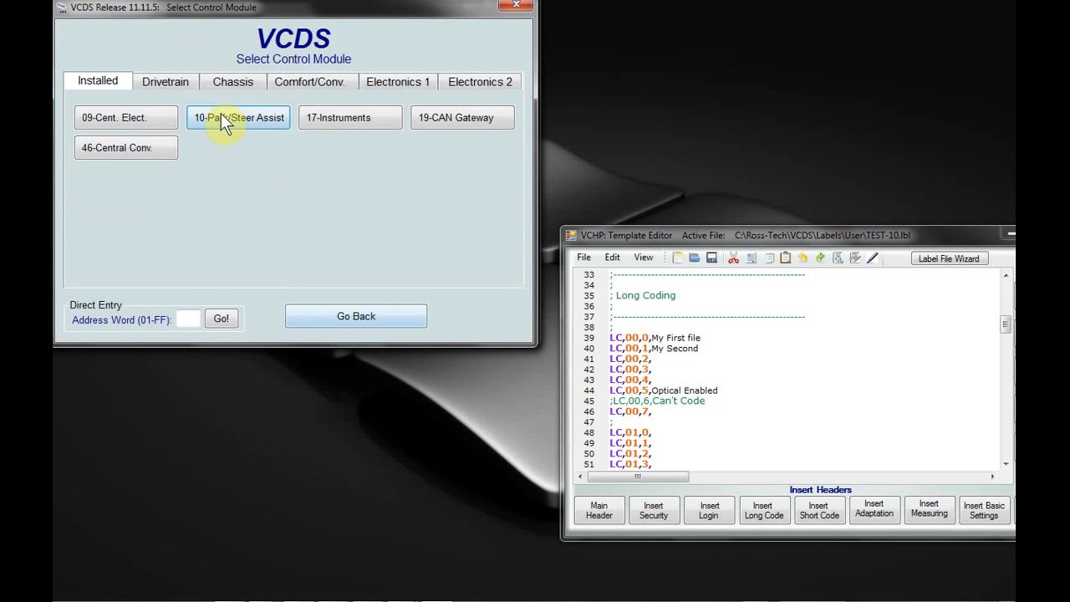
{"action": "left_click", "coordinate": [239, 117]}
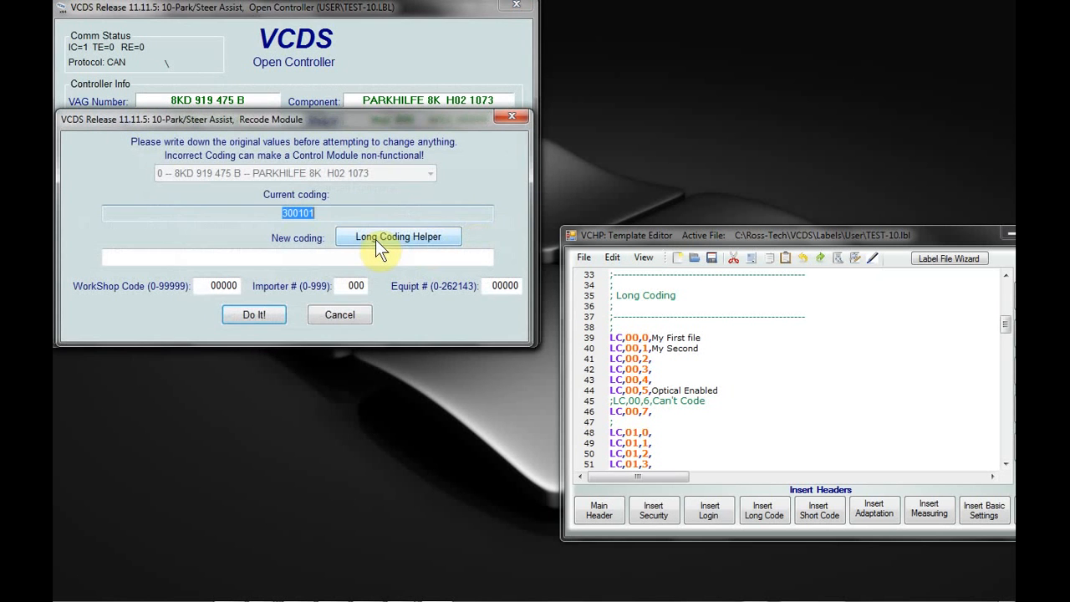
{"action": "left_click", "coordinate": [398, 237]}
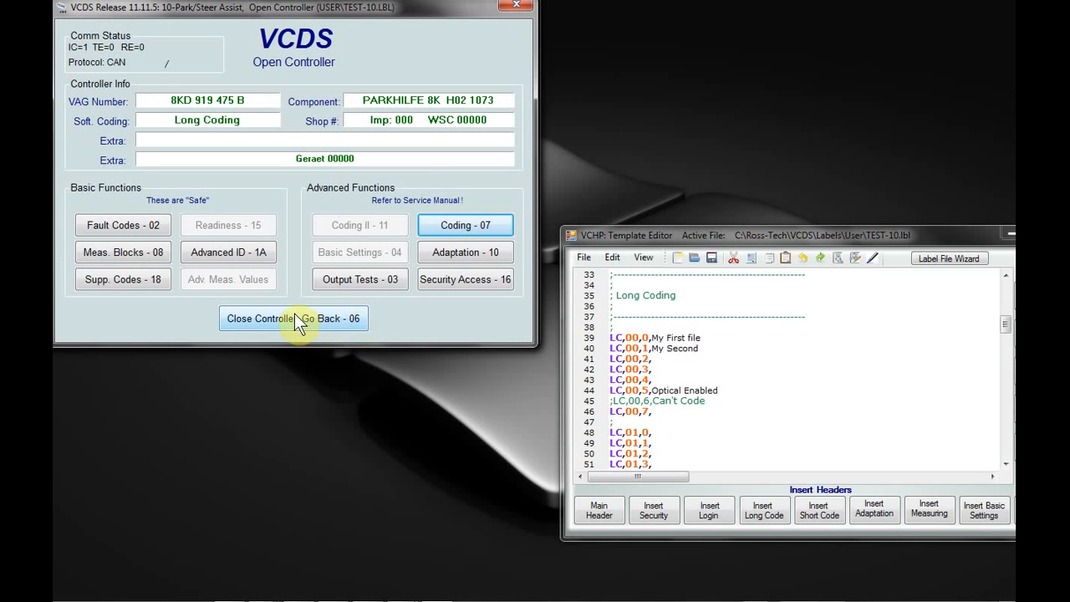
{"action": "left_click", "coordinate": [294, 319]}
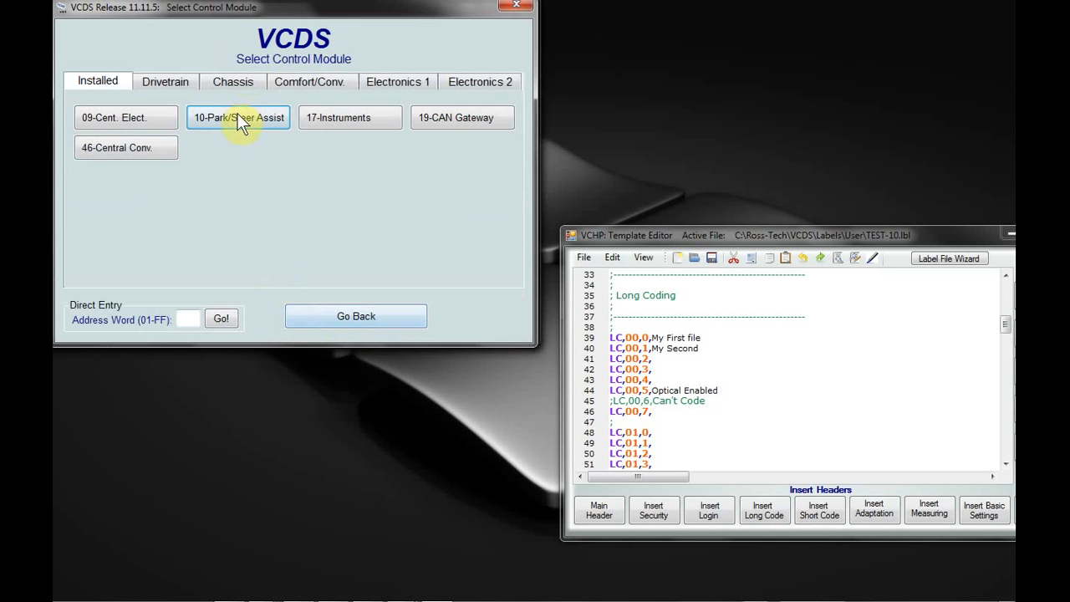
{"action": "left_click", "coordinate": [238, 117]}
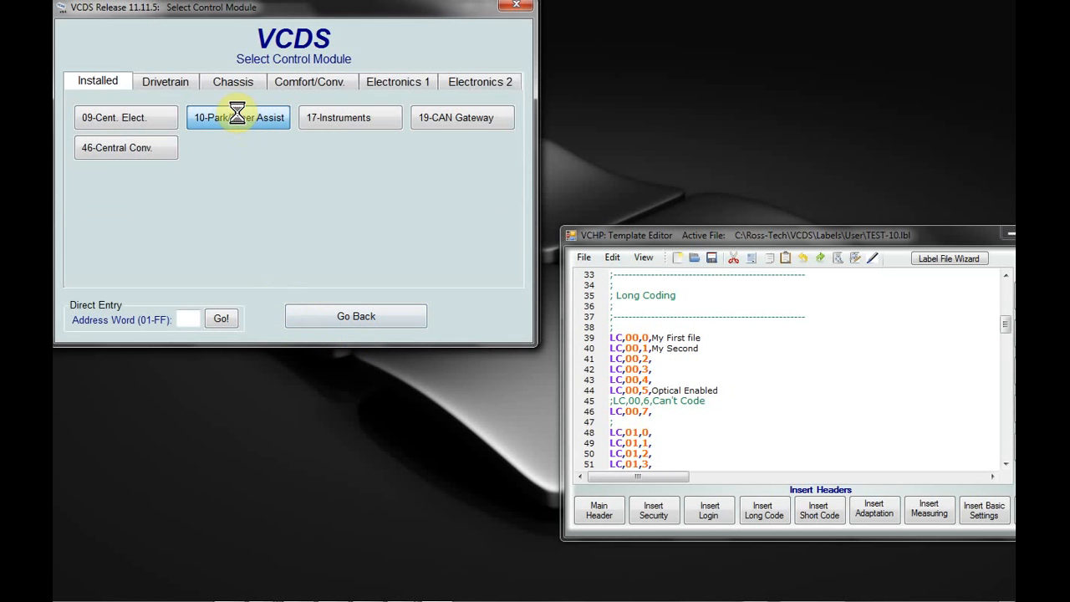
{"action": "left_click", "coordinate": [238, 117]}
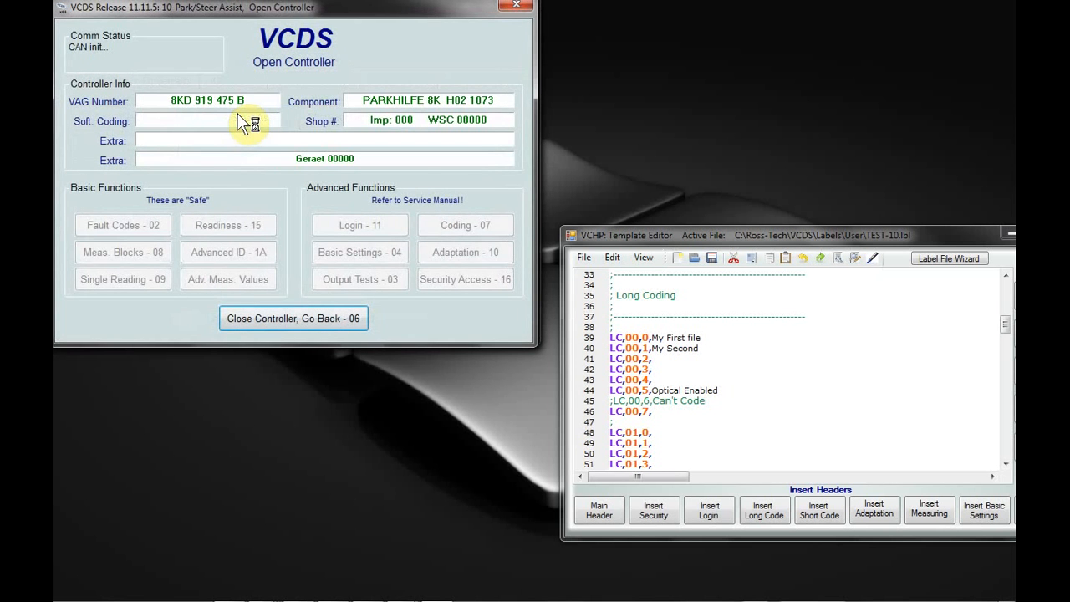
{"action": "left_click", "coordinate": [465, 225]}
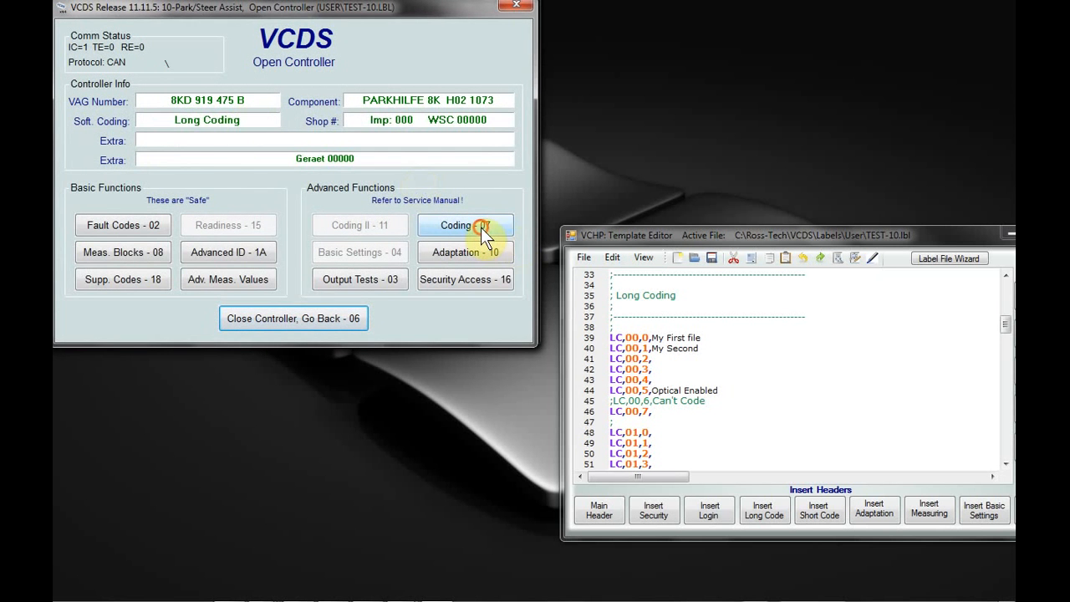
{"action": "left_click", "coordinate": [456, 225]}
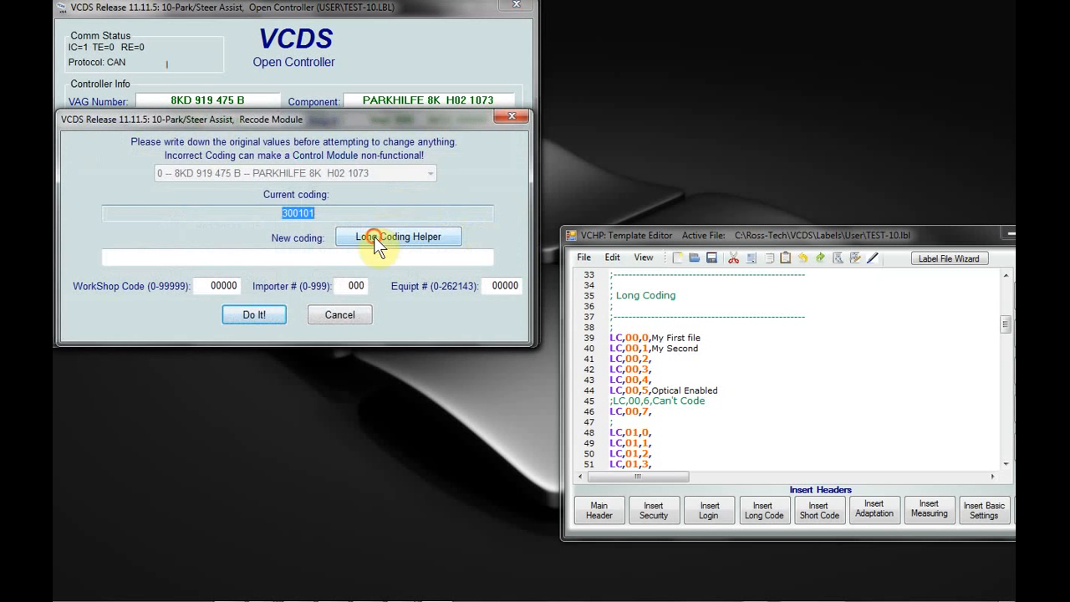
{"action": "left_click", "coordinate": [399, 236]}
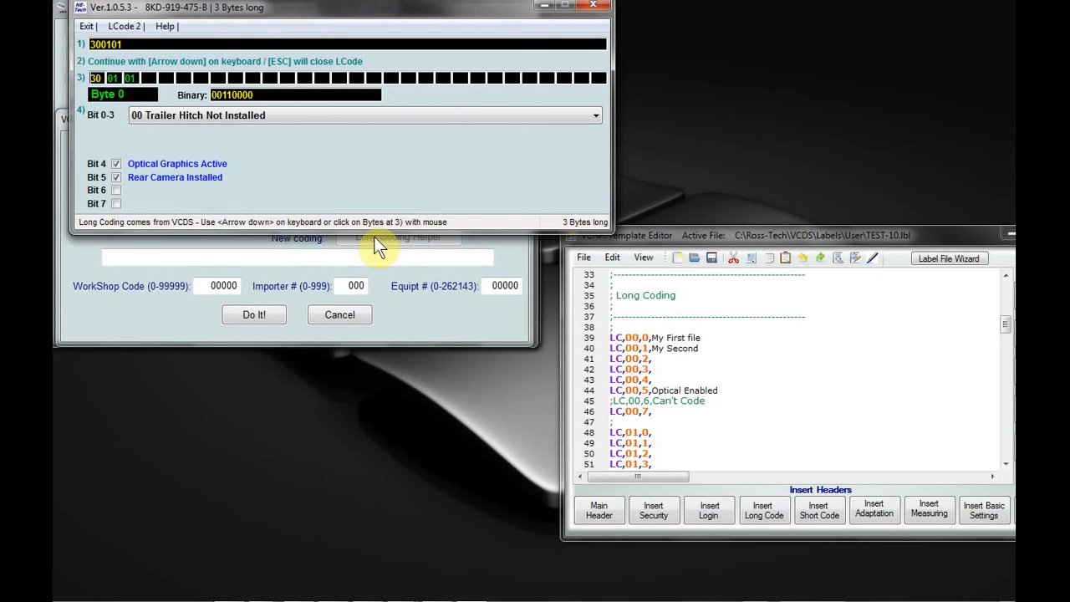
{"action": "left_click", "coordinate": [595, 115]}
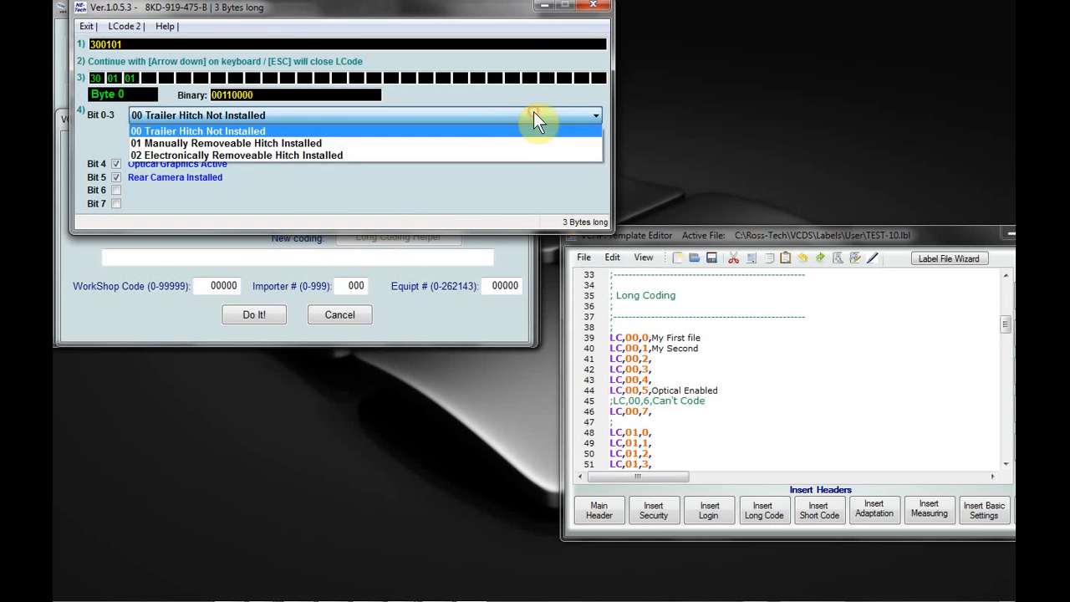
{"action": "mouse_move", "coordinate": [504, 102]}
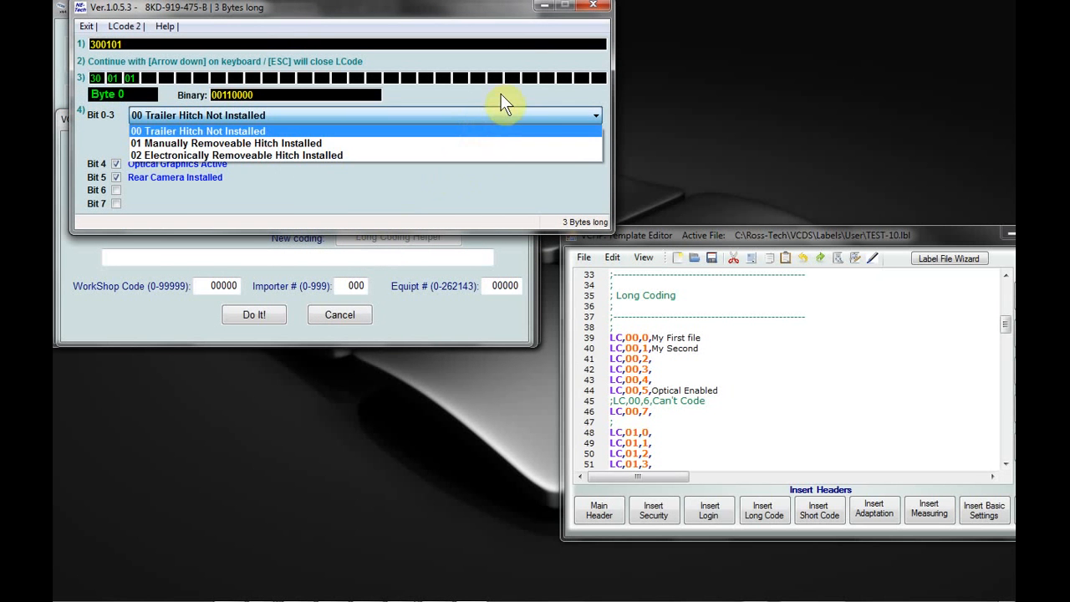
{"action": "left_click", "coordinate": [198, 130]}
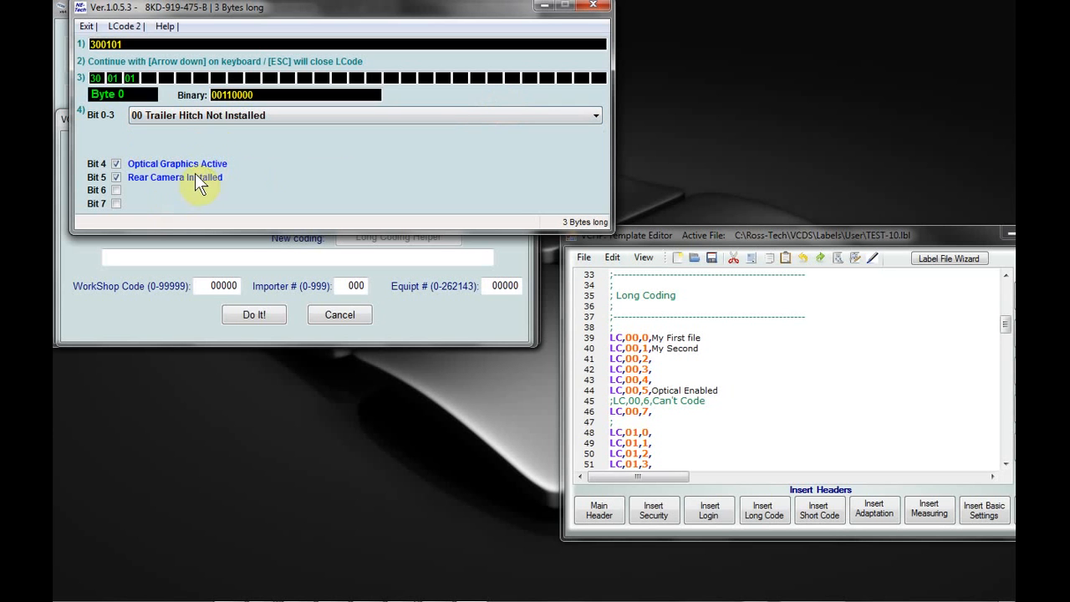
{"action": "left_click", "coordinate": [113, 78]}
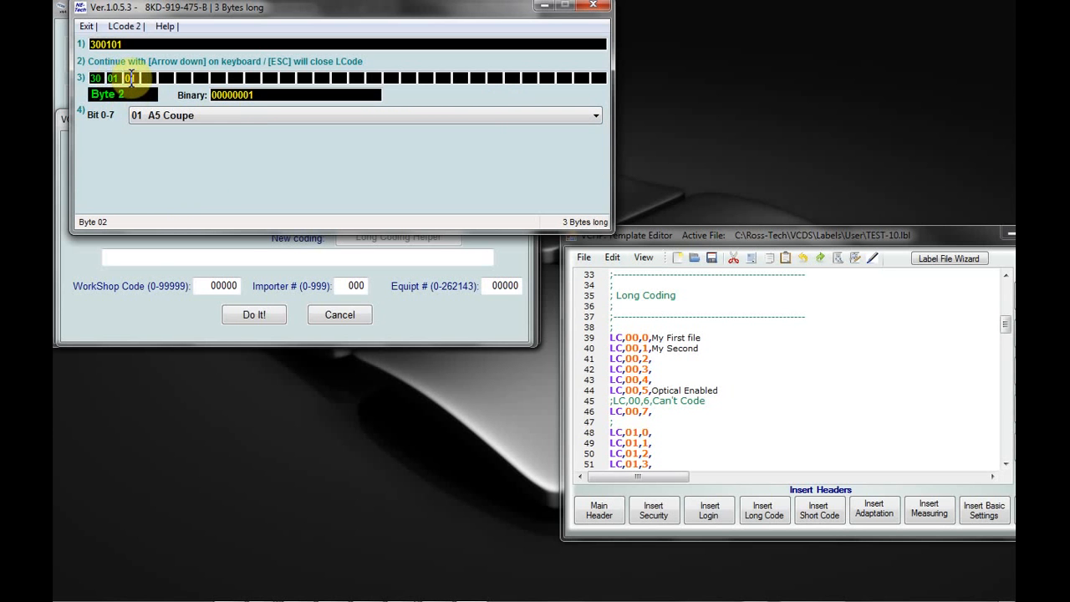
{"action": "left_click", "coordinate": [119, 77]}
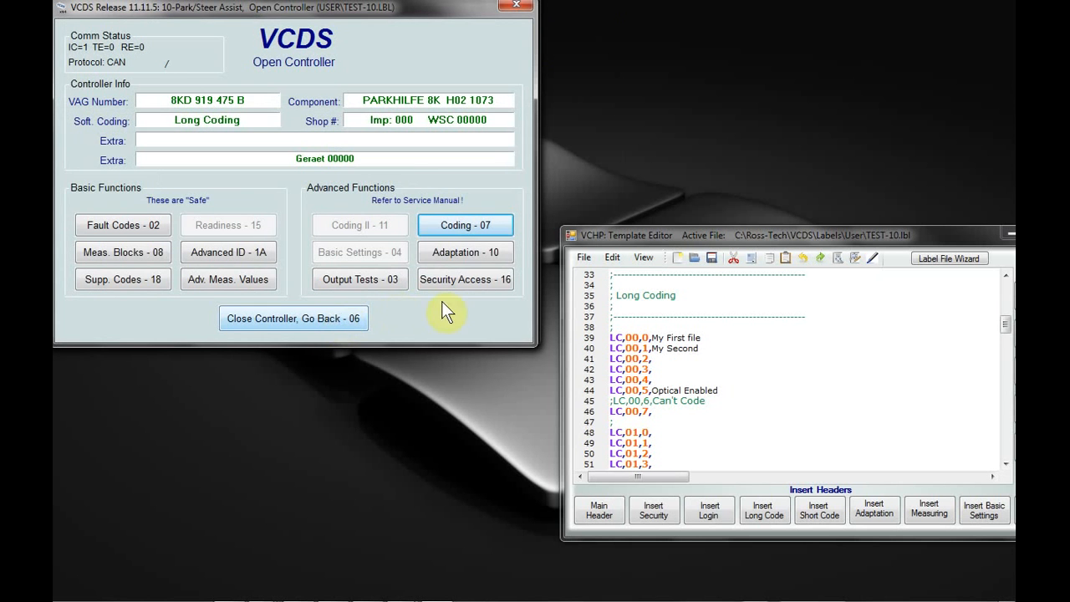
{"action": "left_click", "coordinate": [464, 252]}
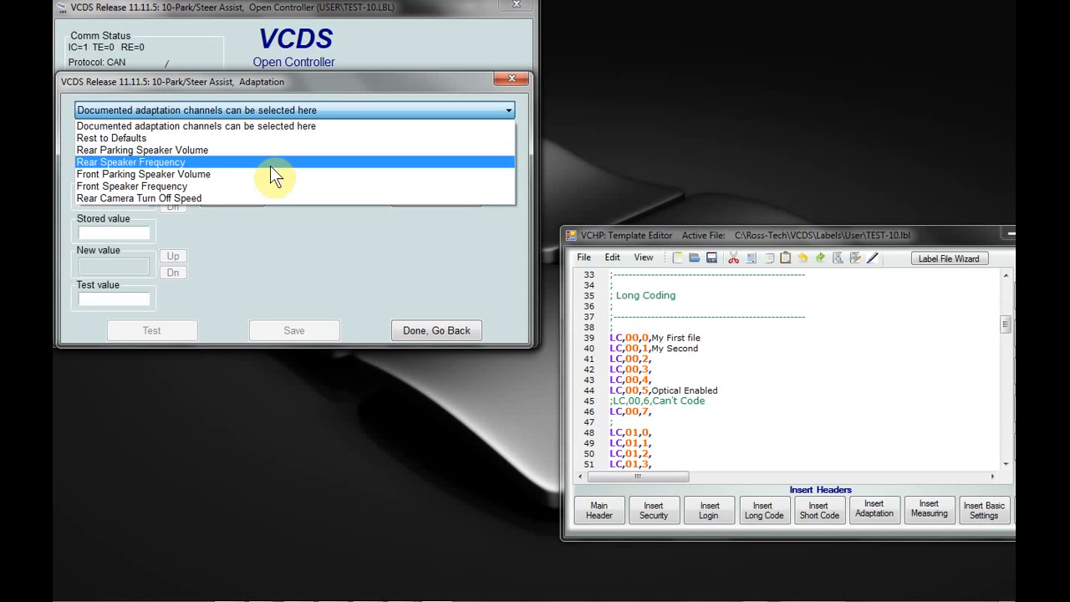
{"action": "left_click", "coordinate": [130, 161]}
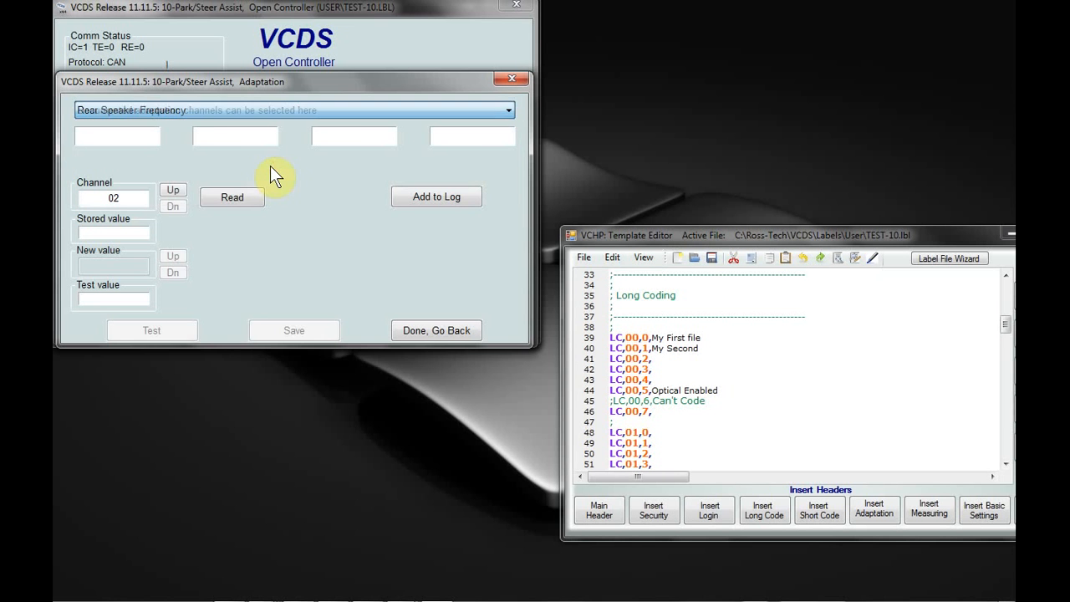
{"action": "left_click", "coordinate": [231, 196]}
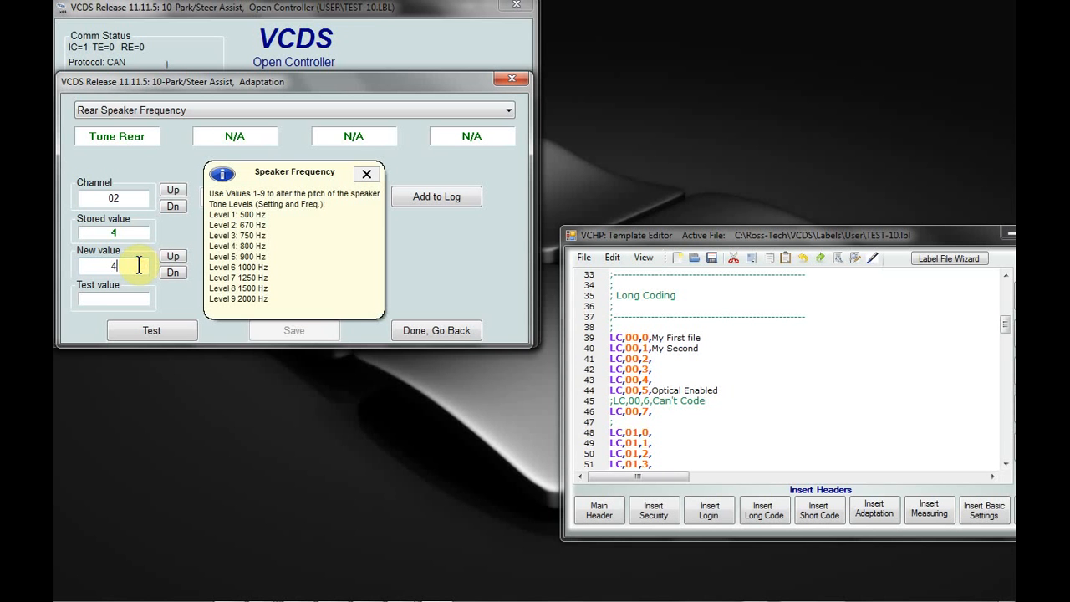
{"action": "mouse_move", "coordinate": [326, 299]}
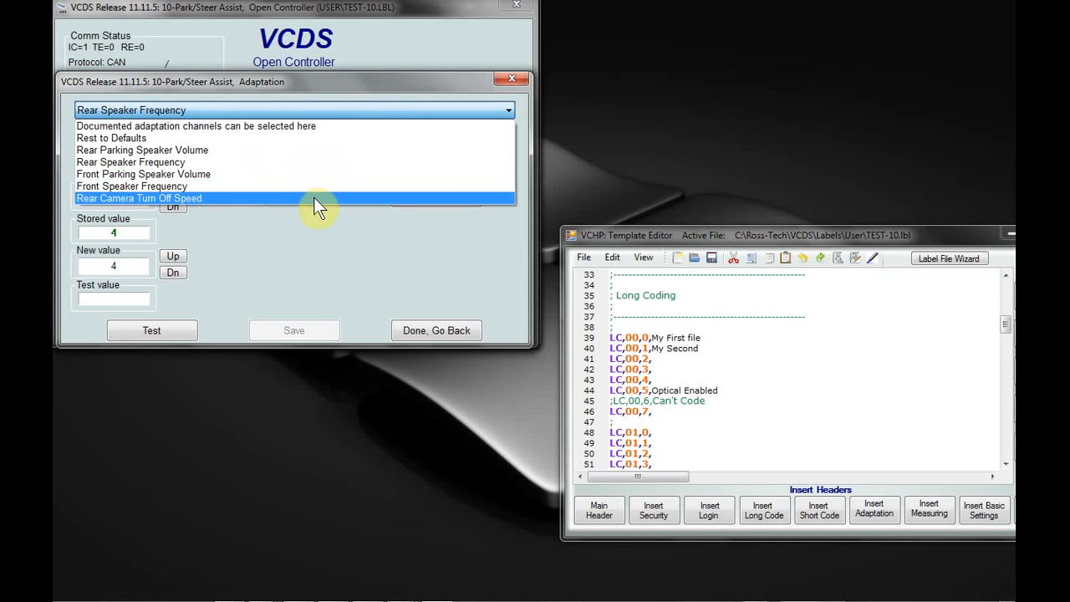
{"action": "left_click", "coordinate": [139, 198]}
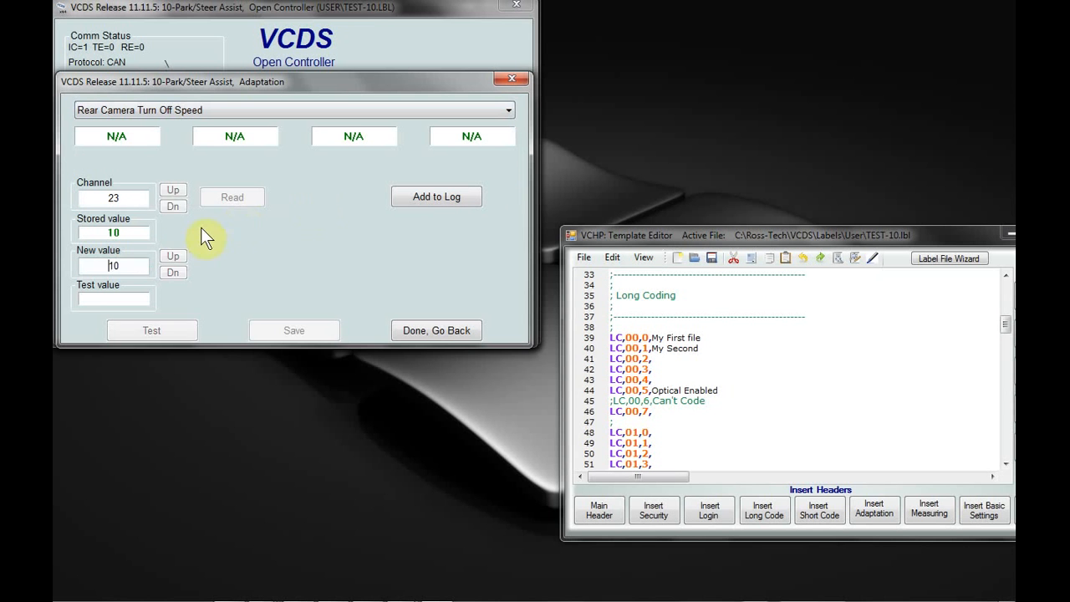
{"action": "left_click", "coordinate": [113, 266]}
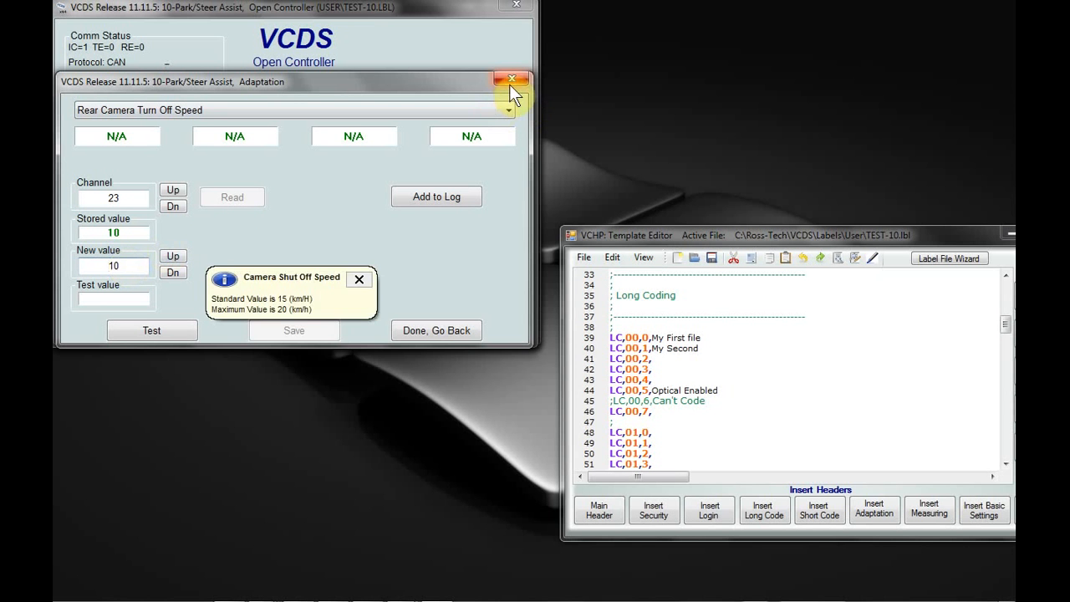
{"action": "mouse_move", "coordinate": [509, 79]}
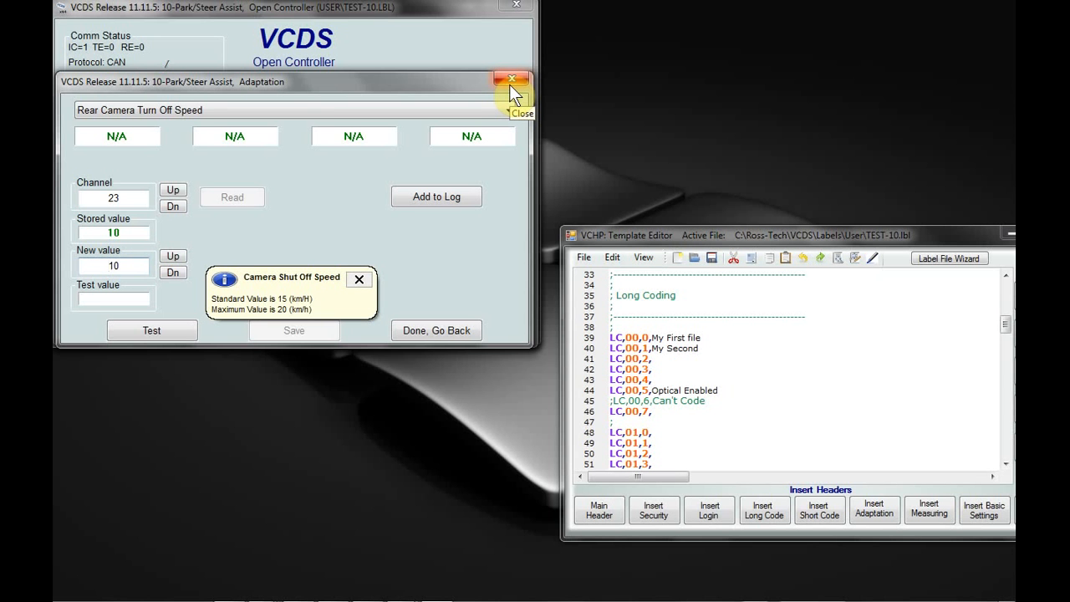
{"action": "left_click", "coordinate": [510, 79]}
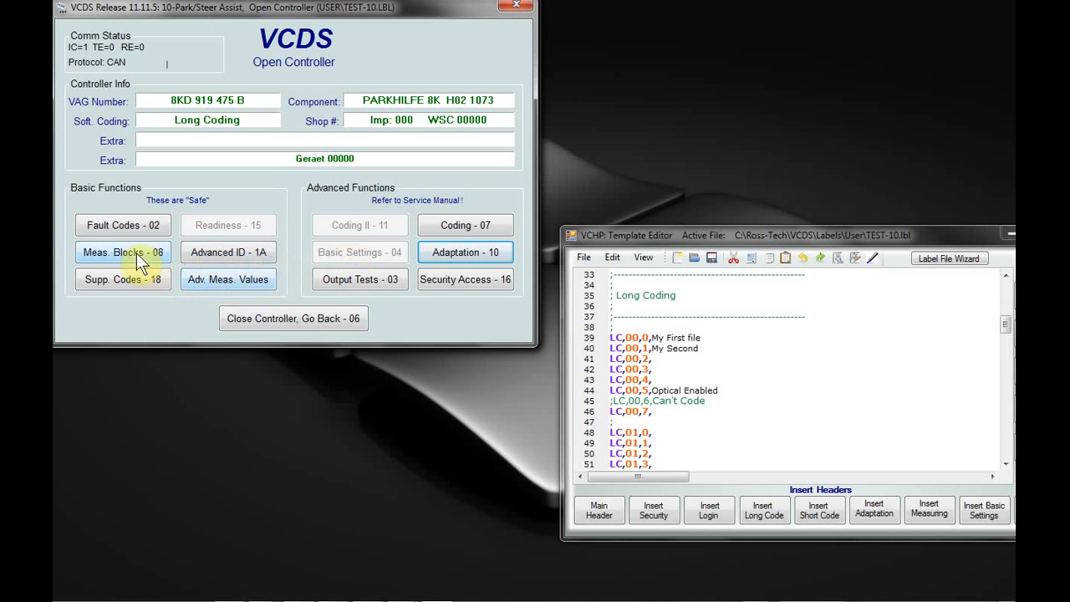
{"action": "left_click", "coordinate": [123, 252]}
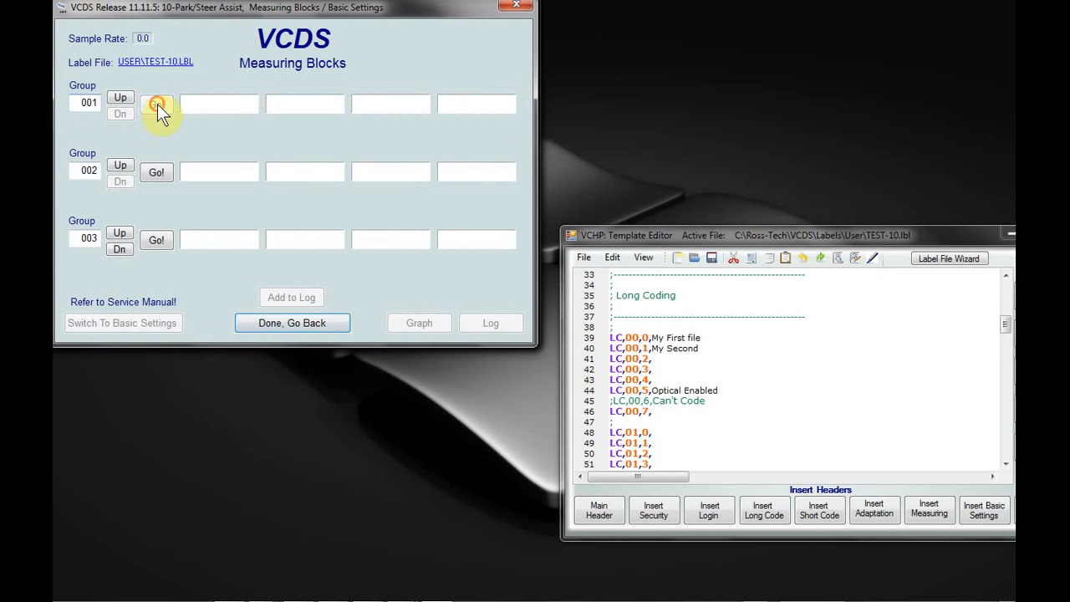
{"action": "left_click", "coordinate": [156, 103]}
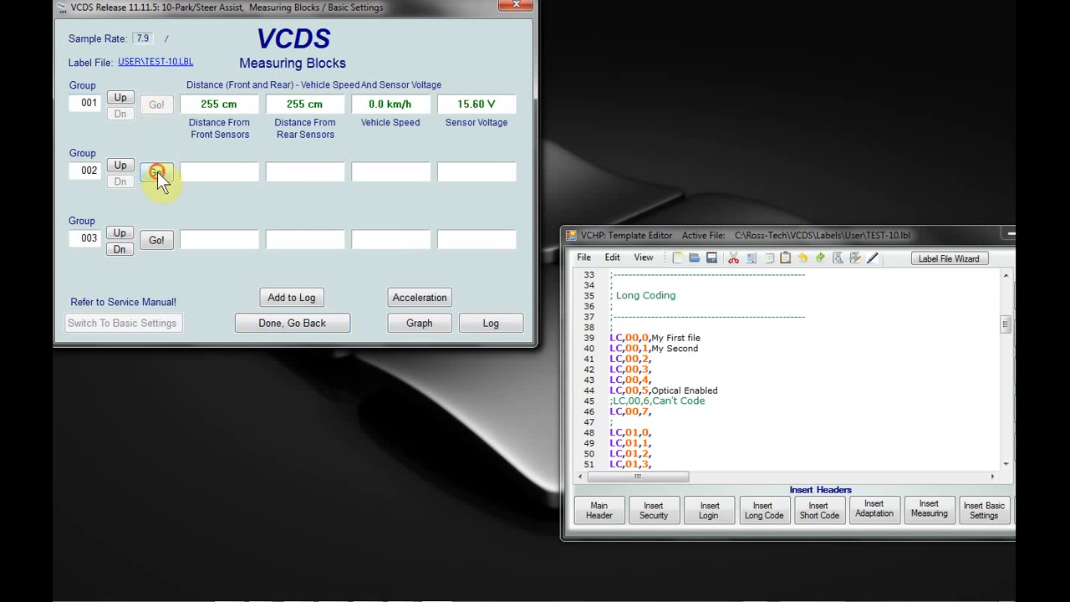
{"action": "left_click", "coordinate": [156, 172]}
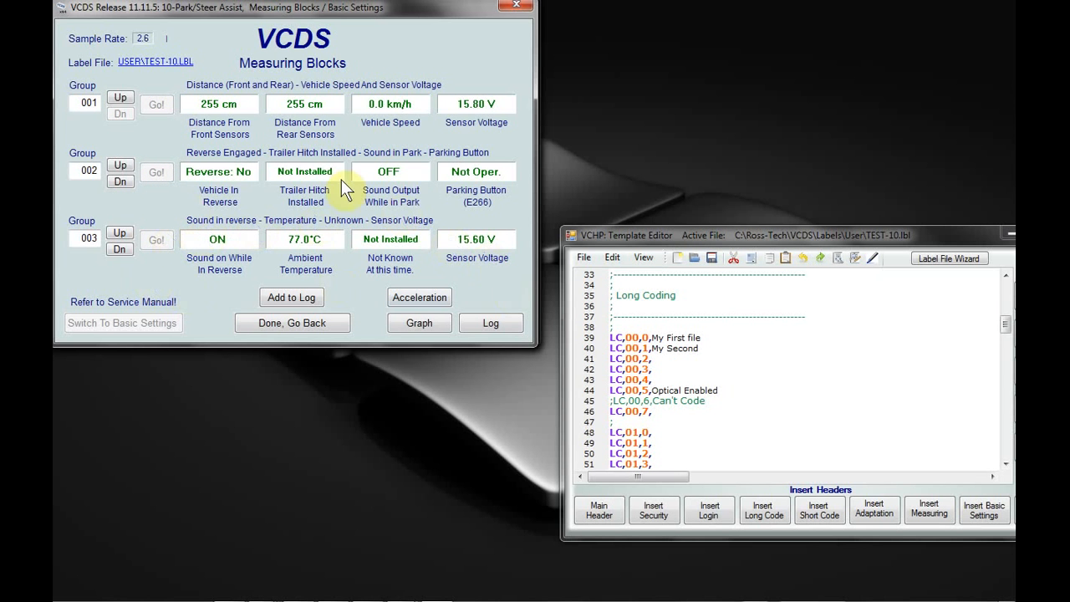
{"action": "mouse_move", "coordinate": [219, 171]}
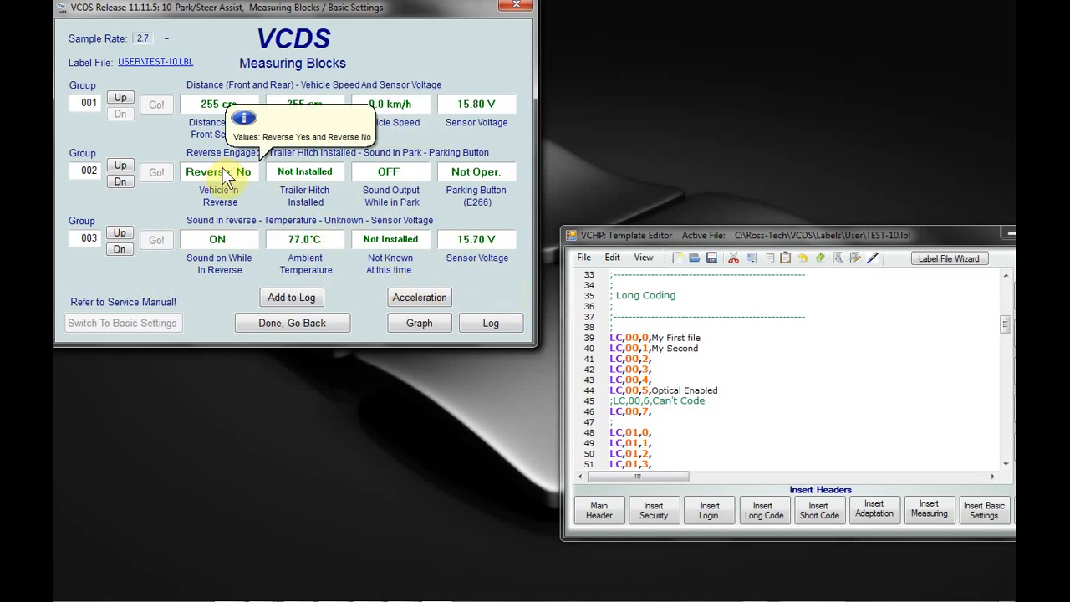
{"action": "mouse_move", "coordinate": [220, 104]}
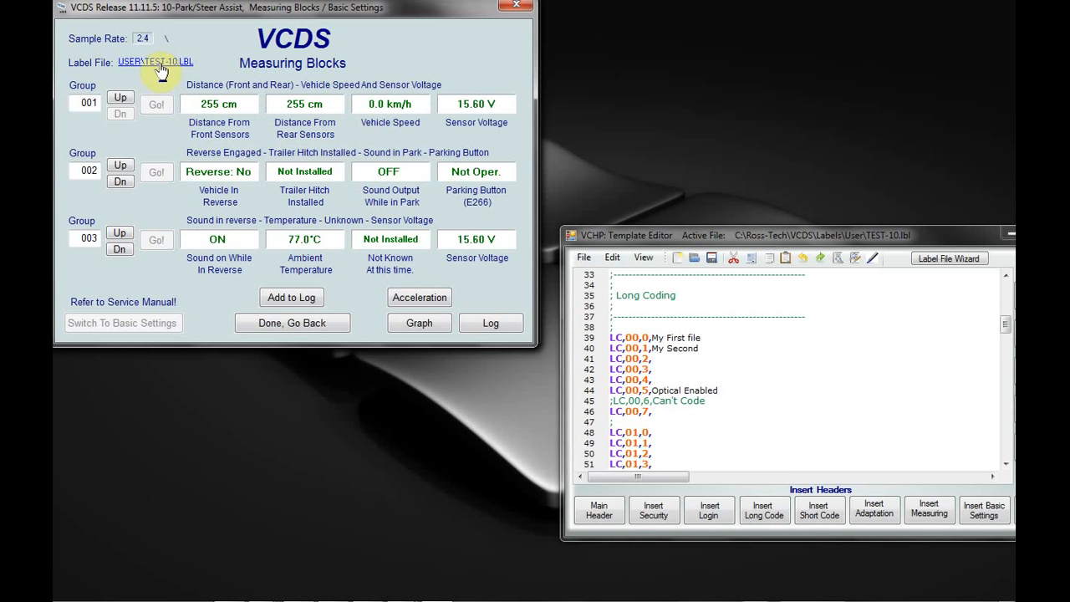
{"action": "left_click", "coordinate": [155, 62]}
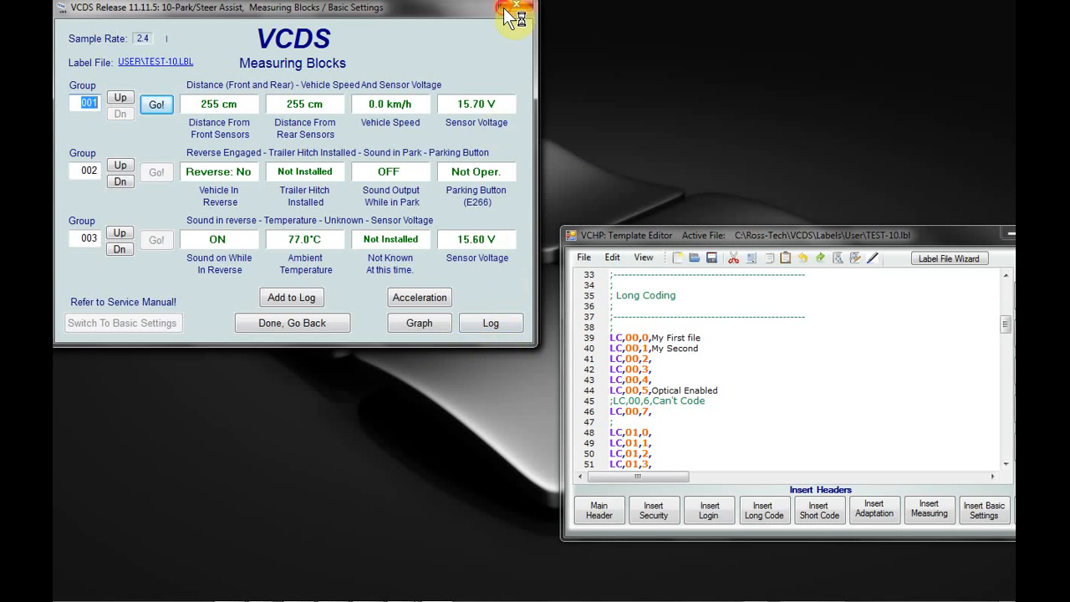
{"action": "left_click", "coordinate": [292, 322]}
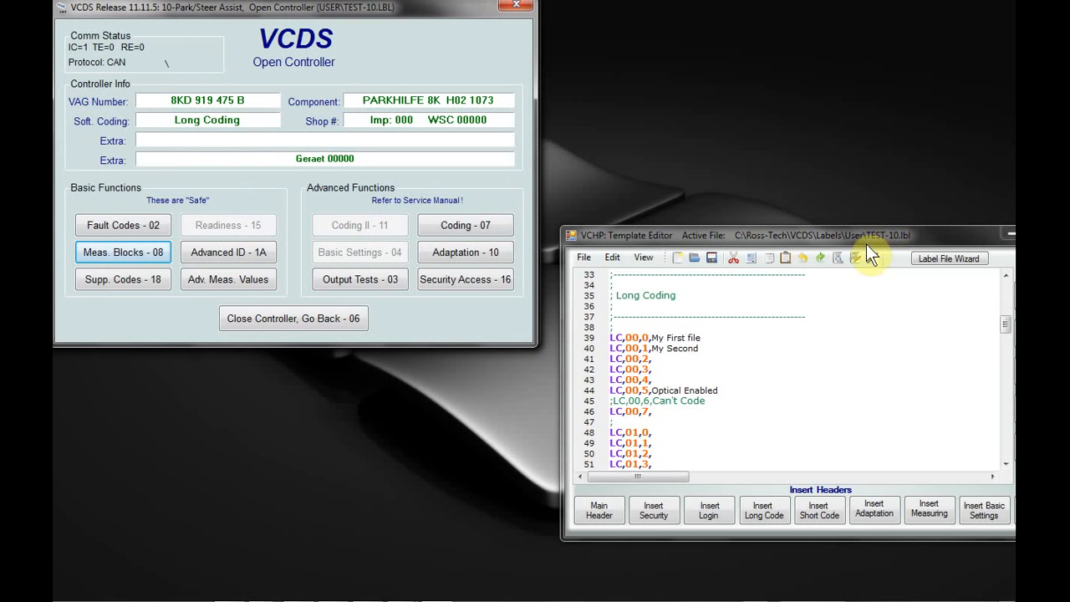
- Review the maximized VCHP label file, close it, and close the VCDS park assist controller
{"action": "left_click", "coordinate": [998, 235]}
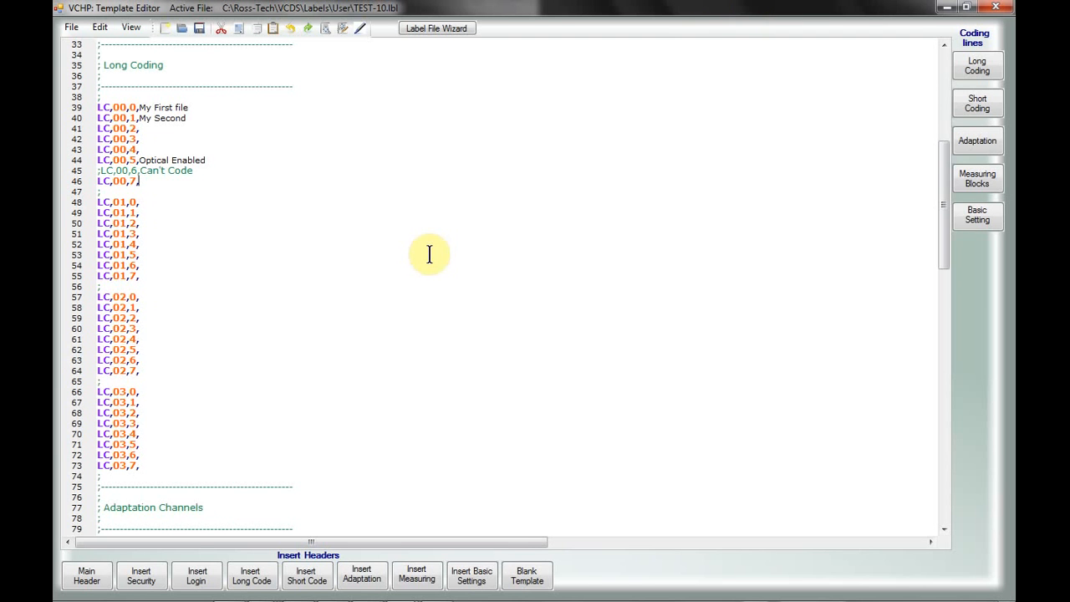
{"action": "mouse_move", "coordinate": [304, 489]}
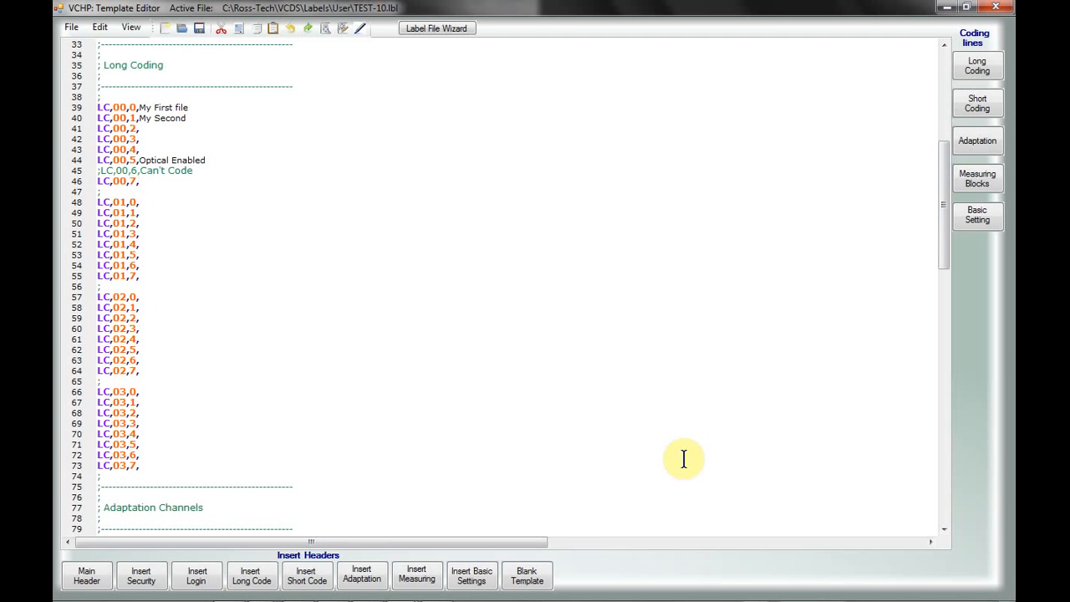
{"action": "left_click", "coordinate": [140, 180]}
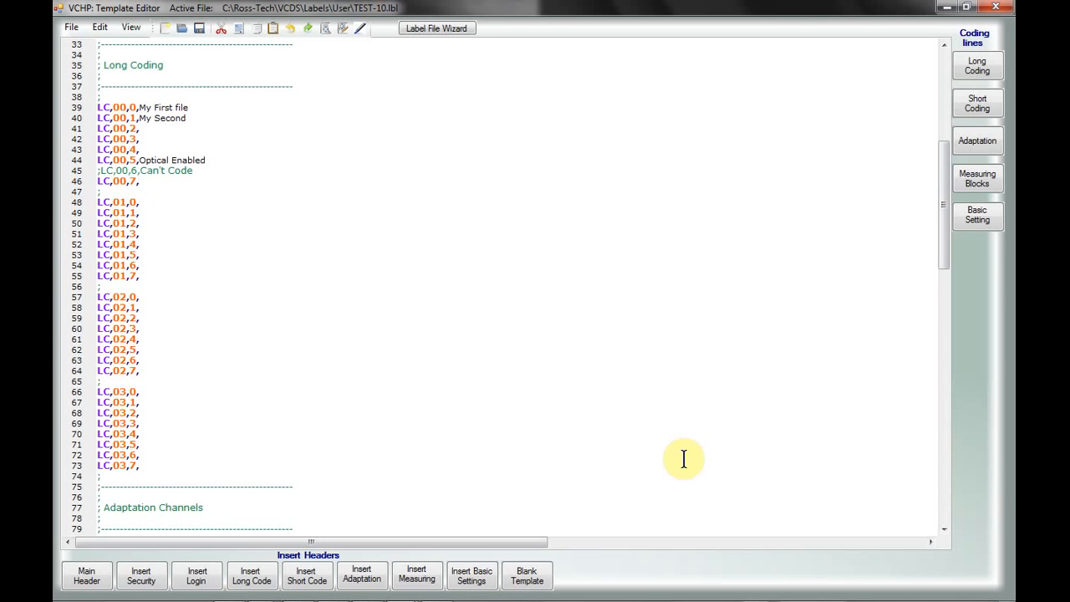
{"action": "left_click", "coordinate": [141, 181]}
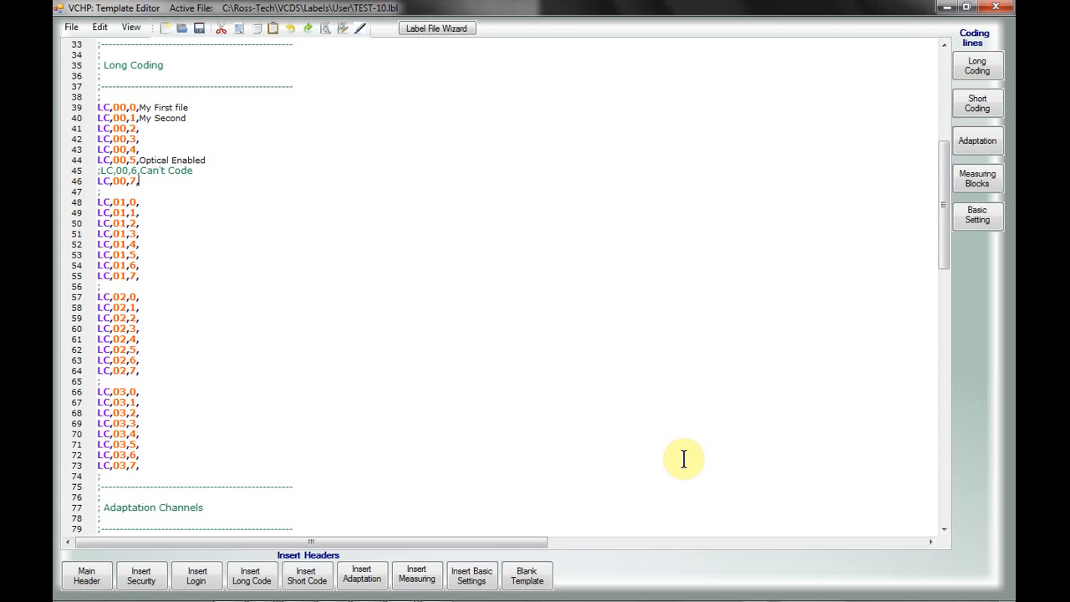
{"action": "mouse_move", "coordinate": [956, 234]}
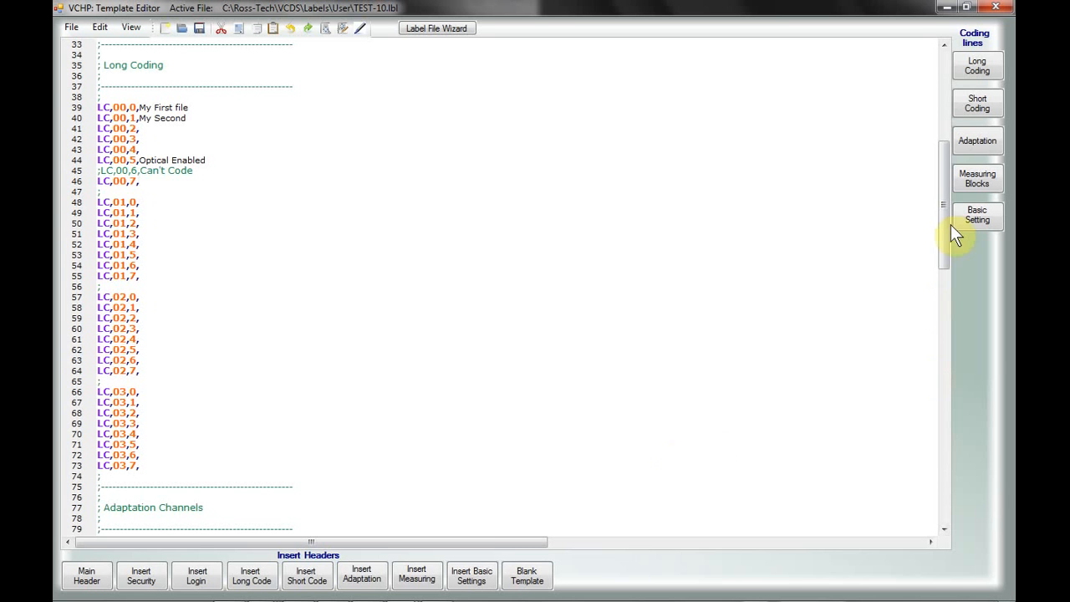
{"action": "scroll", "scroll_direction": "down", "scroll_amount": 3}
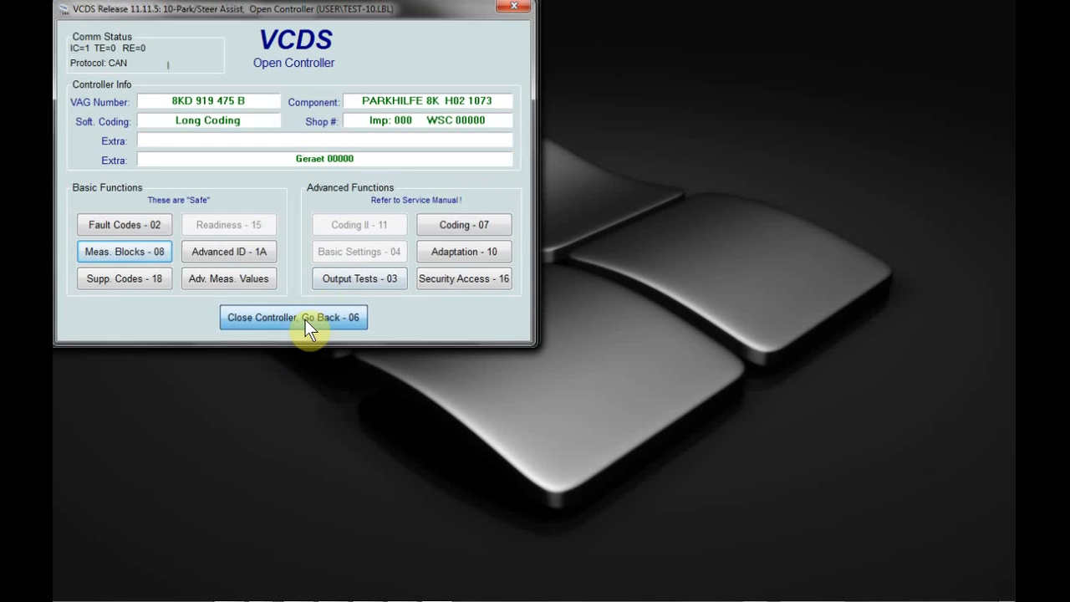
{"action": "left_click", "coordinate": [293, 317]}
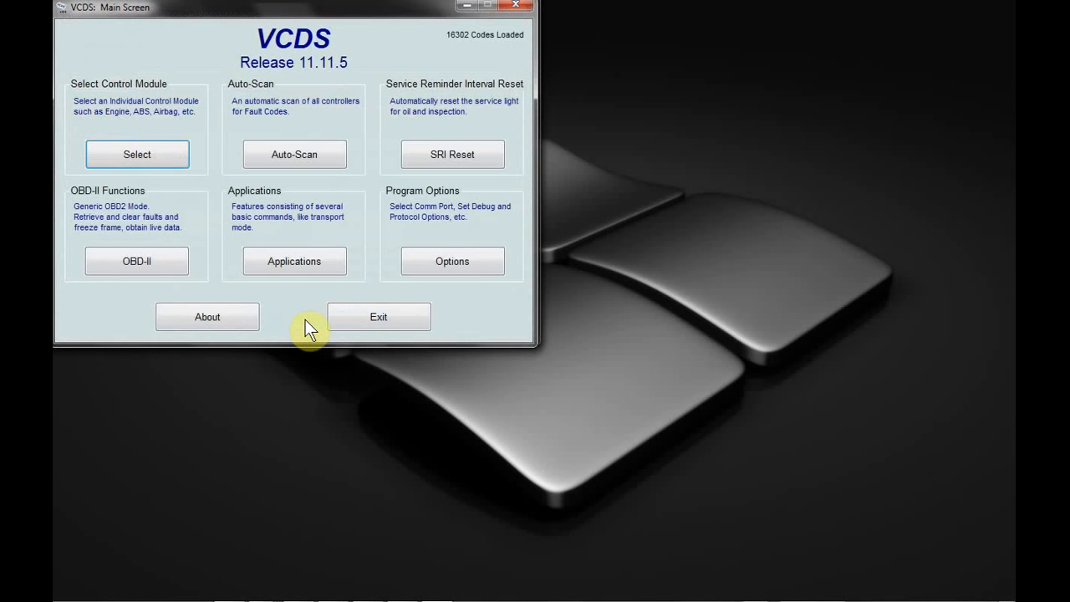